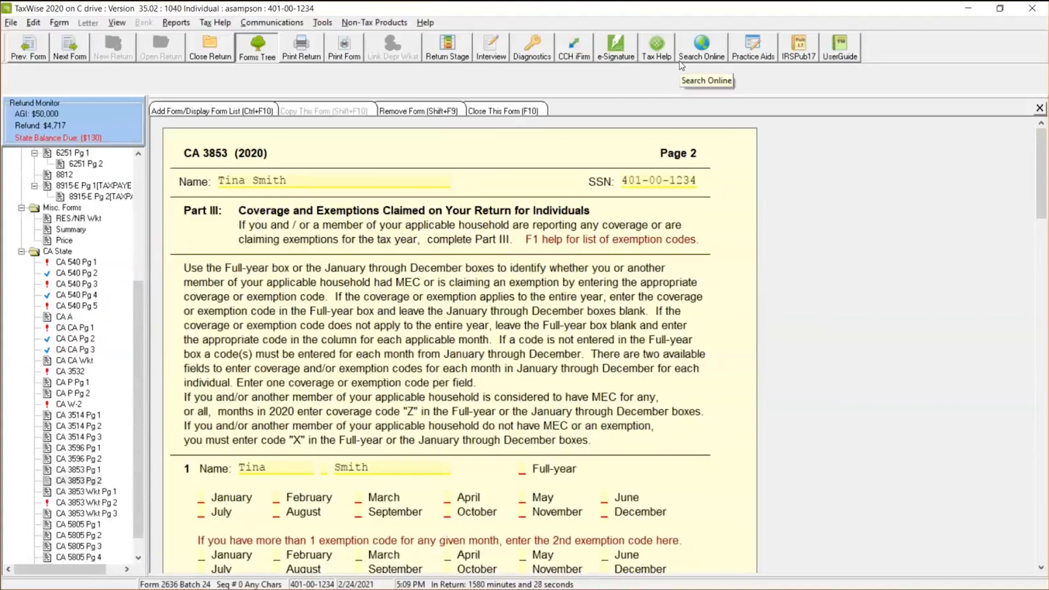
{"action": "mouse_move", "coordinate": [681, 65]}
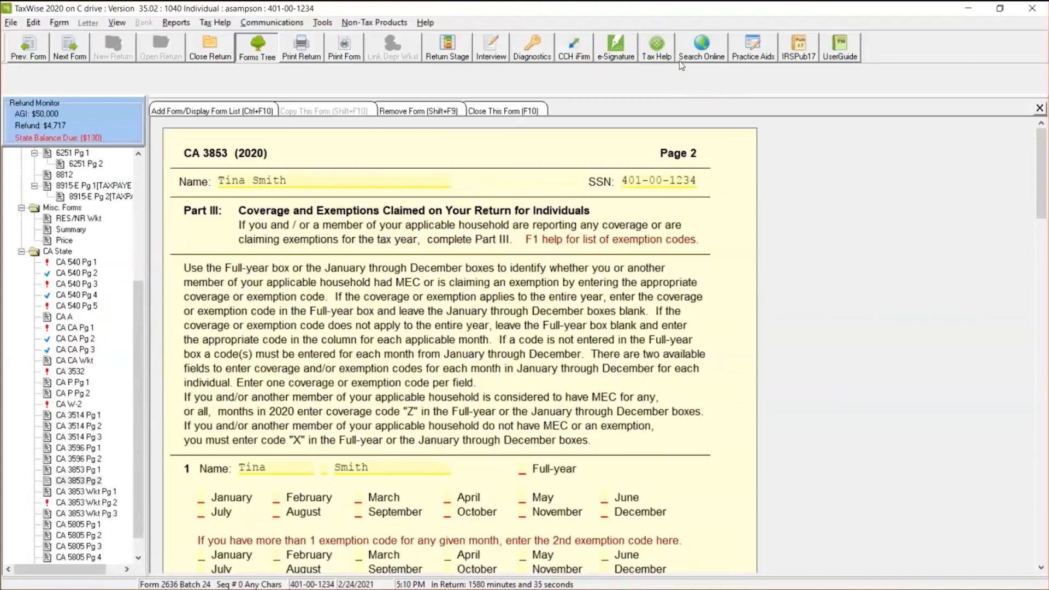
{"action": "mouse_move", "coordinate": [454, 294]}
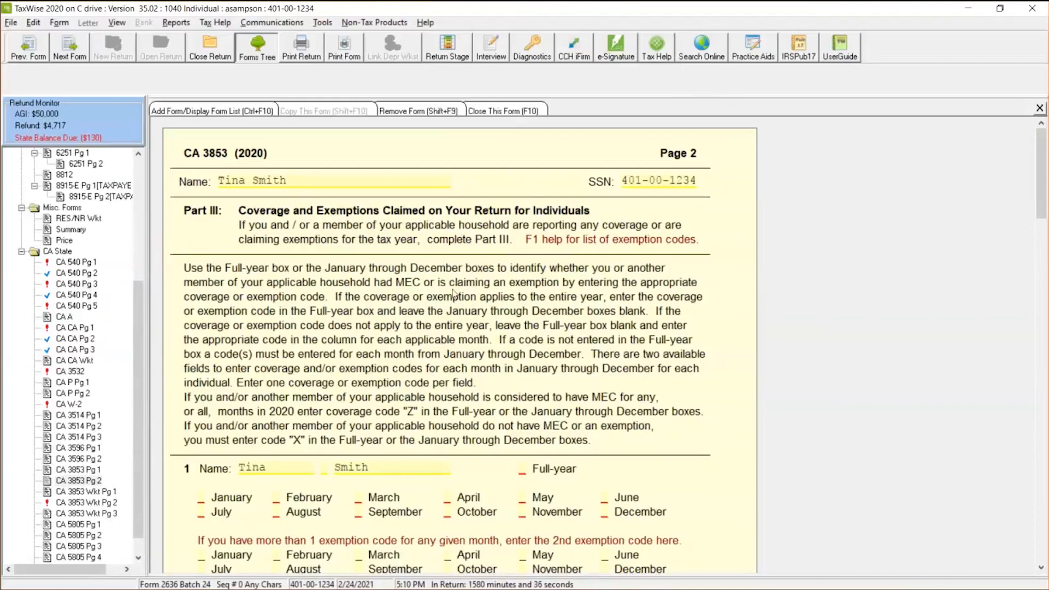
{"action": "mouse_move", "coordinate": [414, 390]}
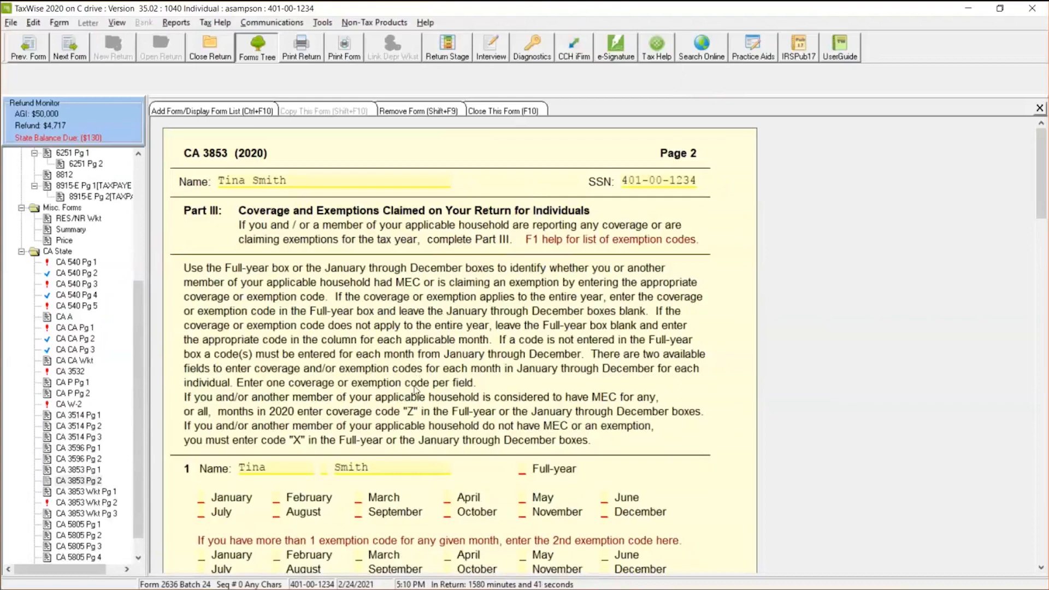
{"action": "mouse_move", "coordinate": [539, 246]}
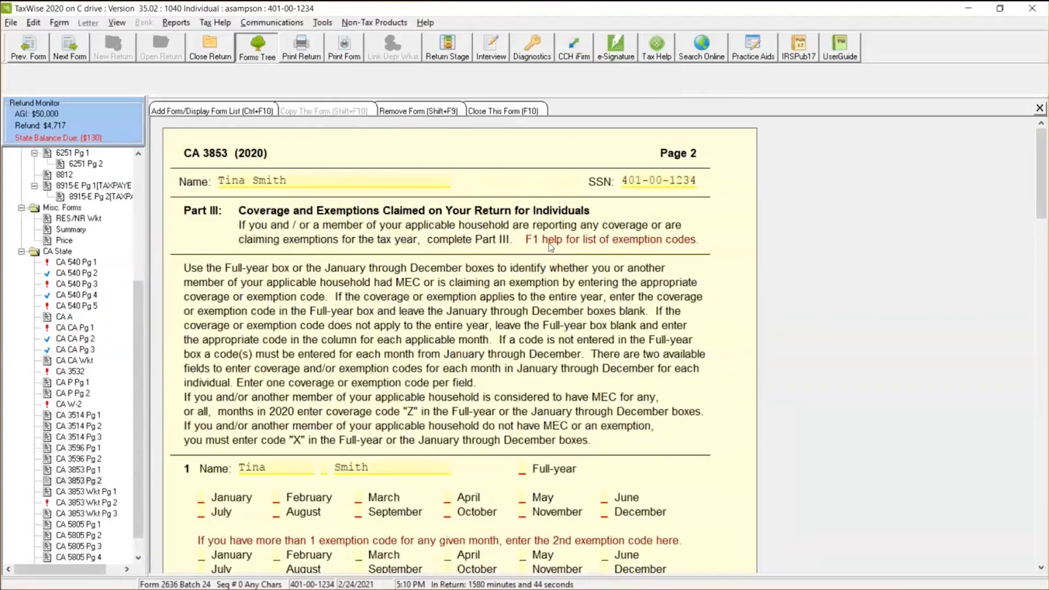
{"action": "mouse_move", "coordinate": [659, 246]}
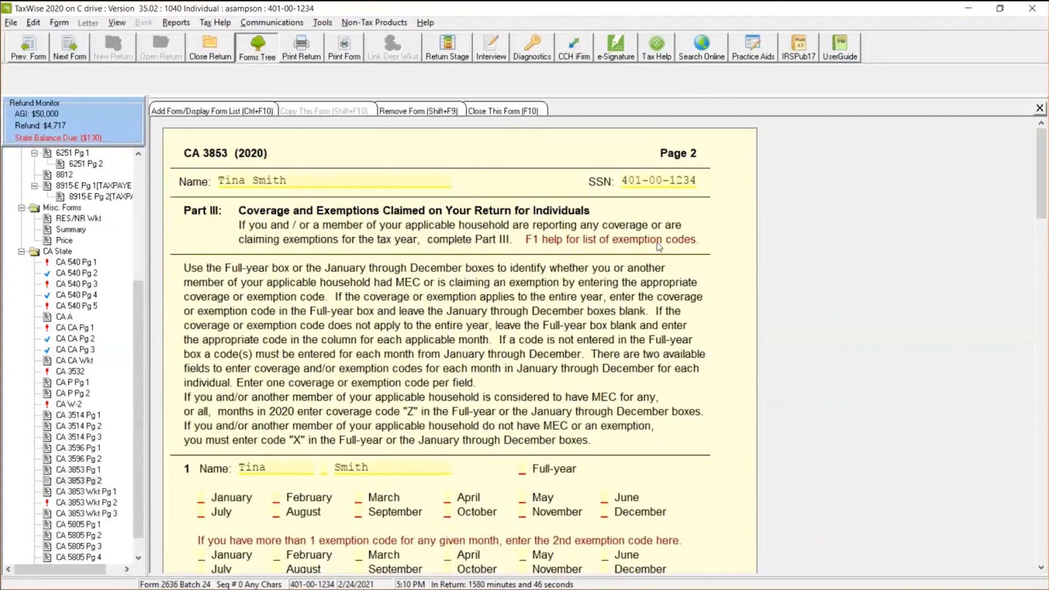
{"action": "mouse_move", "coordinate": [422, 348]}
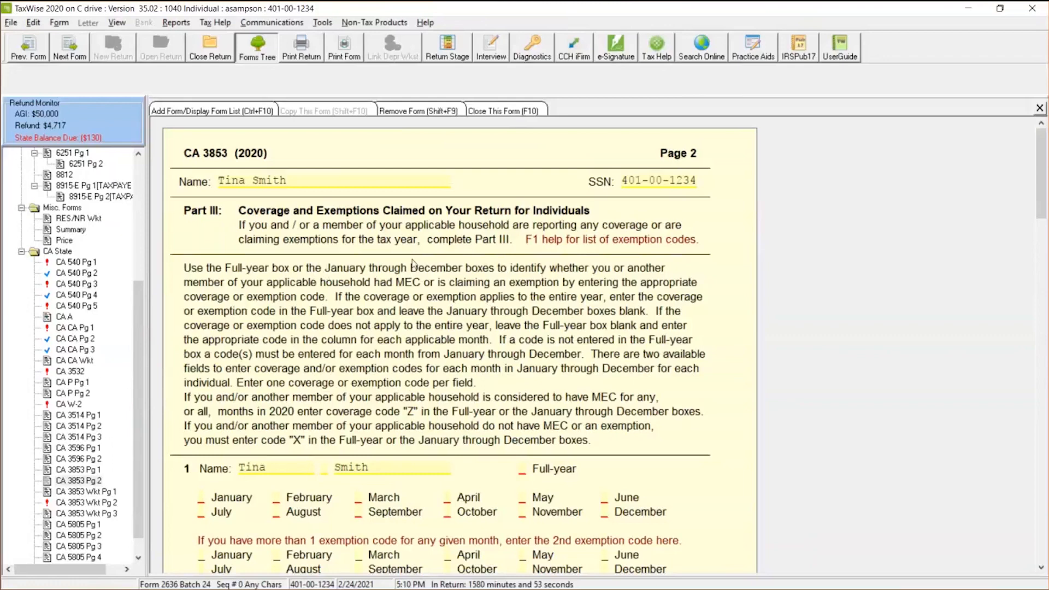
{"action": "mouse_move", "coordinate": [509, 276]}
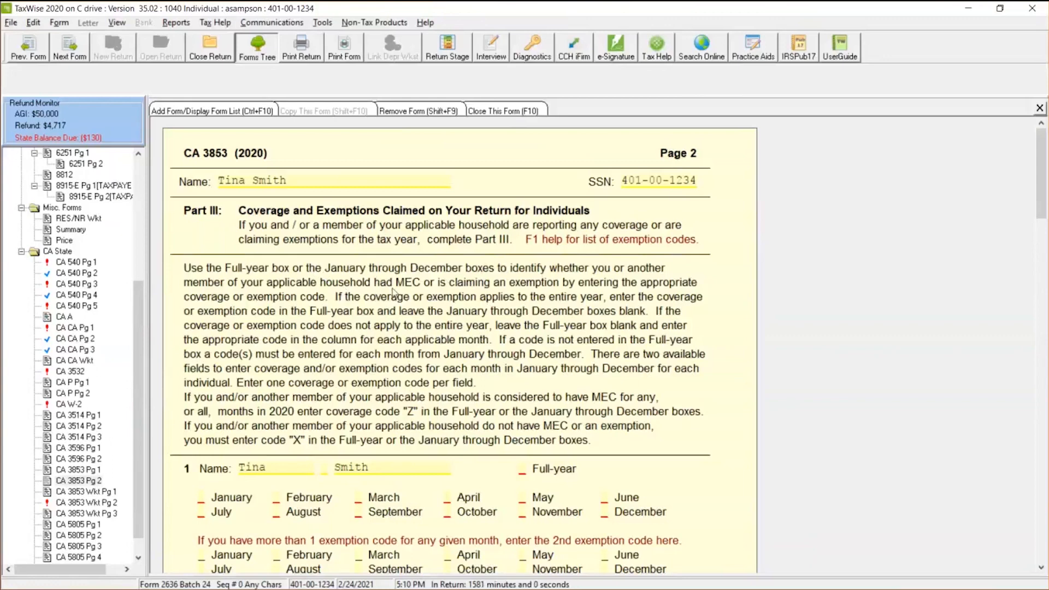
Enter coverage code Z in the first household member's Full-year box, consulting California Individual Help.
{"action": "left_click", "coordinate": [611, 239]}
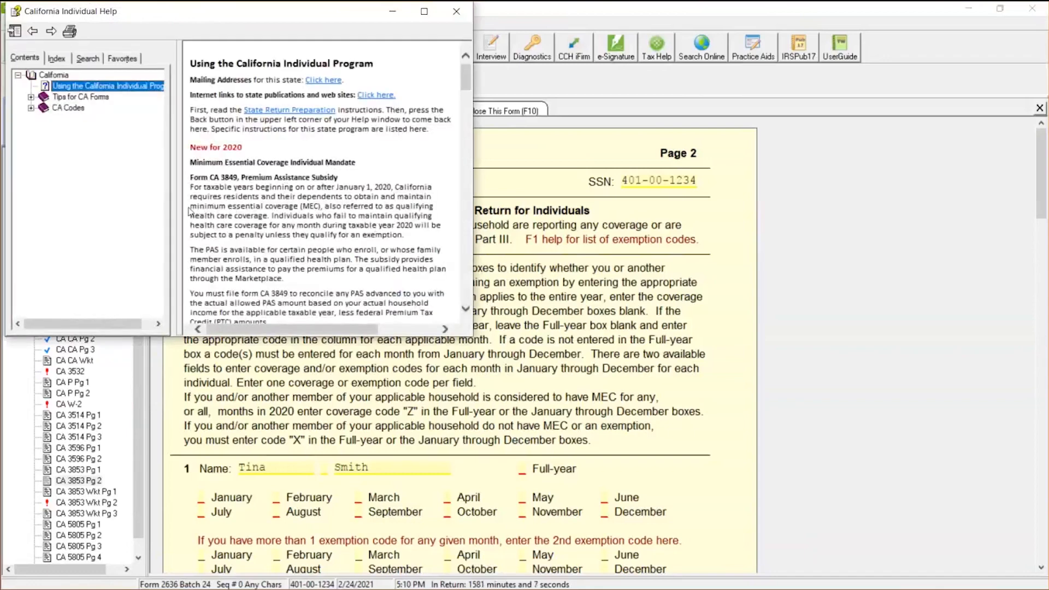
{"action": "left_click", "coordinate": [456, 11]}
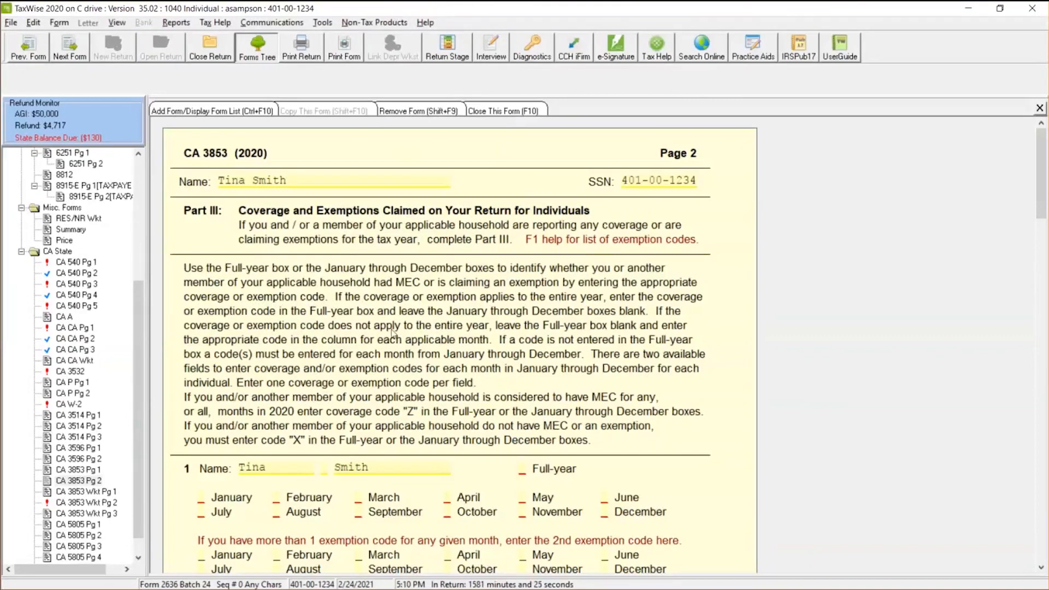
{"action": "mouse_move", "coordinate": [391, 333]}
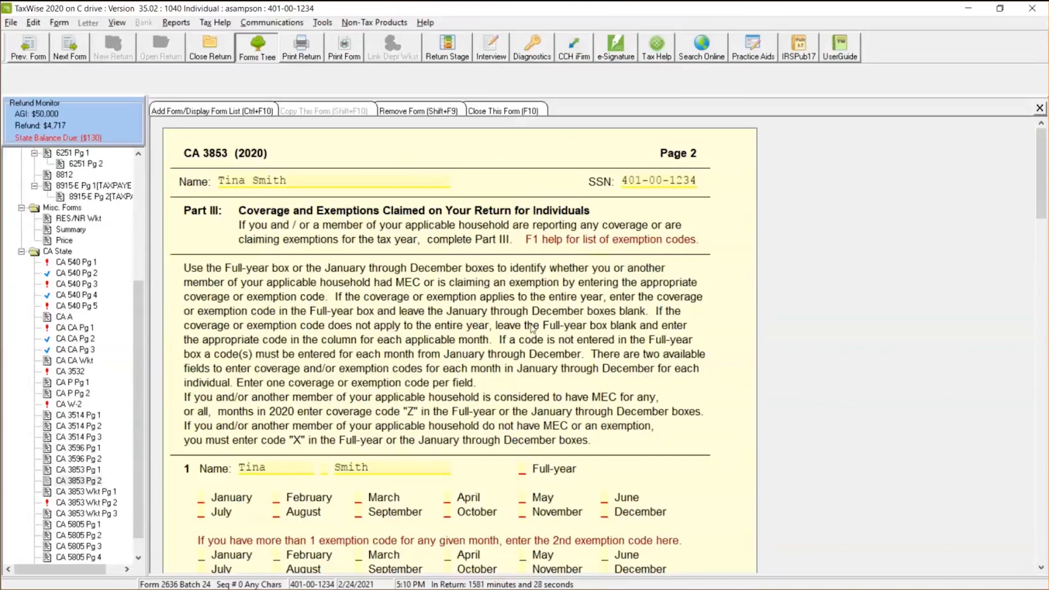
{"action": "mouse_move", "coordinate": [525, 483]}
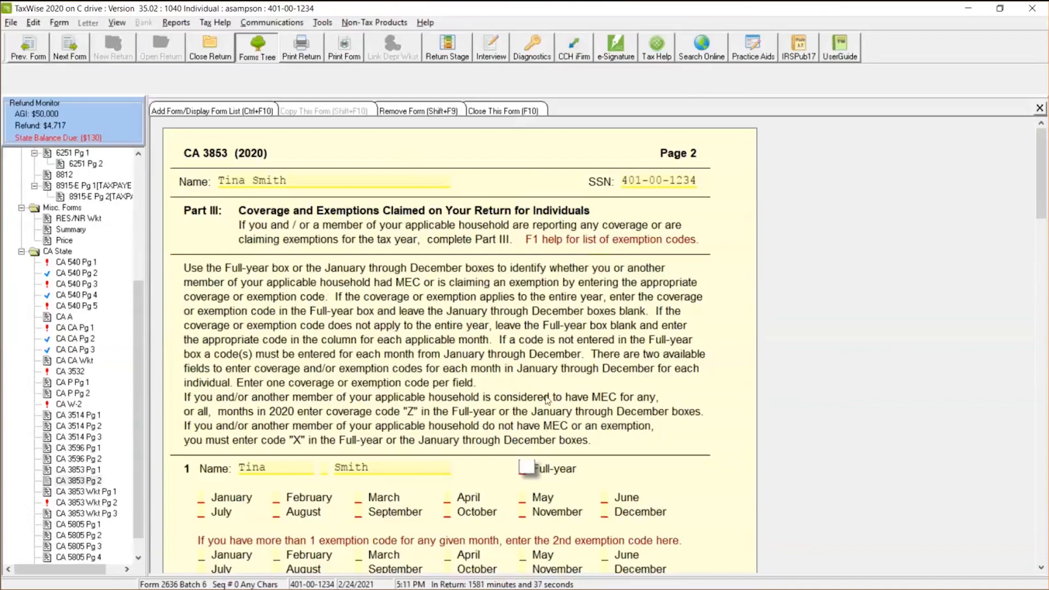
{"action": "mouse_move", "coordinate": [241, 420]}
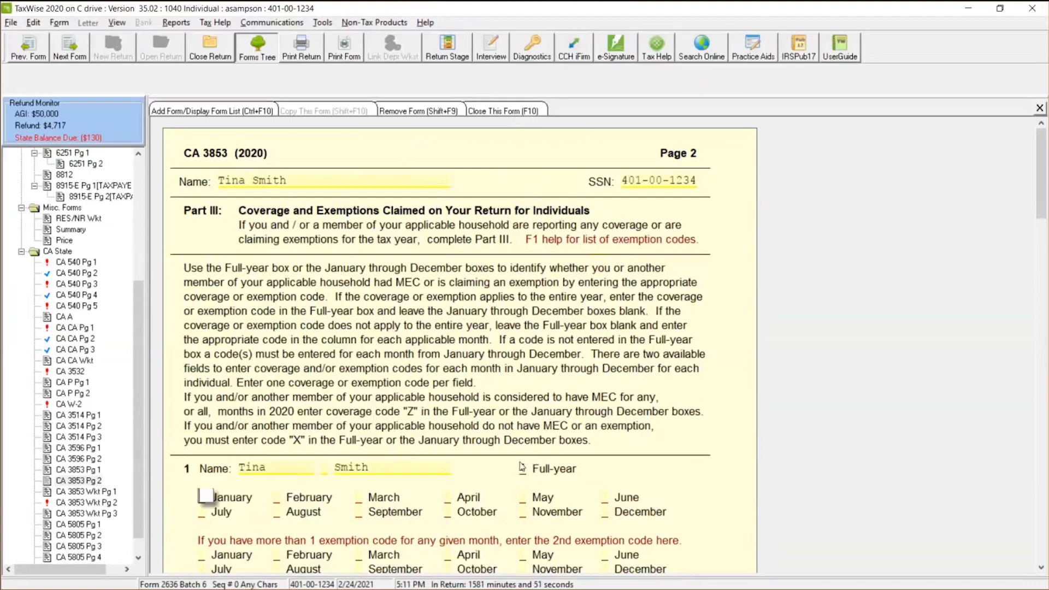
{"action": "type", "text": "Z"}
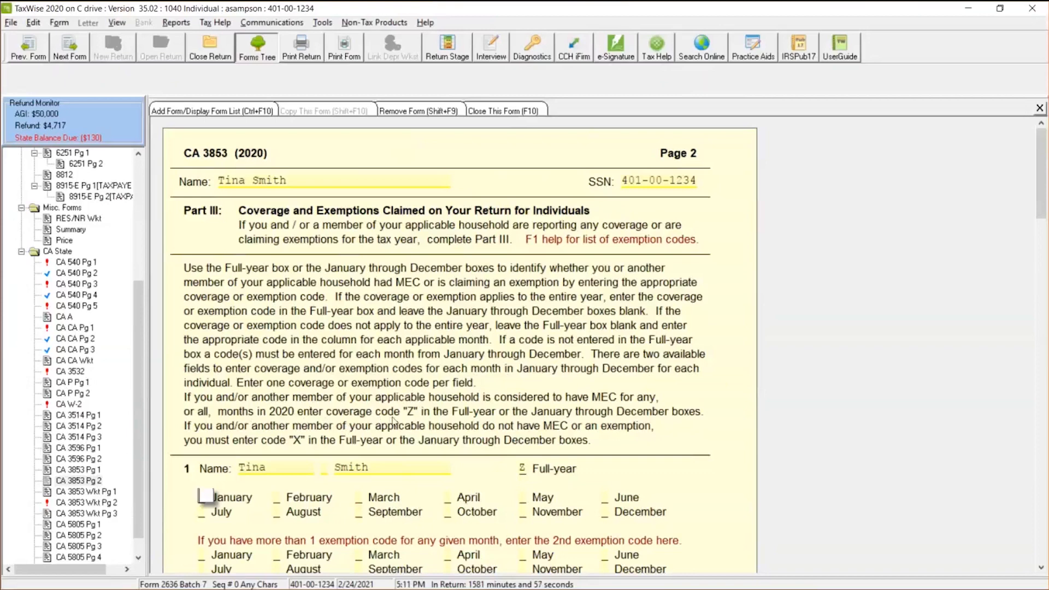
{"action": "mouse_move", "coordinate": [570, 415]}
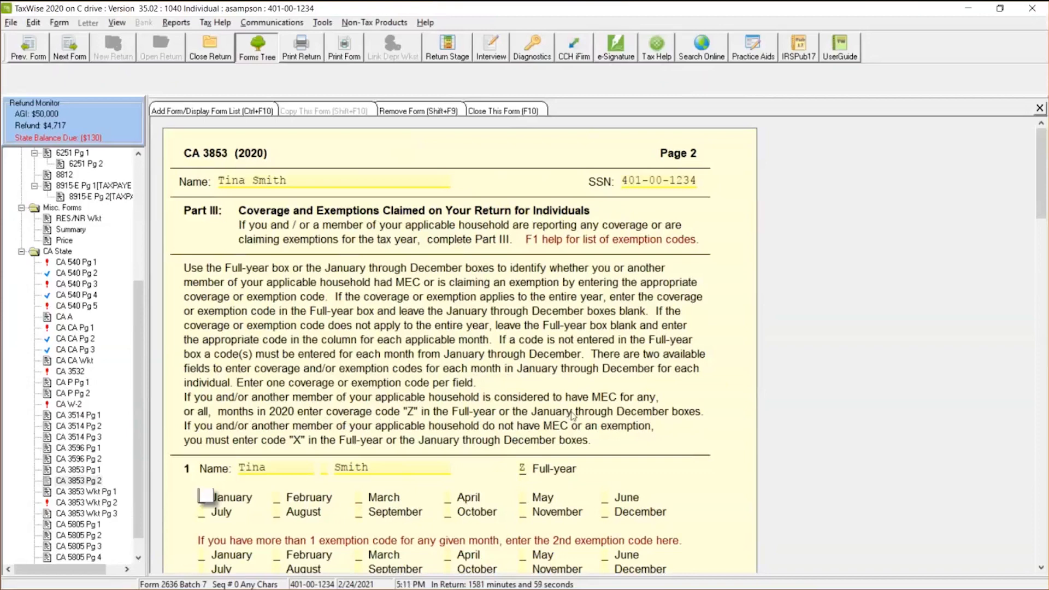
{"action": "mouse_move", "coordinate": [538, 464]}
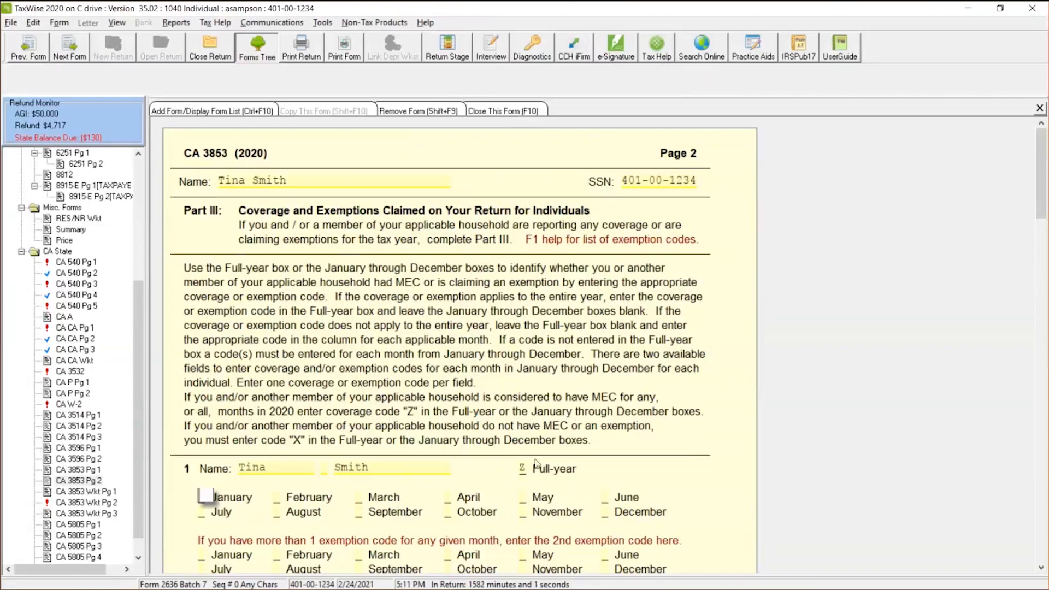
{"action": "left_click", "coordinate": [521, 469]}
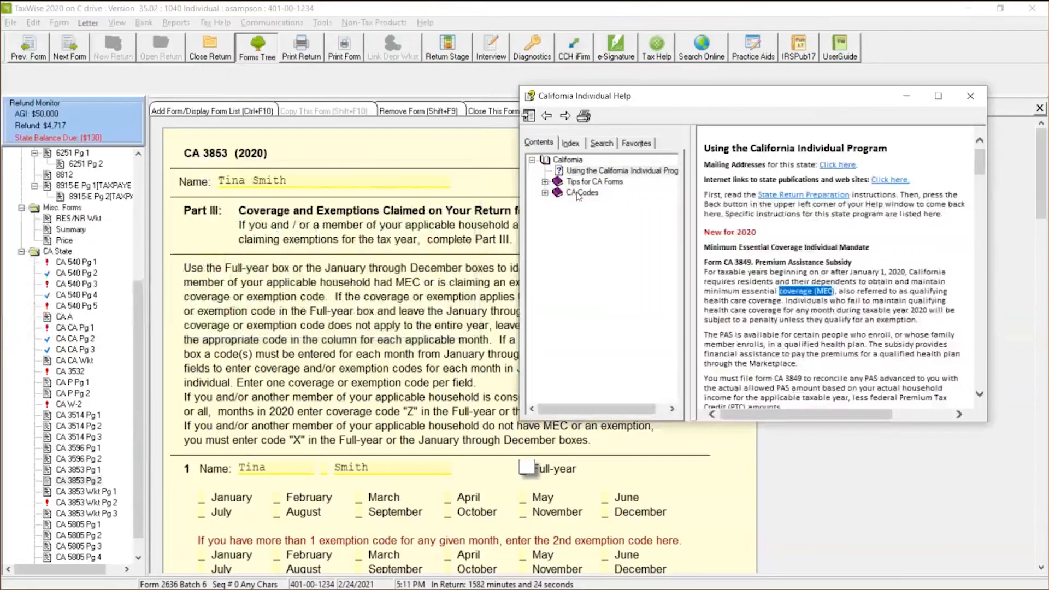
Read the Type of Coverage Exemptions table under CA Codes in a maximized Help window.
{"action": "left_click", "coordinate": [546, 193]}
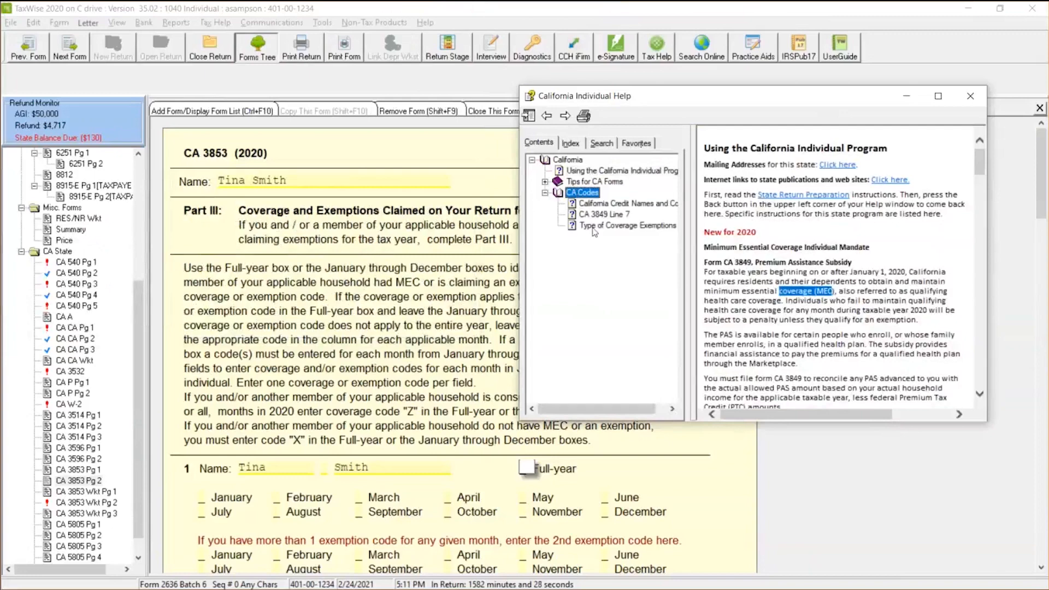
{"action": "left_click", "coordinate": [628, 225]}
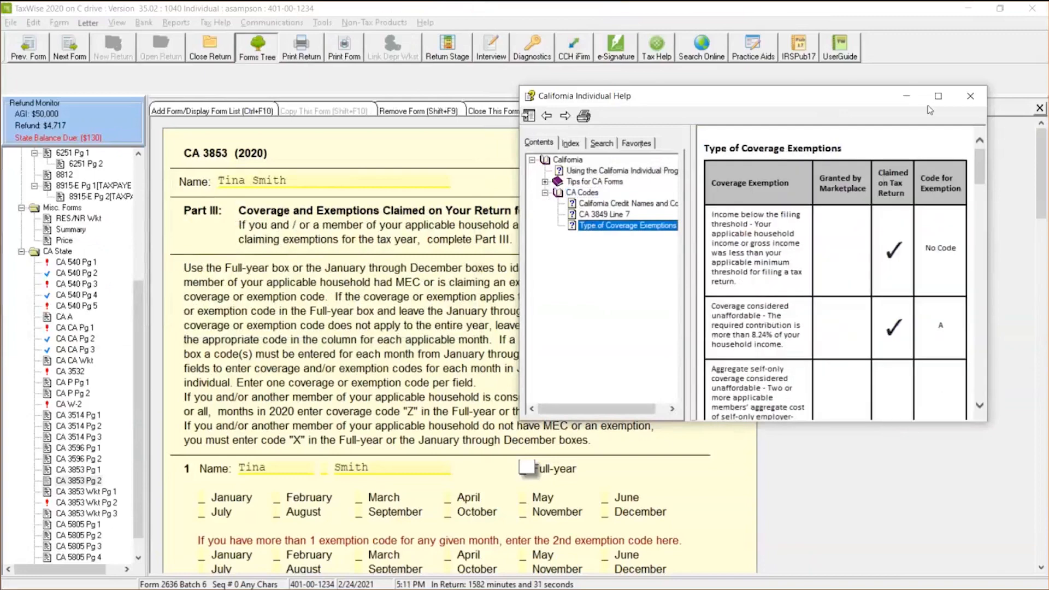
{"action": "left_click", "coordinate": [938, 96]}
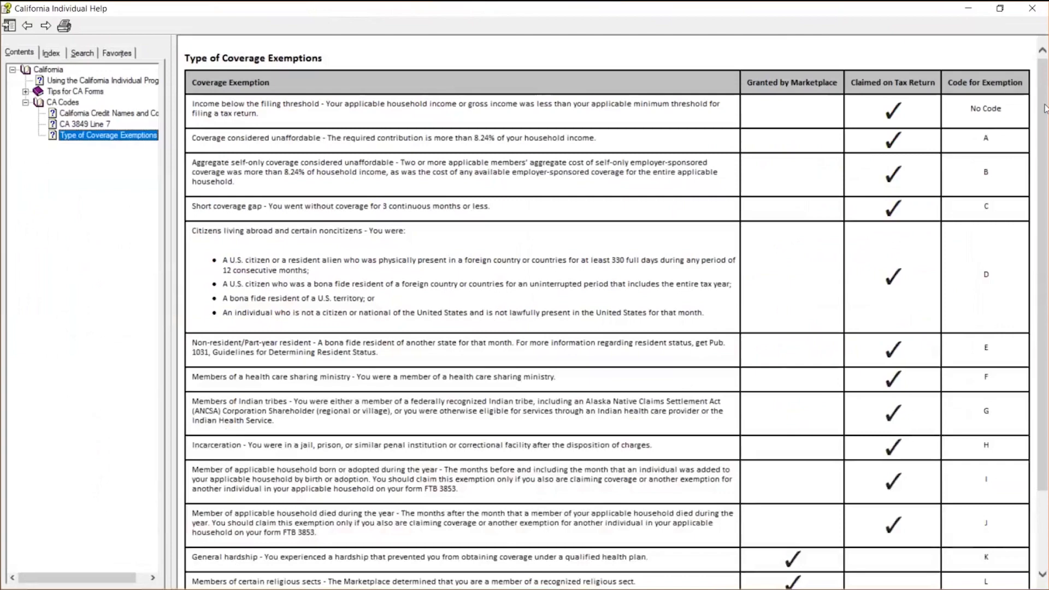
{"action": "scroll", "scroll_direction": "down", "scroll_amount": 3}
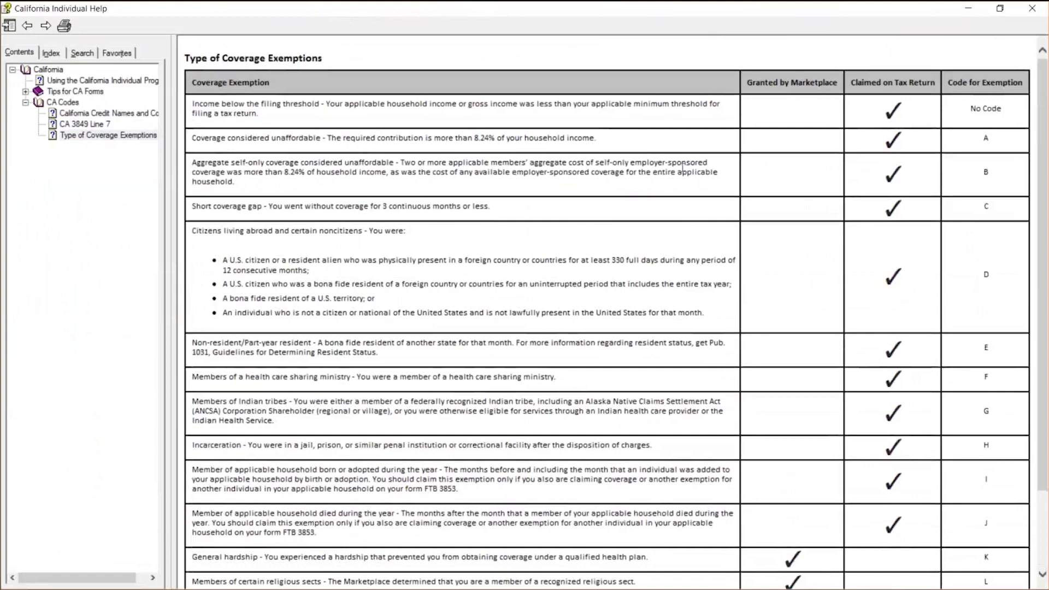
{"action": "mouse_move", "coordinate": [444, 215]}
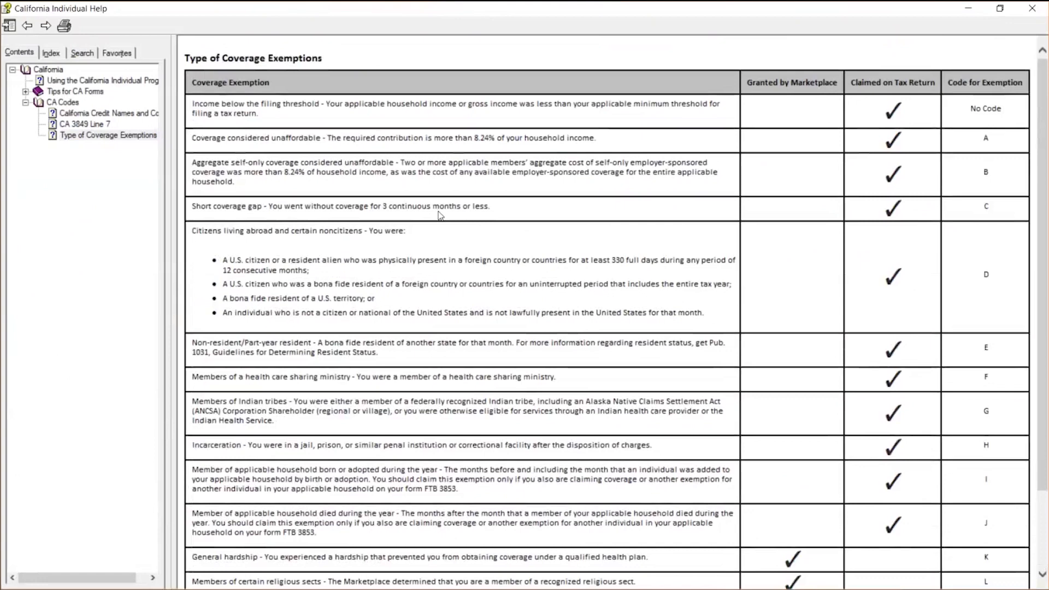
{"action": "mouse_move", "coordinate": [989, 221]}
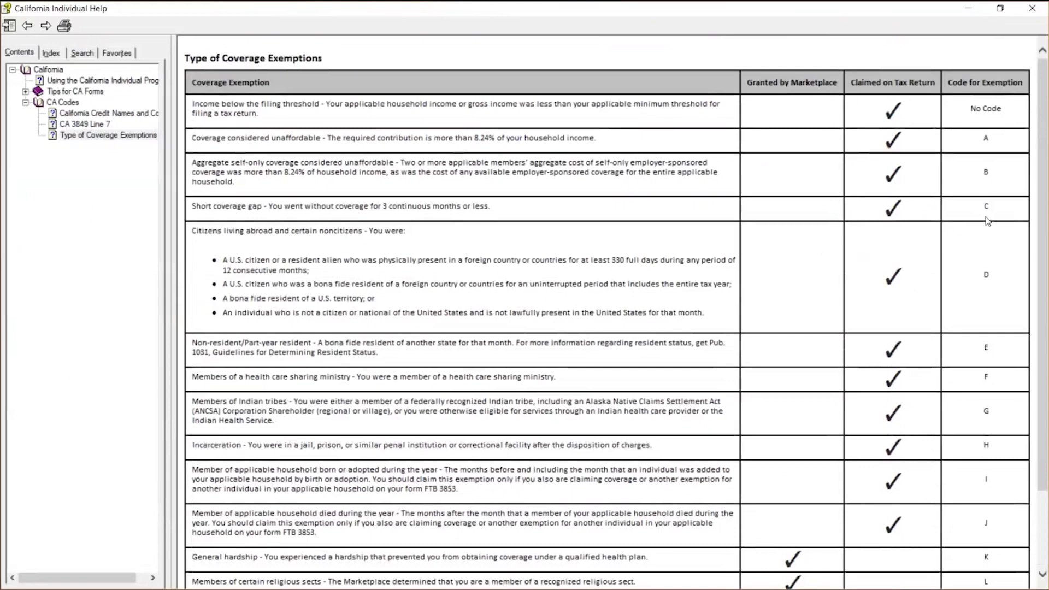
{"action": "scroll", "scroll_direction": "down", "scroll_amount": 3}
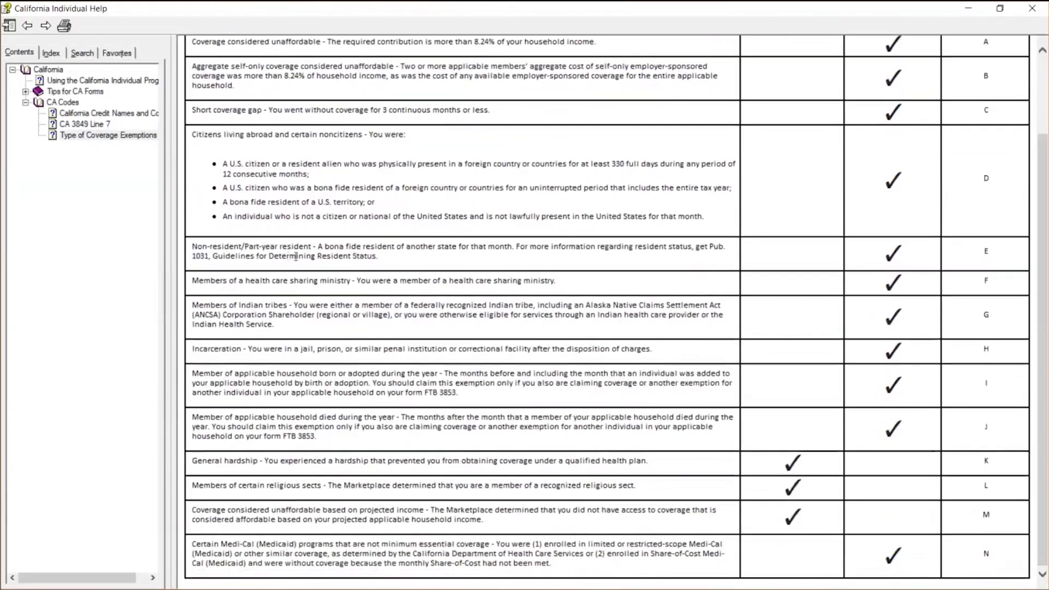
{"action": "mouse_move", "coordinate": [975, 227]}
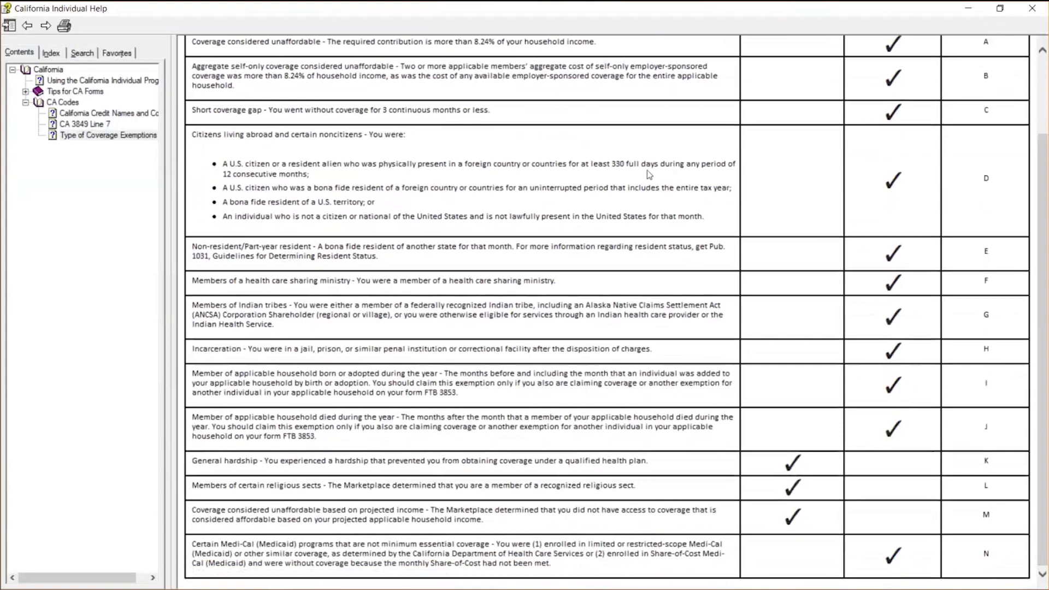
{"action": "mouse_move", "coordinate": [1004, 181]}
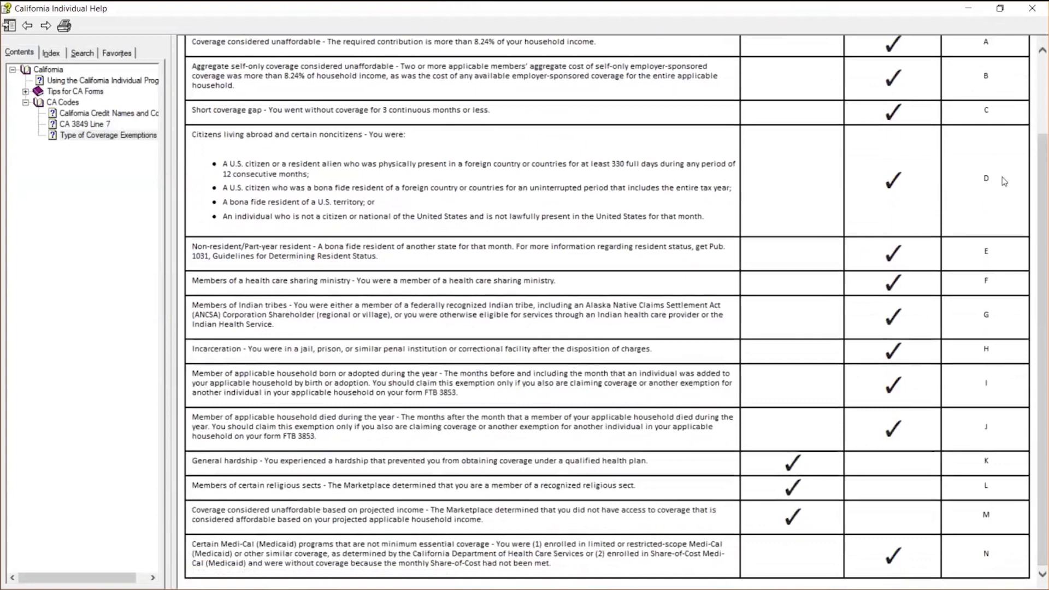
{"action": "mouse_move", "coordinate": [1046, 224]}
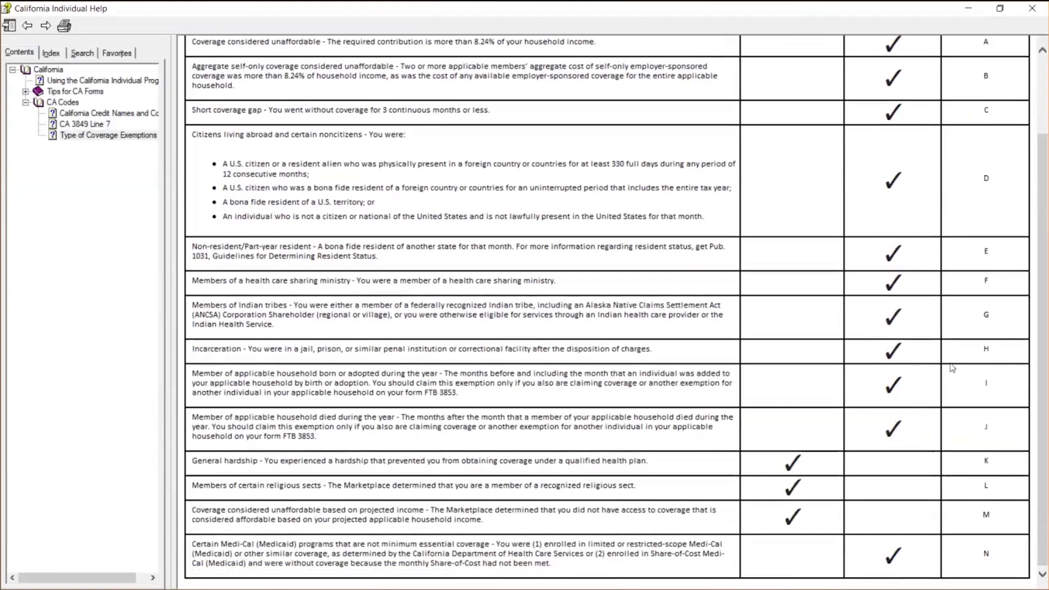
{"action": "mouse_move", "coordinate": [968, 8]}
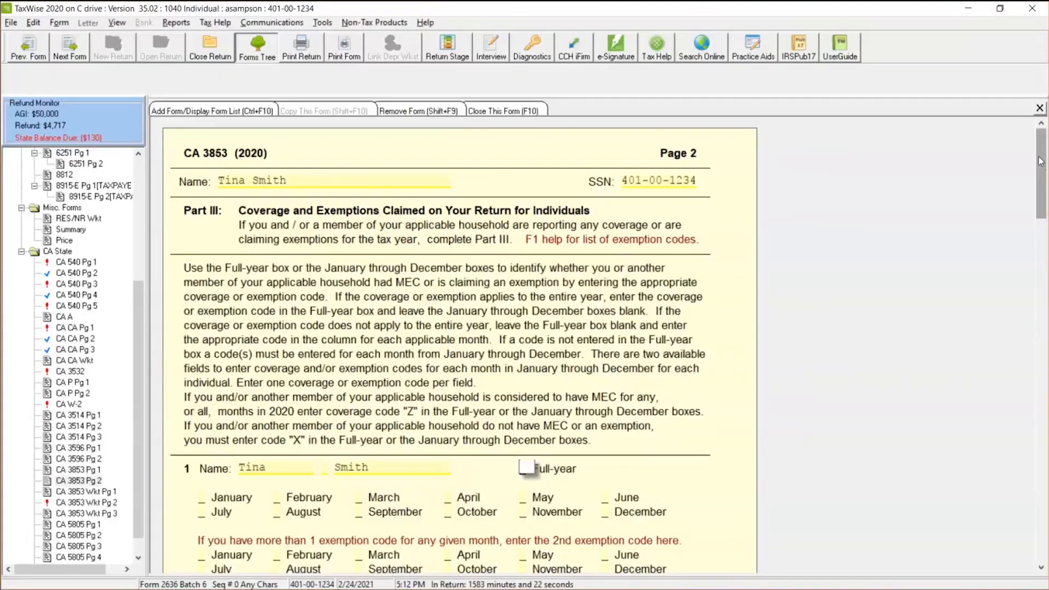
{"action": "scroll", "scroll_direction": "down", "scroll_amount": 3}
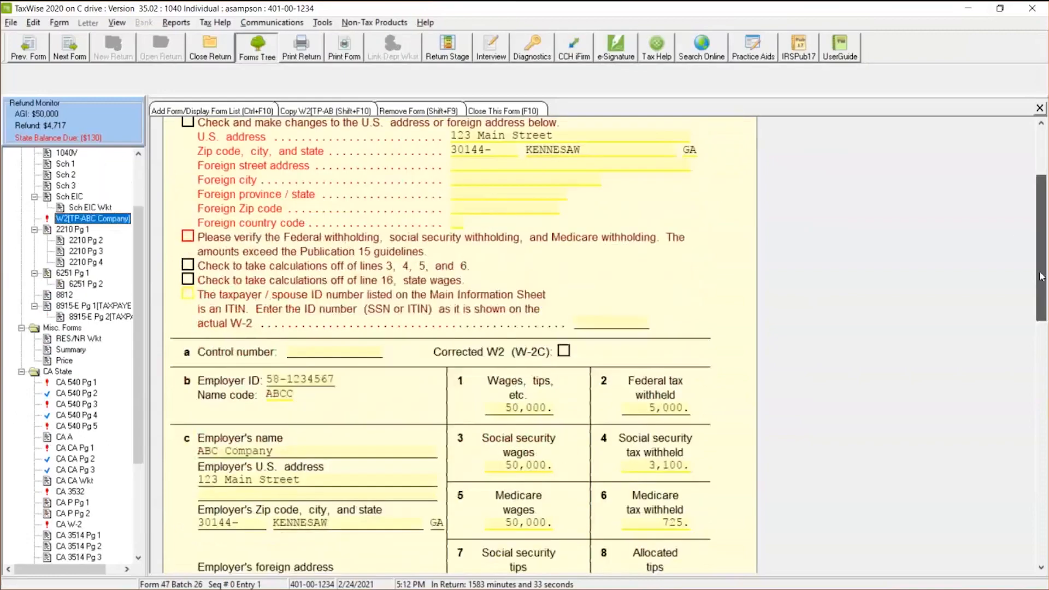
{"action": "scroll", "scroll_direction": "down", "scroll_amount": 3}
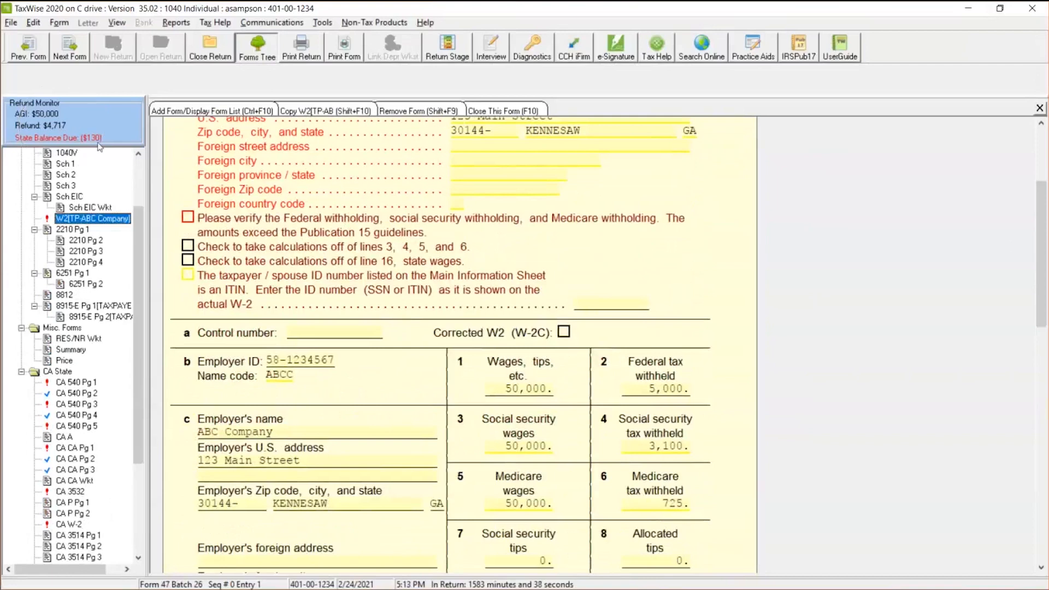
{"action": "mouse_move", "coordinate": [113, 368]}
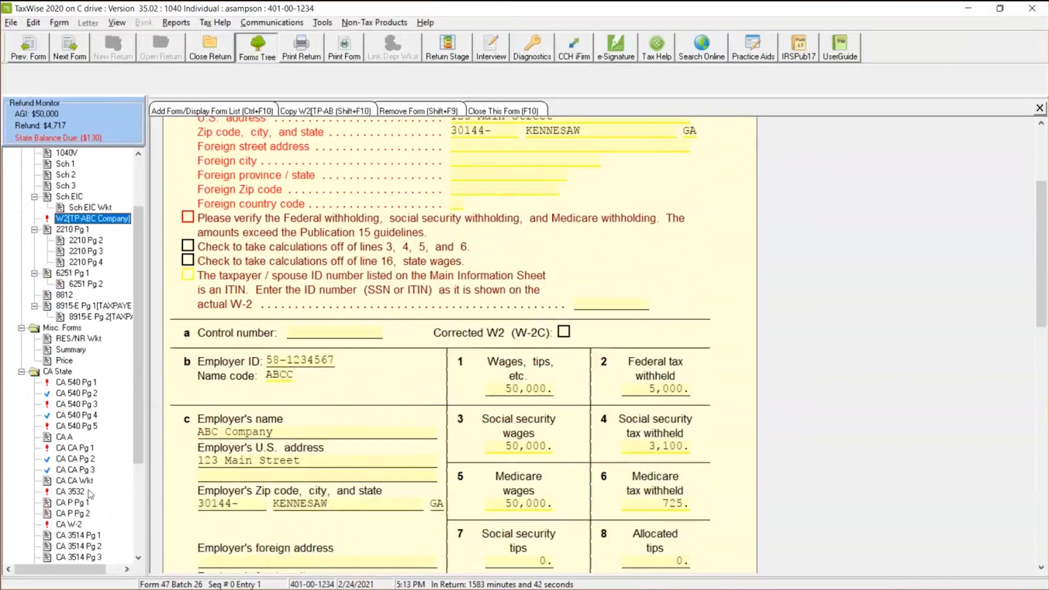
{"action": "scroll", "scroll_direction": "down", "scroll_amount": 3}
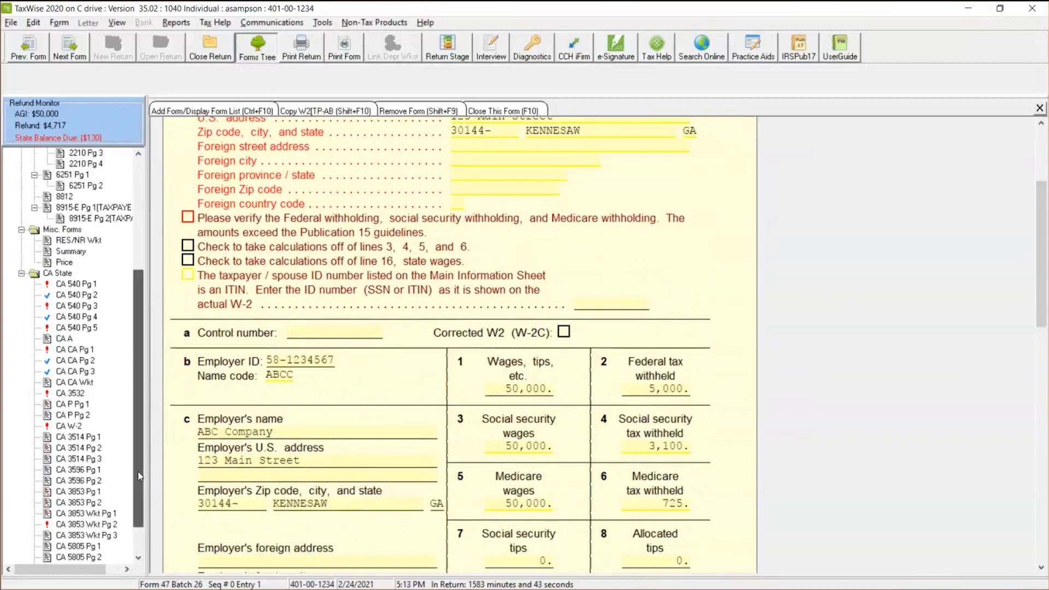
{"action": "scroll", "scroll_direction": "down", "scroll_amount": 3}
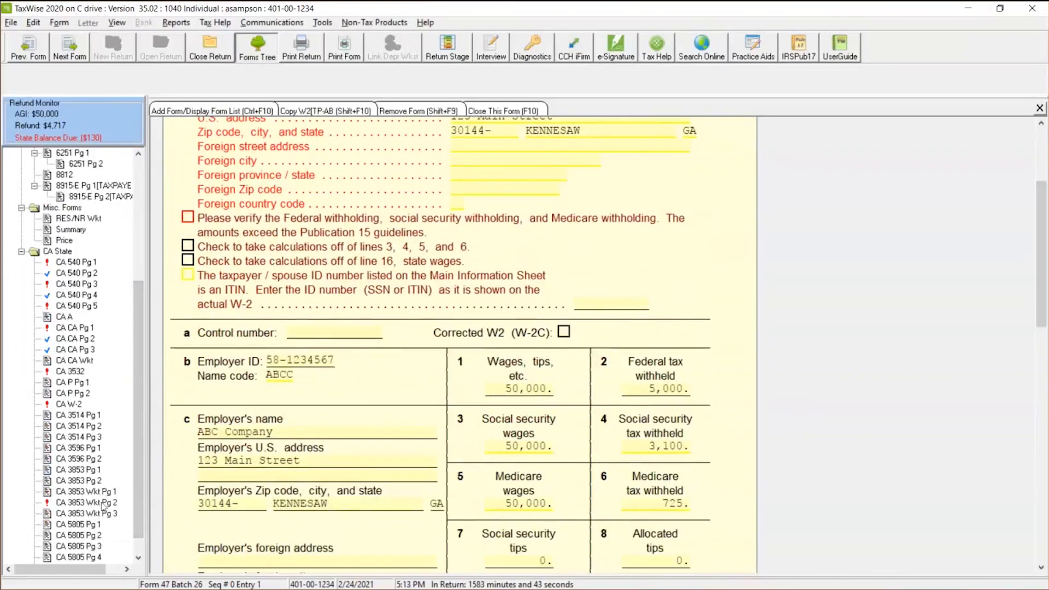
{"action": "left_click", "coordinate": [77, 481]}
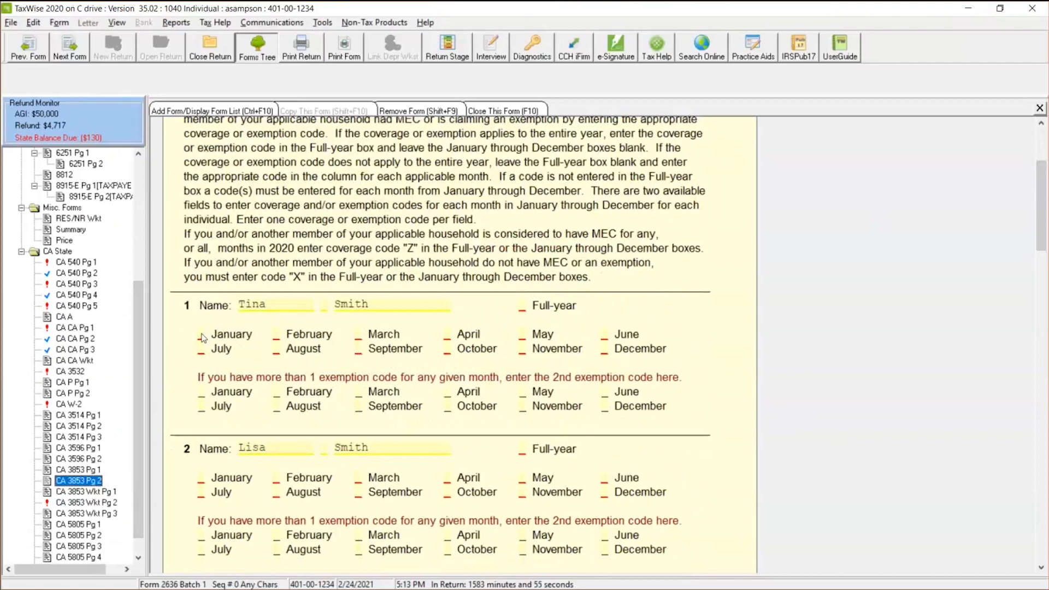
{"action": "mouse_move", "coordinate": [238, 283]}
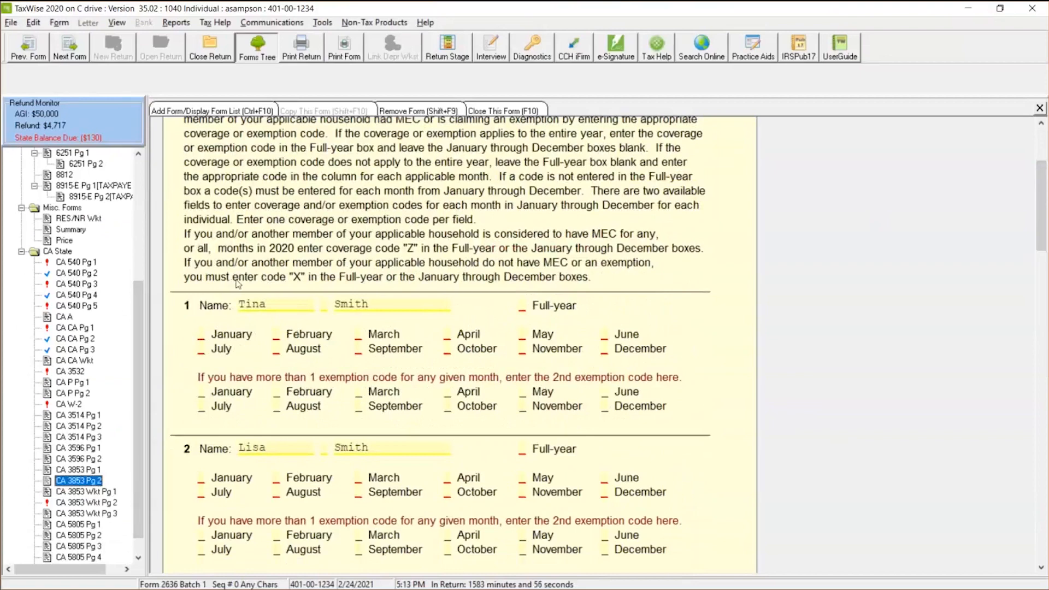
{"action": "mouse_move", "coordinate": [412, 283]}
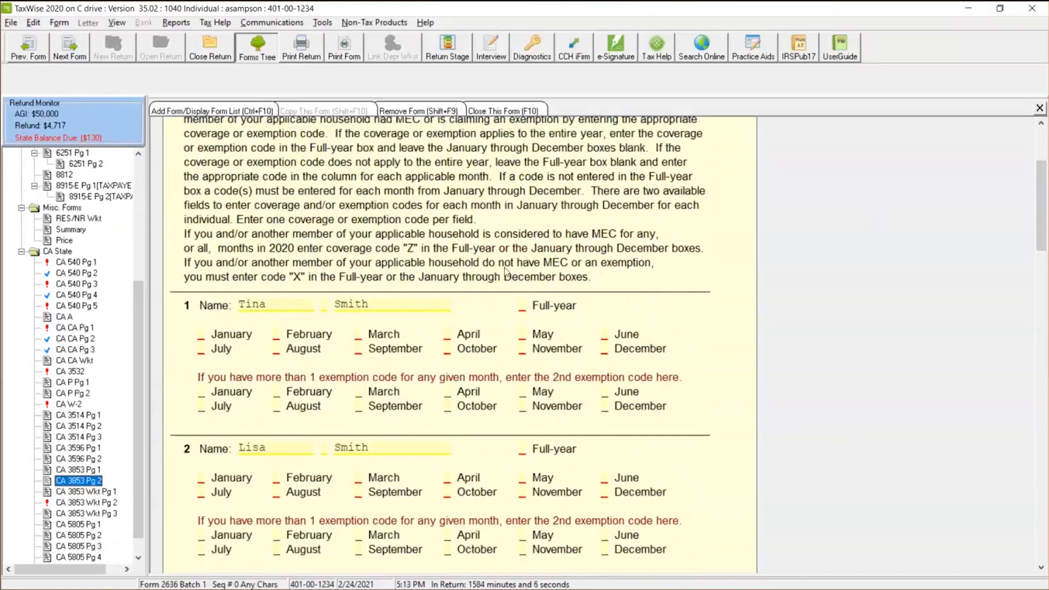
{"action": "mouse_move", "coordinate": [546, 285]}
{"action": "type", "text": "X"}
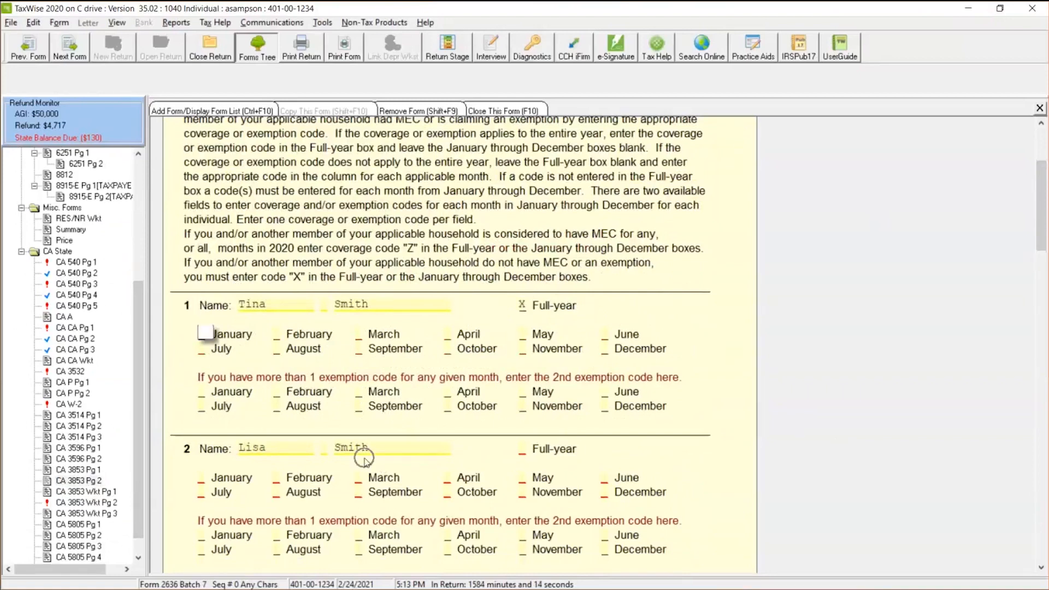
{"action": "left_click", "coordinate": [524, 448]}
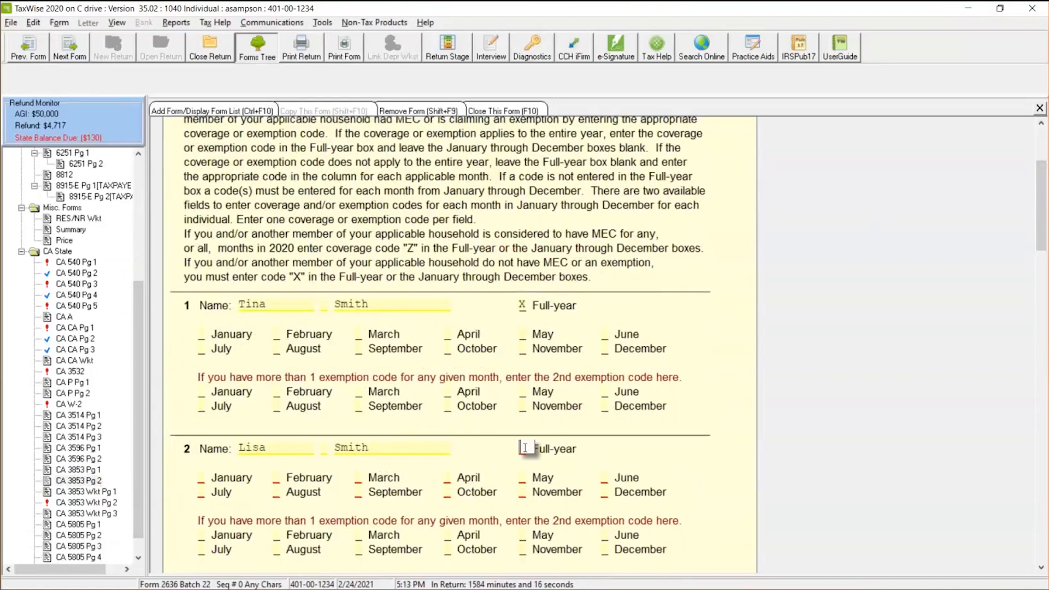
{"action": "left_click", "coordinate": [521, 448]}
{"action": "type", "text": "X"}
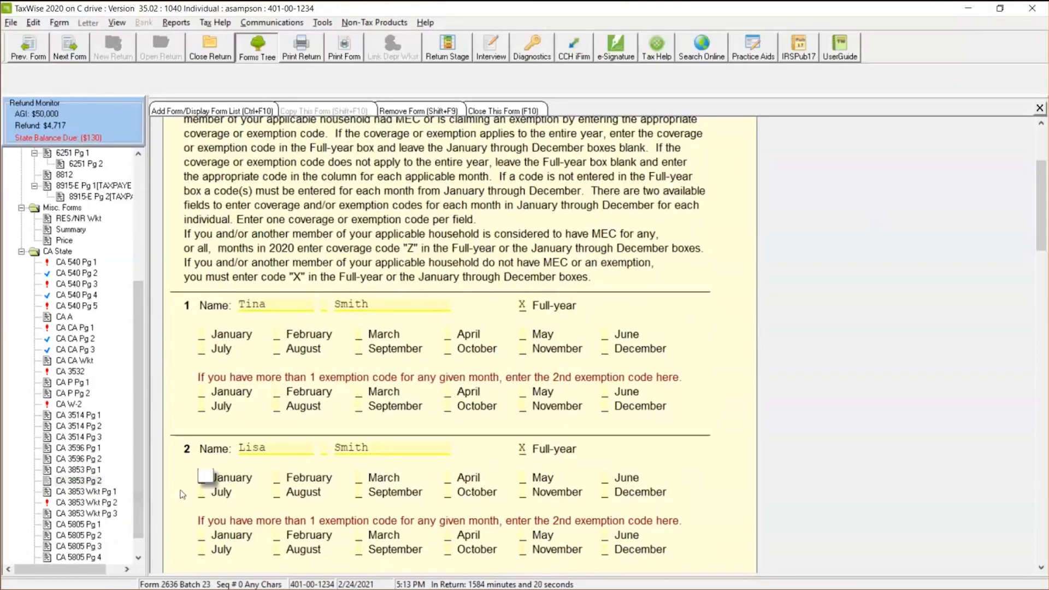
{"action": "left_click", "coordinate": [84, 491]}
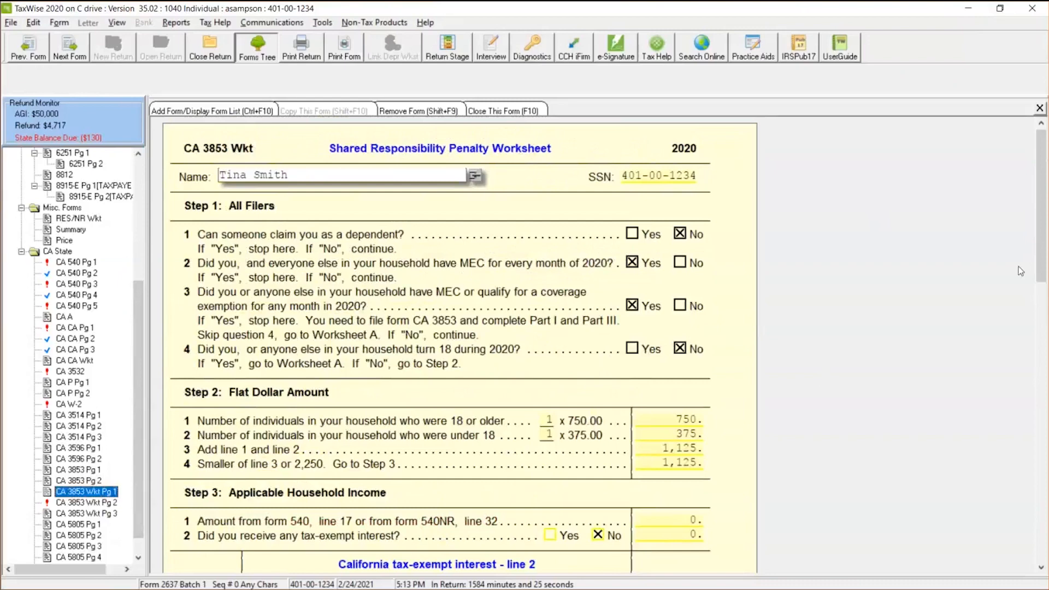
Answer No to worksheet Step 1 questions 2 and 3, raising balance due to $1,255.
{"action": "scroll", "scroll_direction": "down", "scroll_amount": 3}
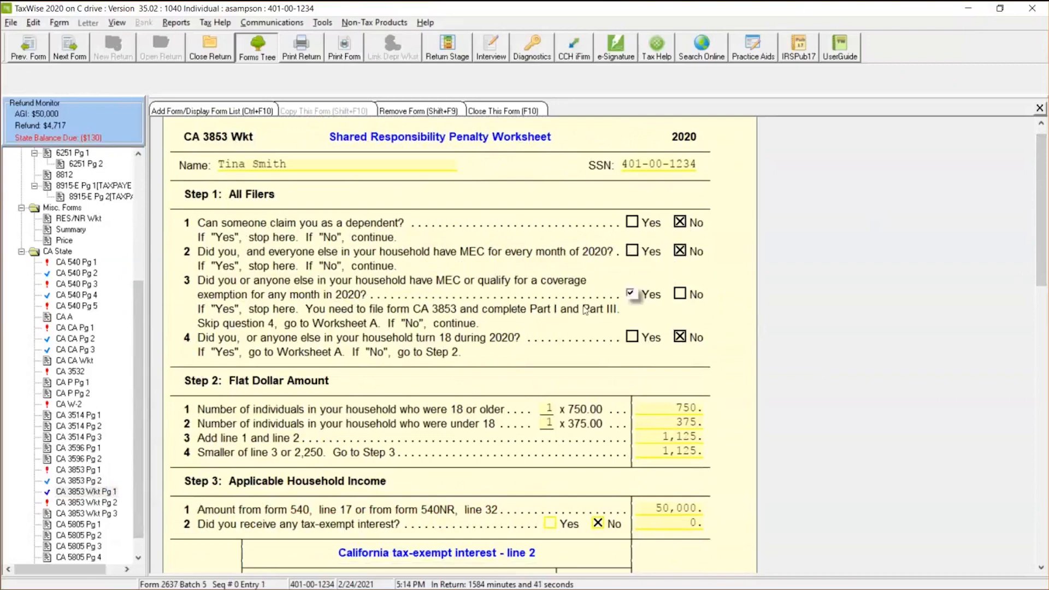
{"action": "left_click", "coordinate": [680, 295]}
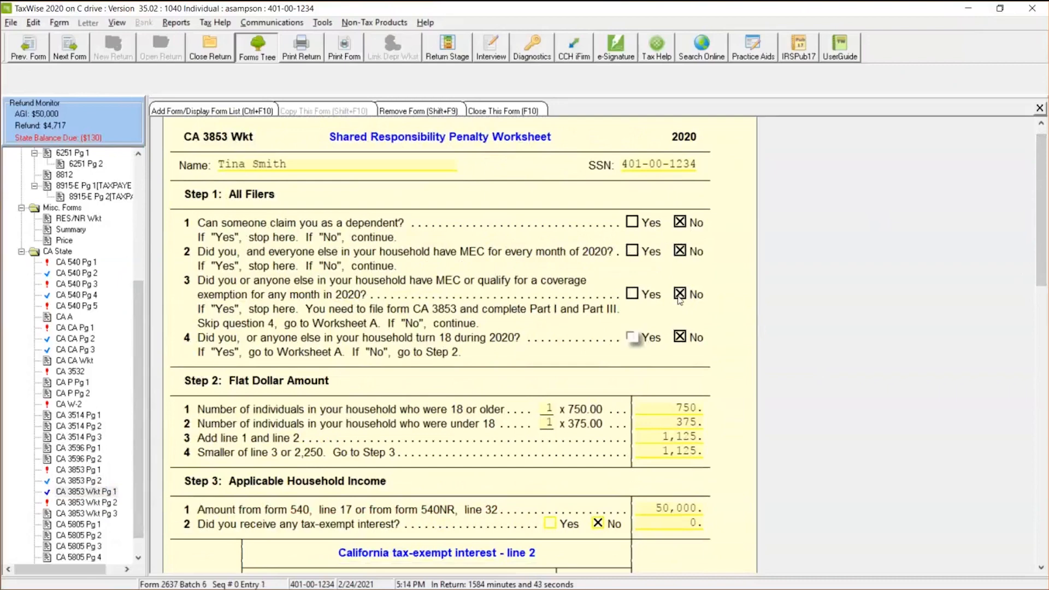
{"action": "scroll", "scroll_direction": "down", "scroll_amount": 3}
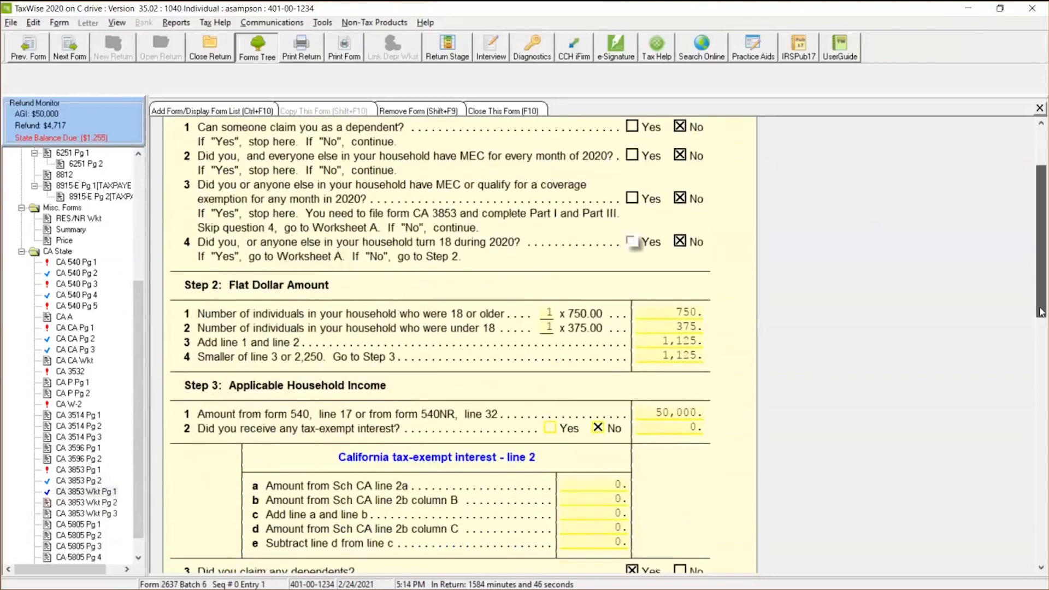
{"action": "scroll", "scroll_direction": "down", "scroll_amount": 3}
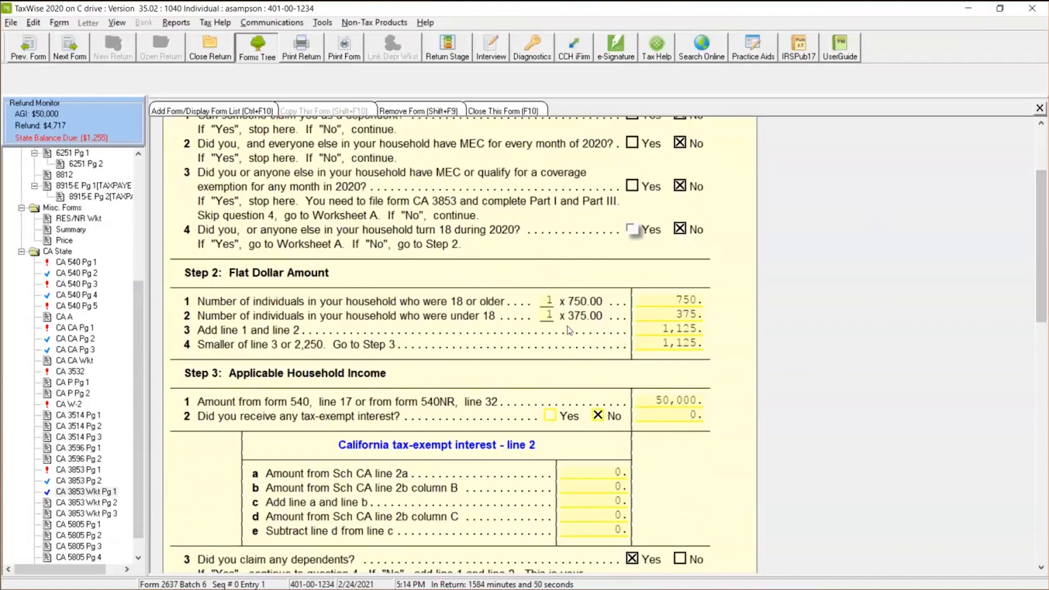
{"action": "mouse_move", "coordinate": [554, 314]}
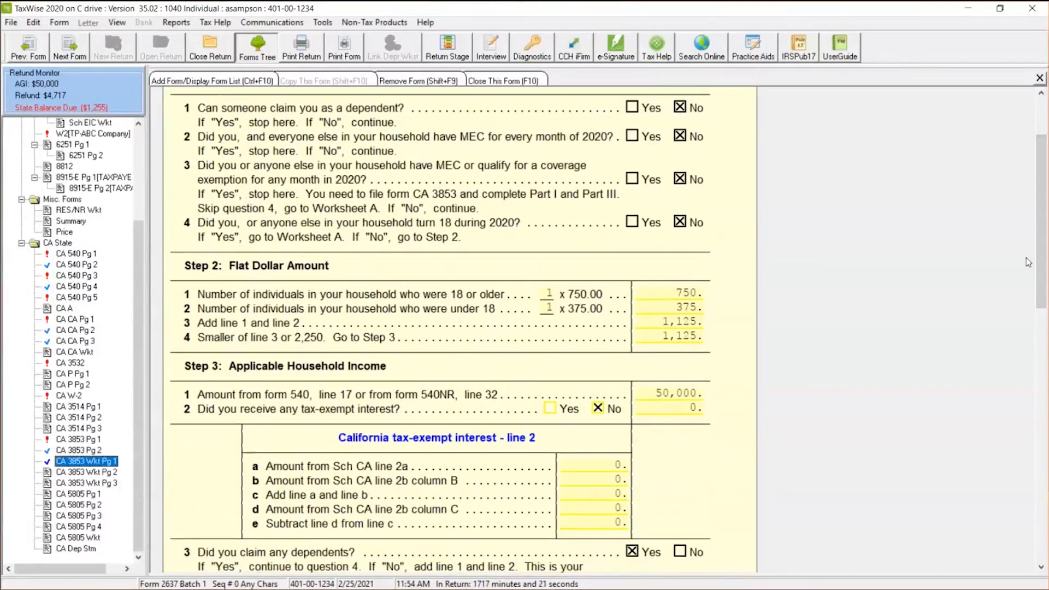
Scroll the CA 3853 worksheet down to the penalty section showing $1,125.
{"action": "scroll", "scroll_direction": "down", "scroll_amount": 3}
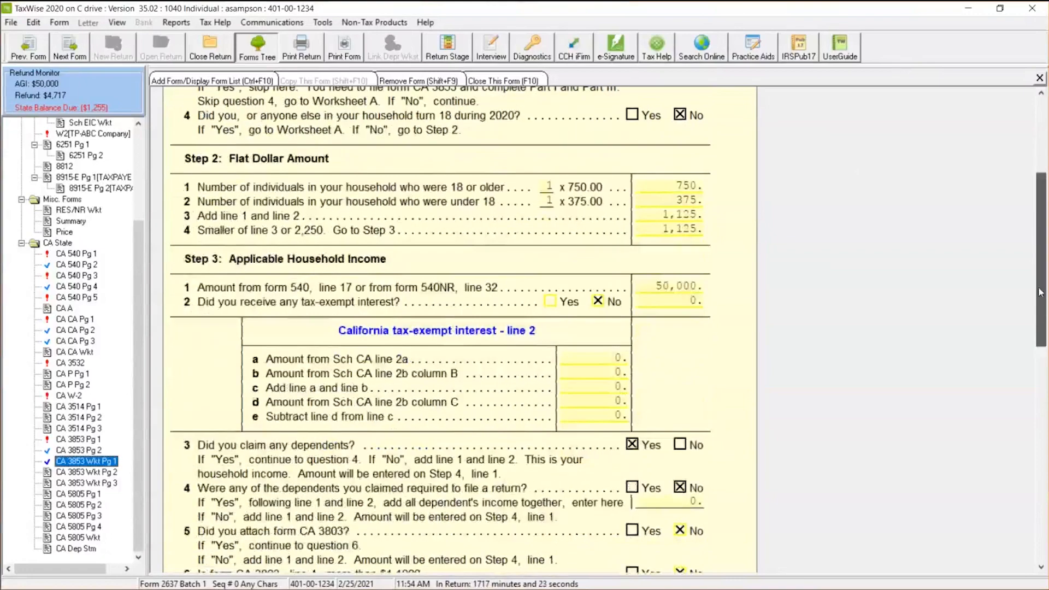
{"action": "scroll", "scroll_direction": "down", "scroll_amount": 3}
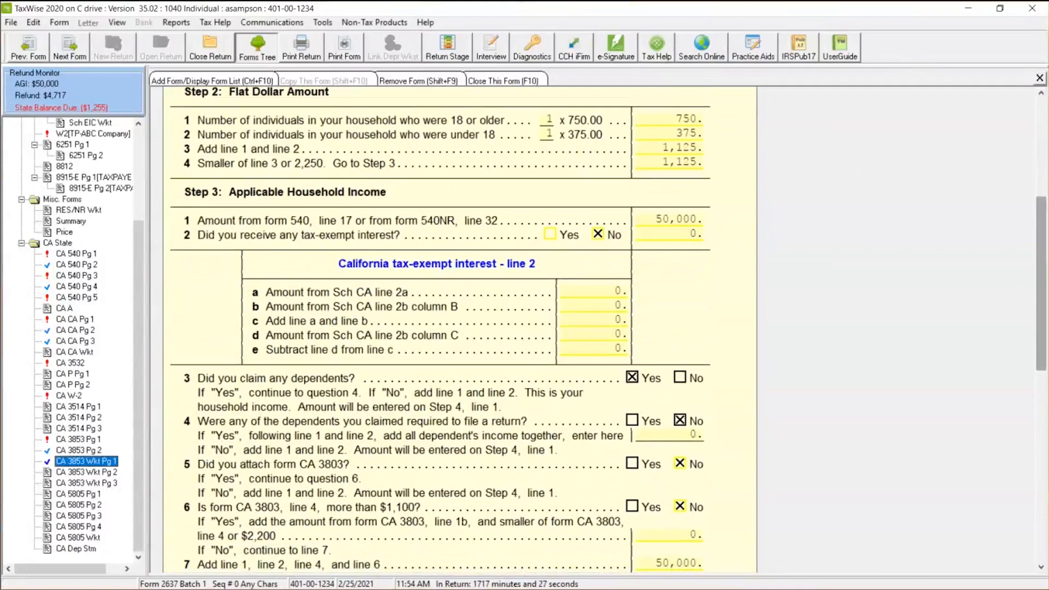
{"action": "scroll", "scroll_direction": "down", "scroll_amount": 3}
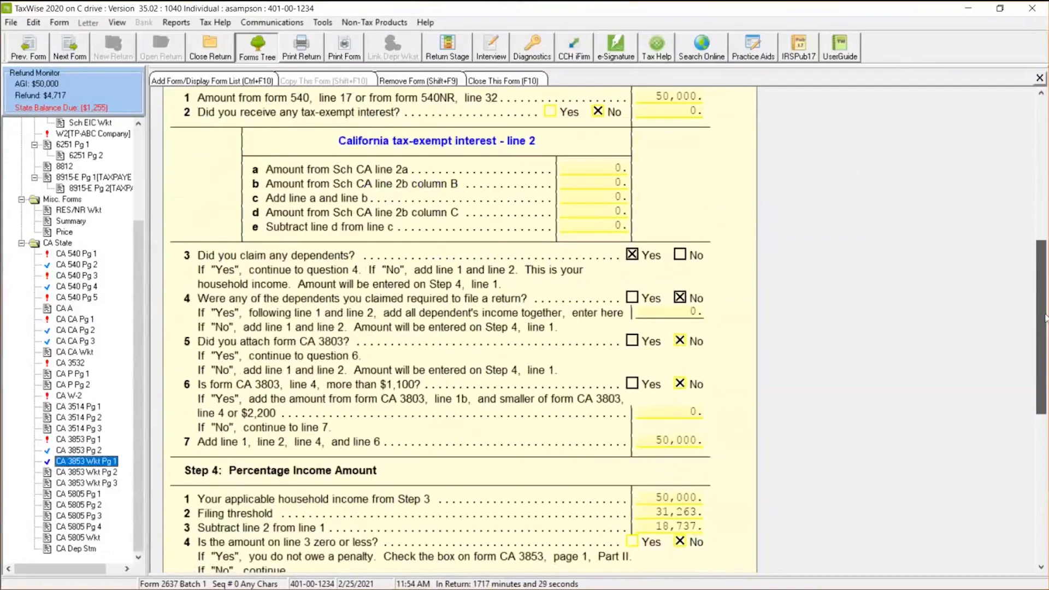
{"action": "scroll", "scroll_direction": "down", "scroll_amount": 3}
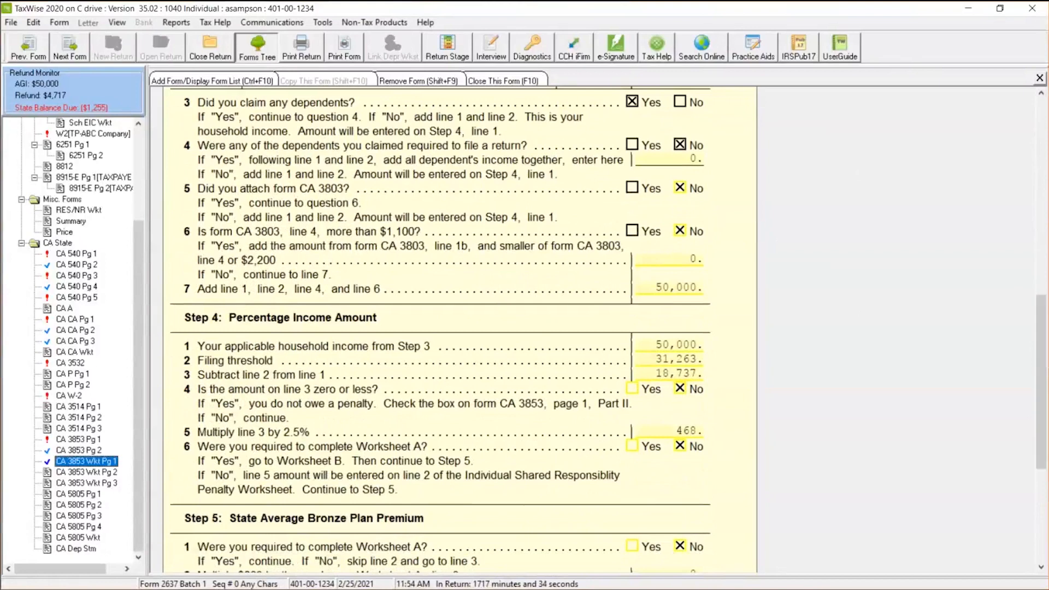
{"action": "mouse_move", "coordinate": [657, 327]}
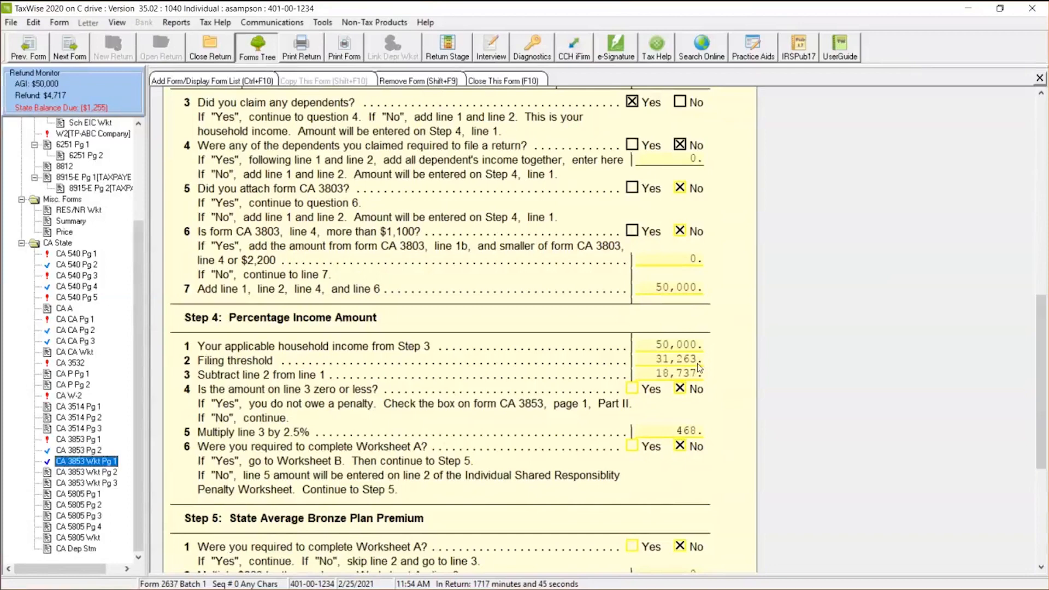
{"action": "mouse_move", "coordinate": [696, 383]}
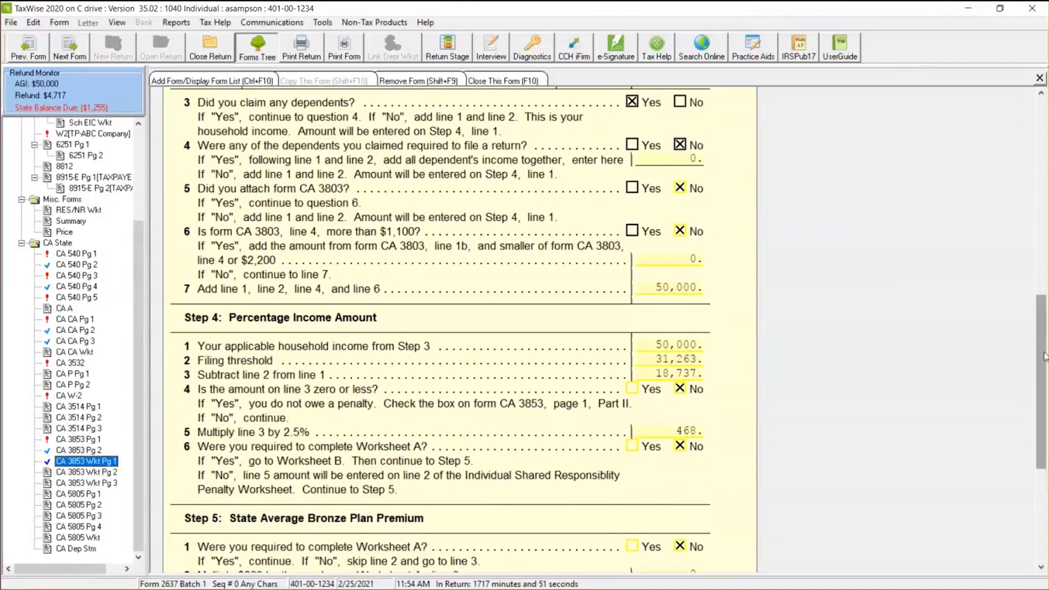
{"action": "scroll", "scroll_direction": "down", "scroll_amount": 3}
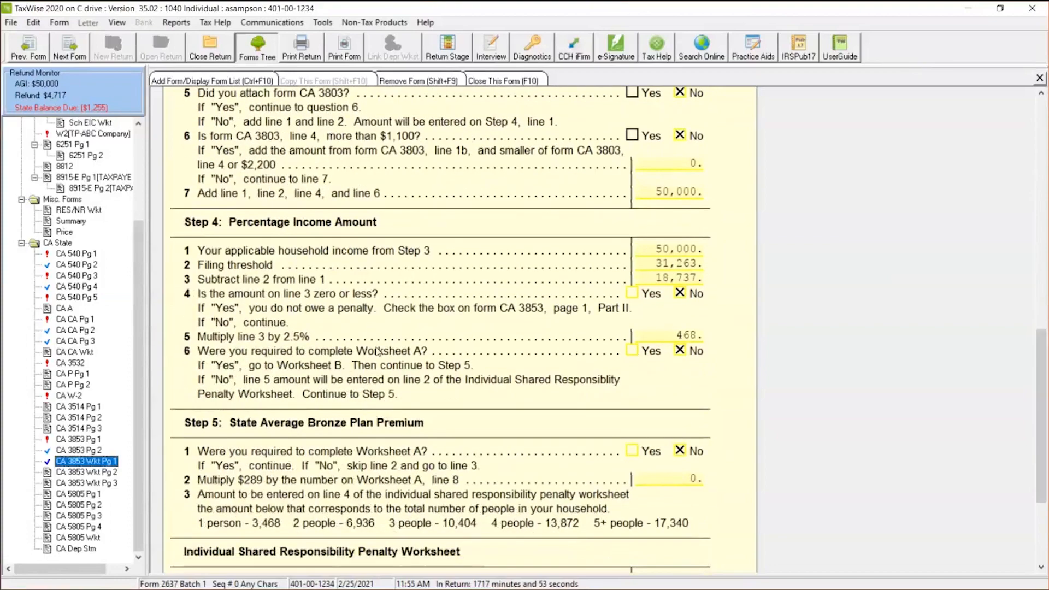
{"action": "mouse_move", "coordinate": [285, 345]}
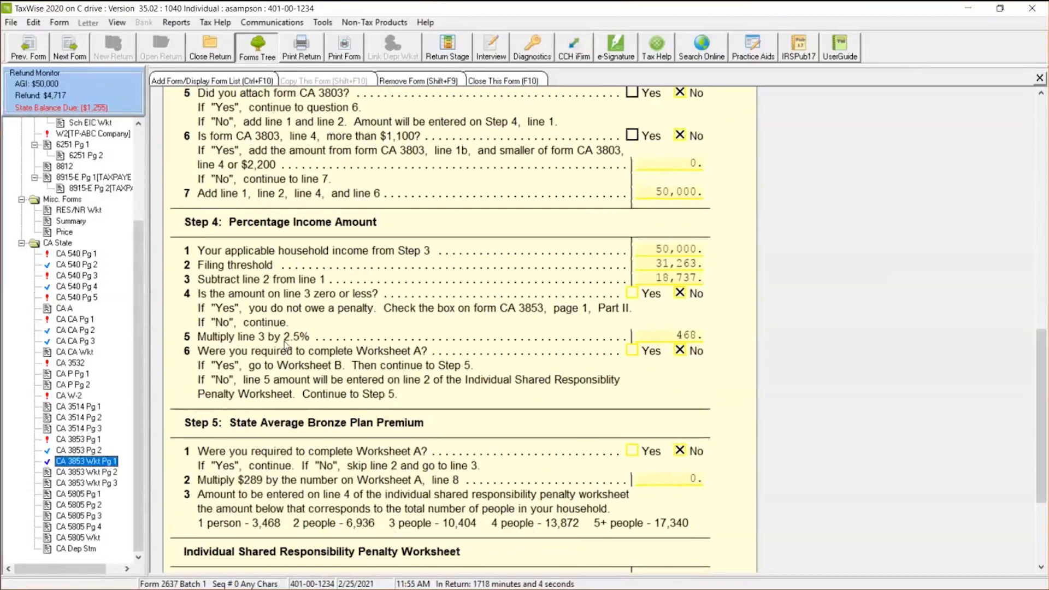
{"action": "mouse_move", "coordinate": [447, 470]}
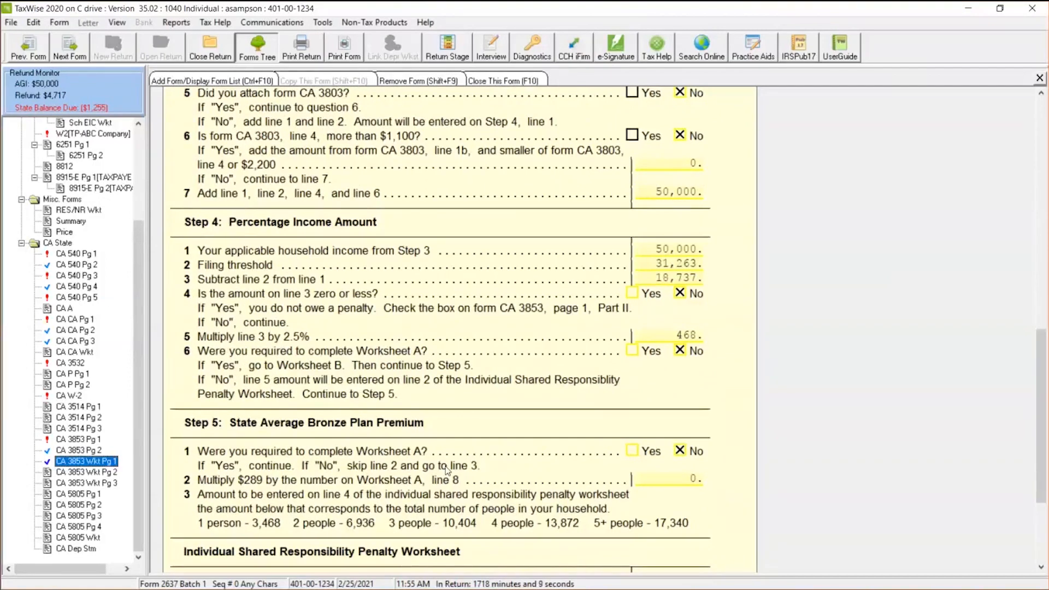
{"action": "mouse_move", "coordinate": [625, 468]}
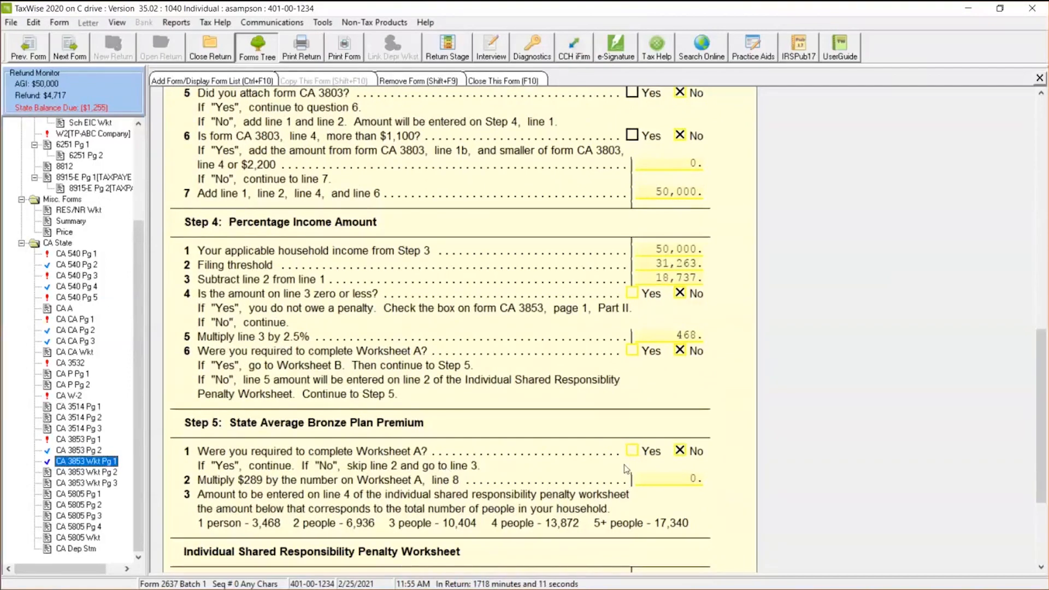
{"action": "mouse_move", "coordinate": [1015, 395]}
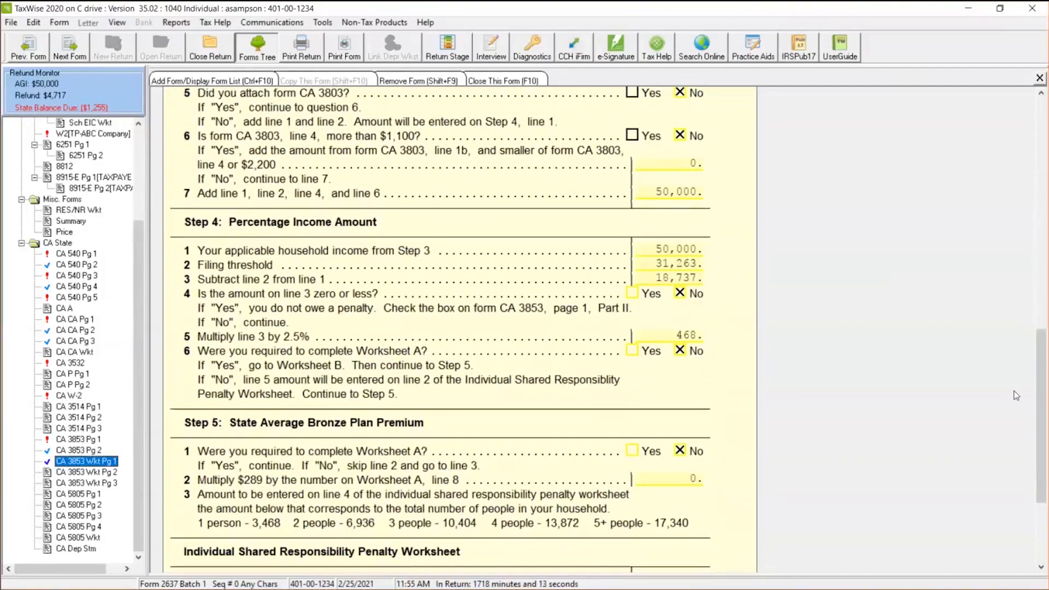
{"action": "scroll", "scroll_direction": "down", "scroll_amount": 3}
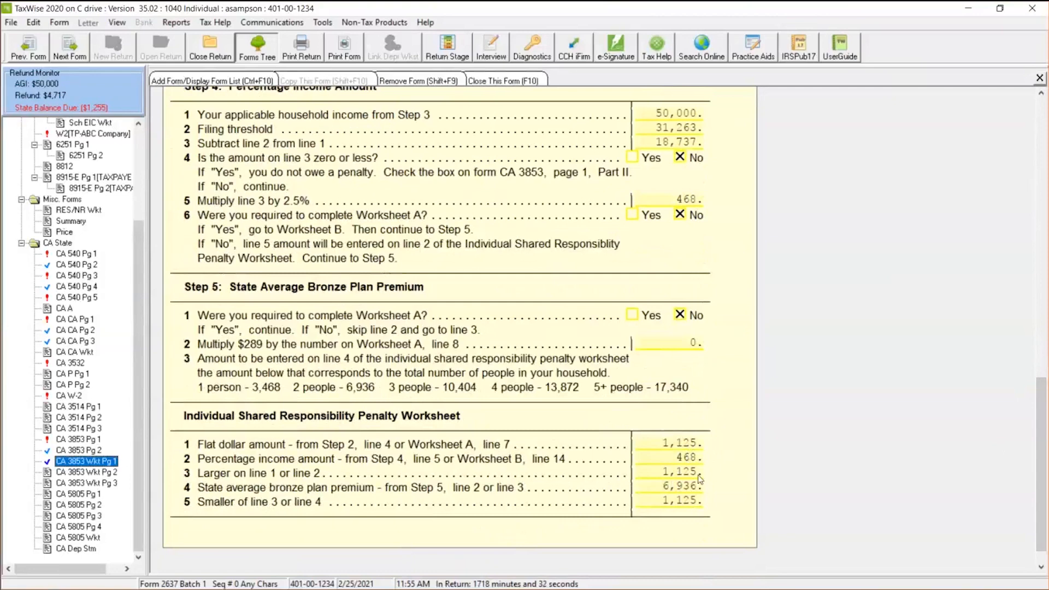
{"action": "mouse_move", "coordinate": [700, 480]}
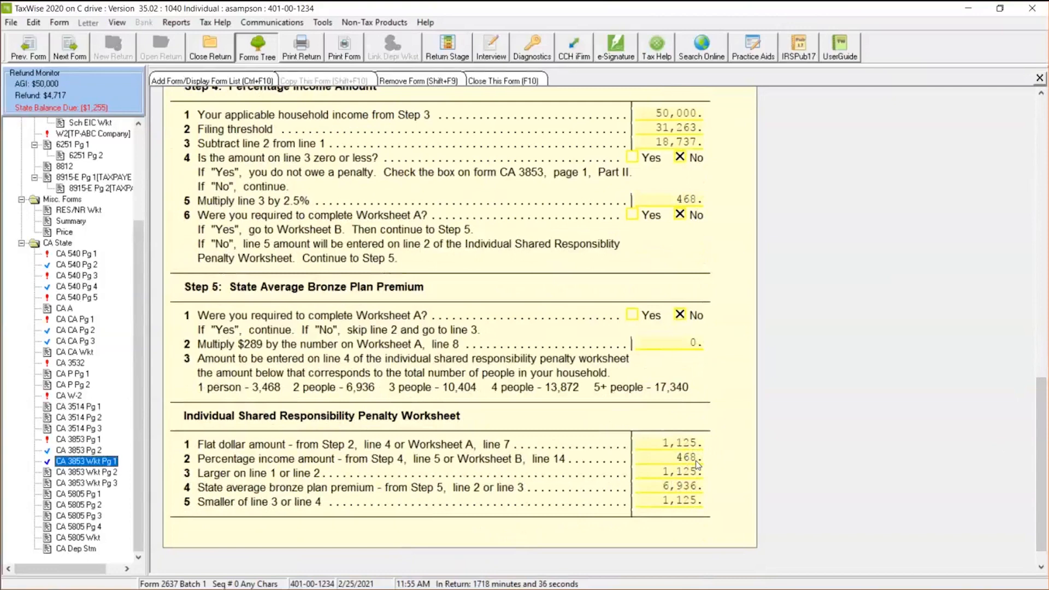
{"action": "mouse_move", "coordinate": [694, 476]}
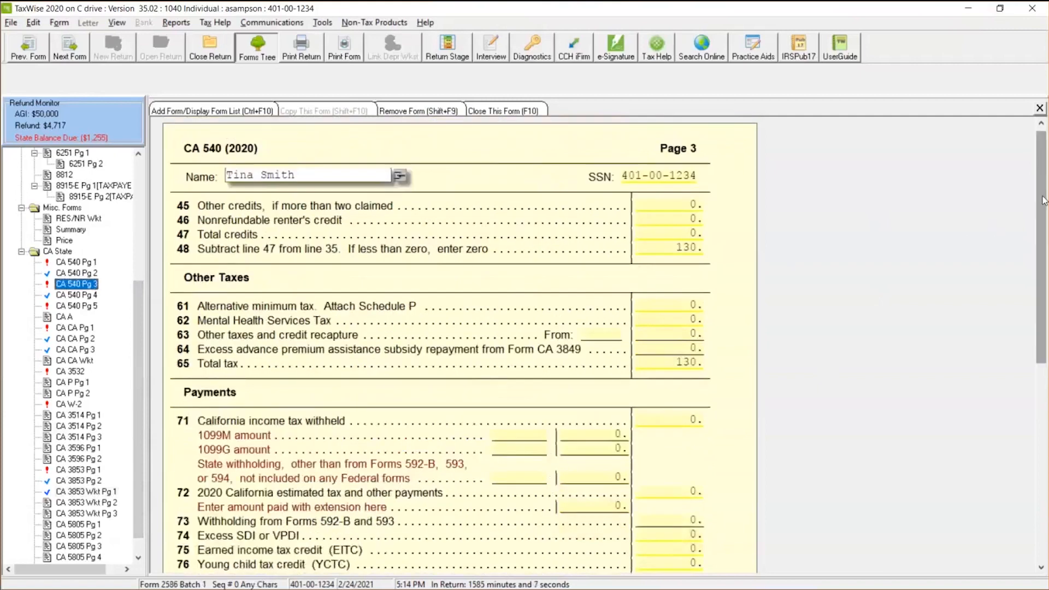
Scroll CA 540 page 3 to line 92, showing the $1,125 ISR penalty.
{"action": "scroll", "scroll_direction": "down", "scroll_amount": 3}
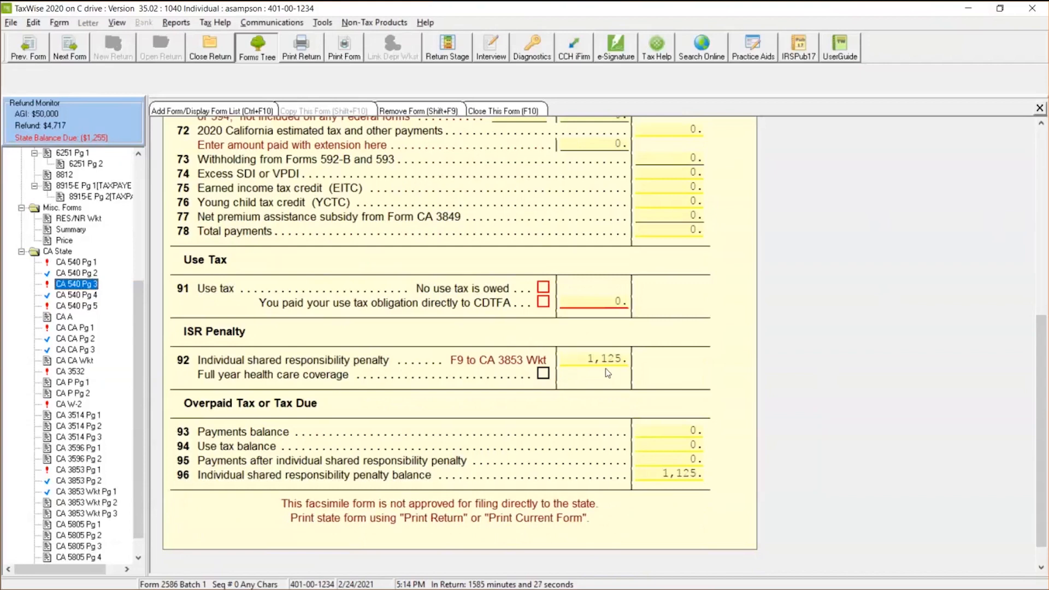
{"action": "mouse_move", "coordinate": [497, 258]}
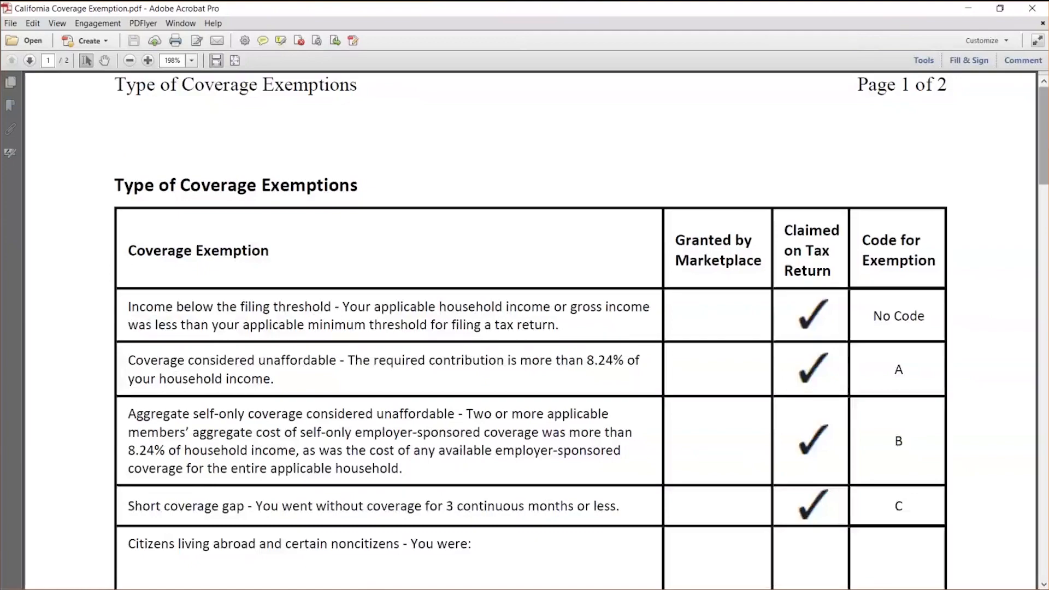
Scroll the coverage exemption PDF from No Code through code K, general hardship.
{"action": "scroll", "scroll_direction": "down", "scroll_amount": 3}
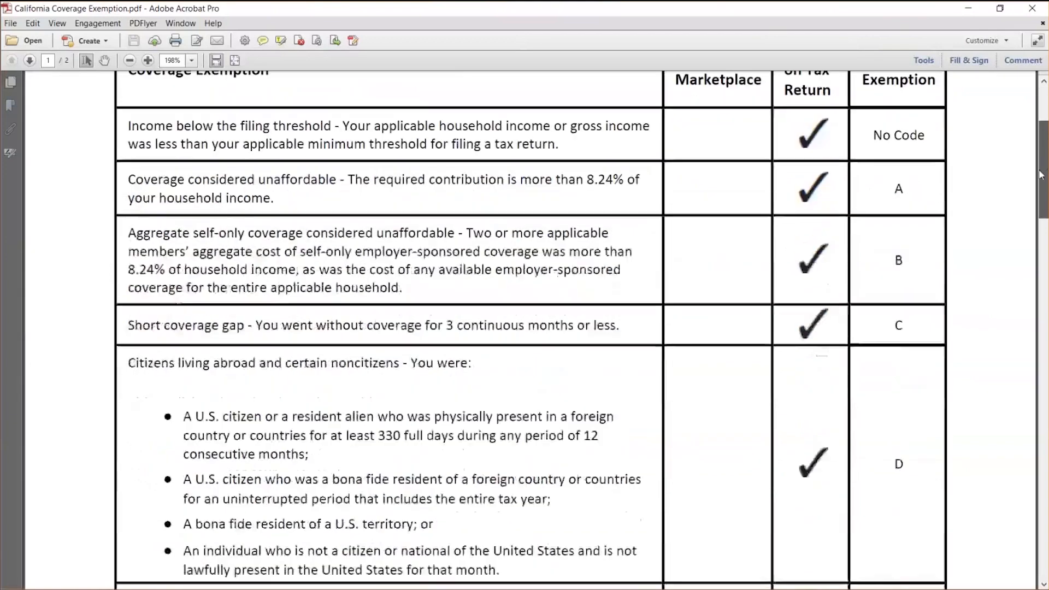
{"action": "scroll", "scroll_direction": "down", "scroll_amount": 3}
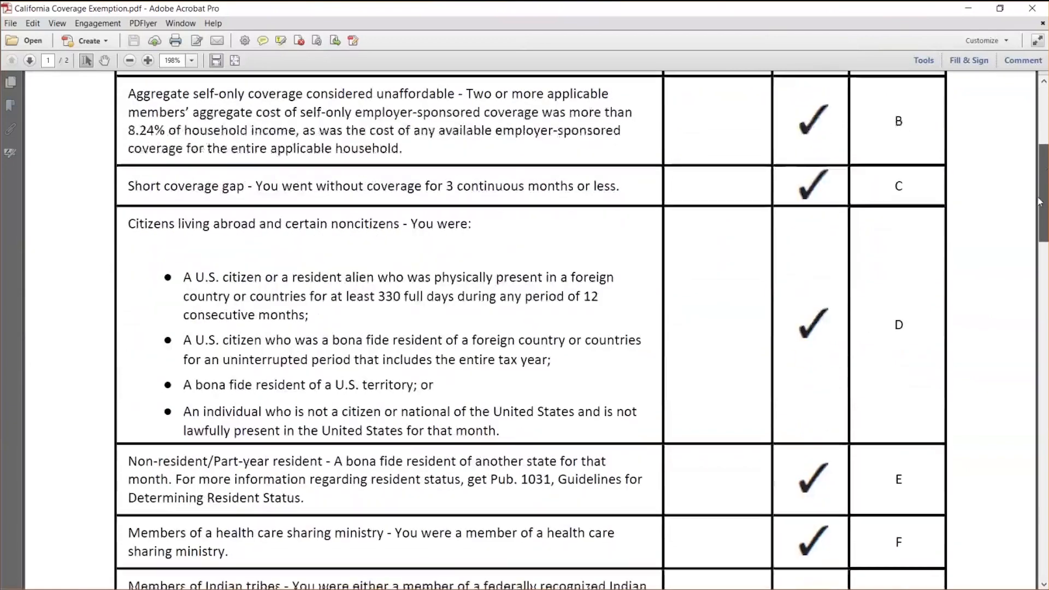
{"action": "scroll", "scroll_direction": "down", "scroll_amount": 3}
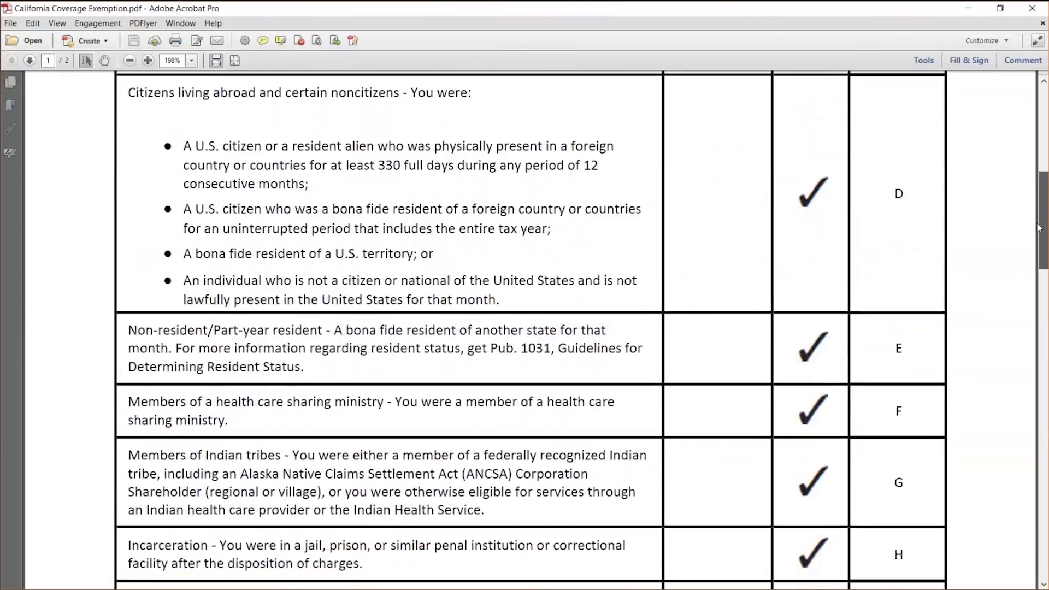
{"action": "scroll", "scroll_direction": "down", "scroll_amount": 3}
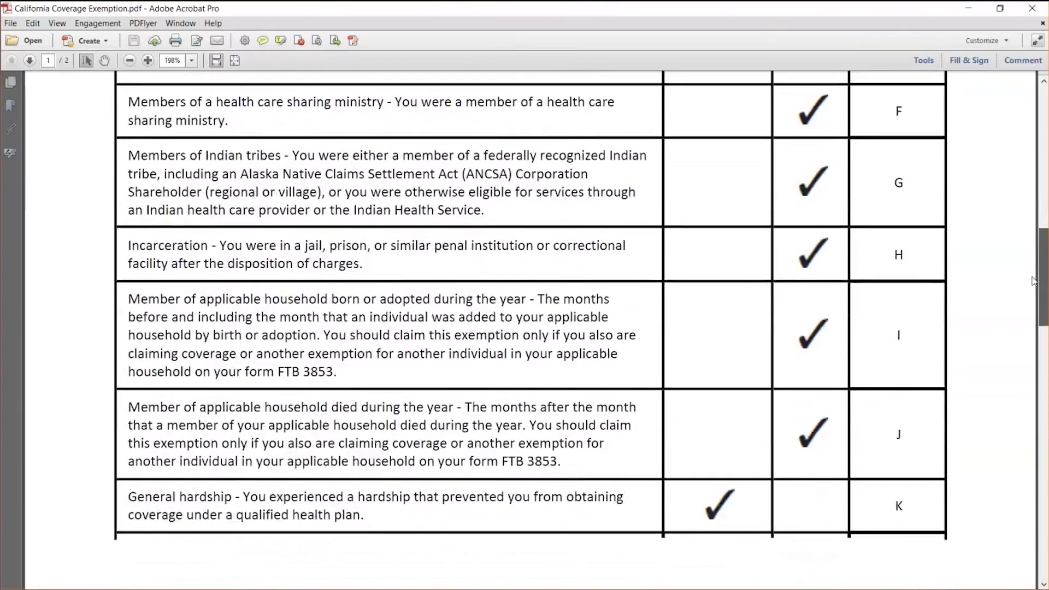
{"action": "scroll", "scroll_direction": "down", "scroll_amount": 3}
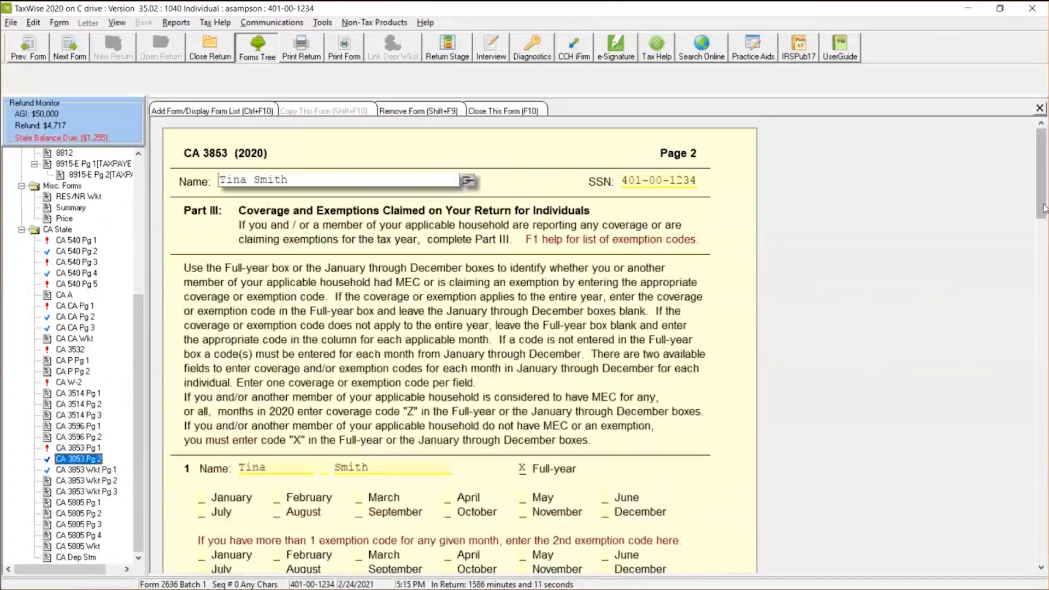
Clear Tina's full-year entry and enter code Z starting in January.
{"action": "scroll", "scroll_direction": "down", "scroll_amount": 3}
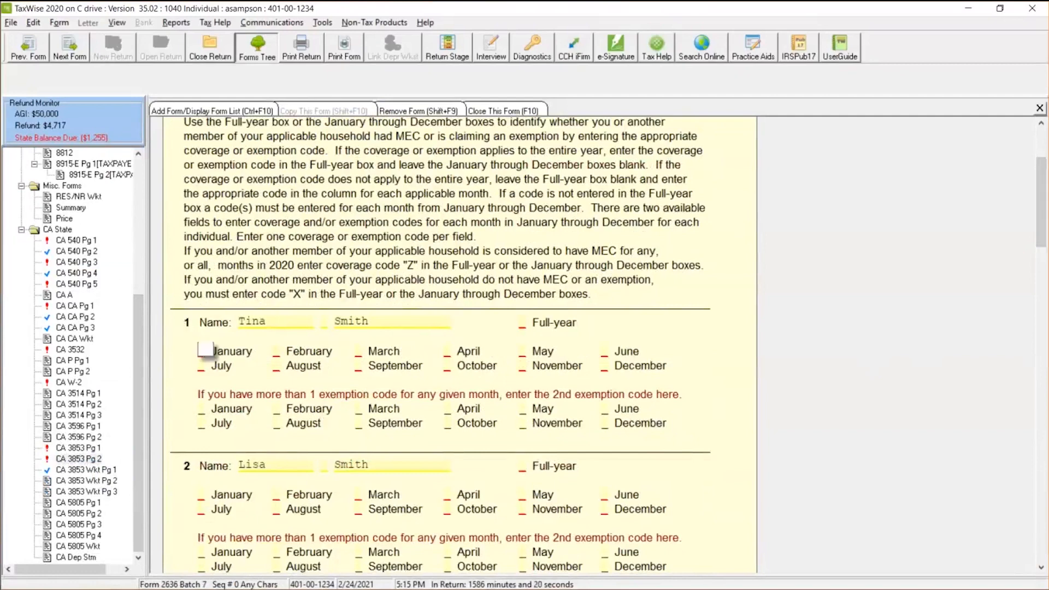
{"action": "left_click", "coordinate": [202, 351]}
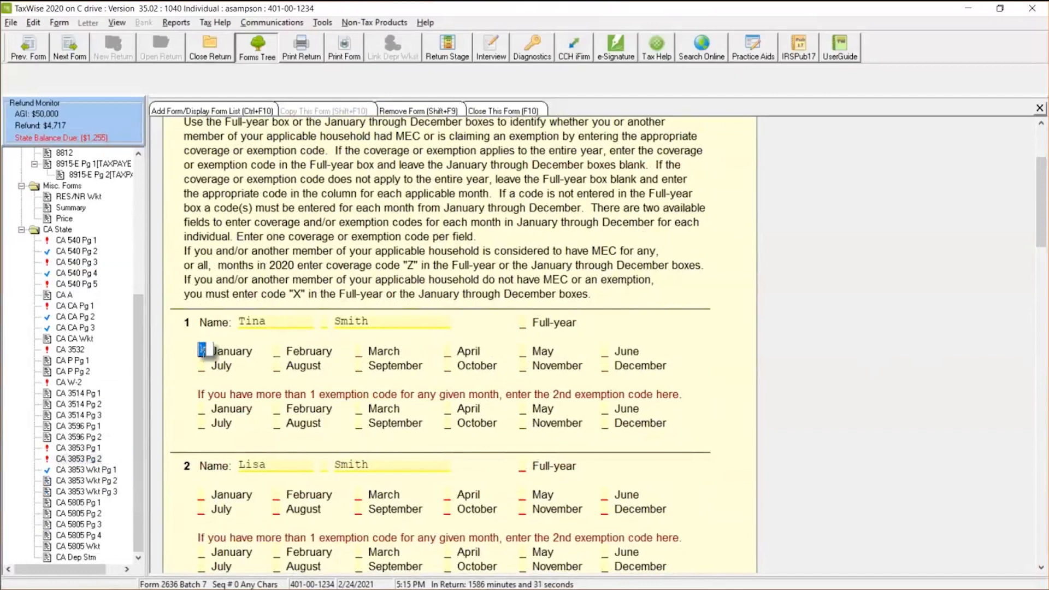
{"action": "type", "text": "Z"}
{"action": "left_click", "coordinate": [359, 366]}
{"action": "type", "text": "k"}
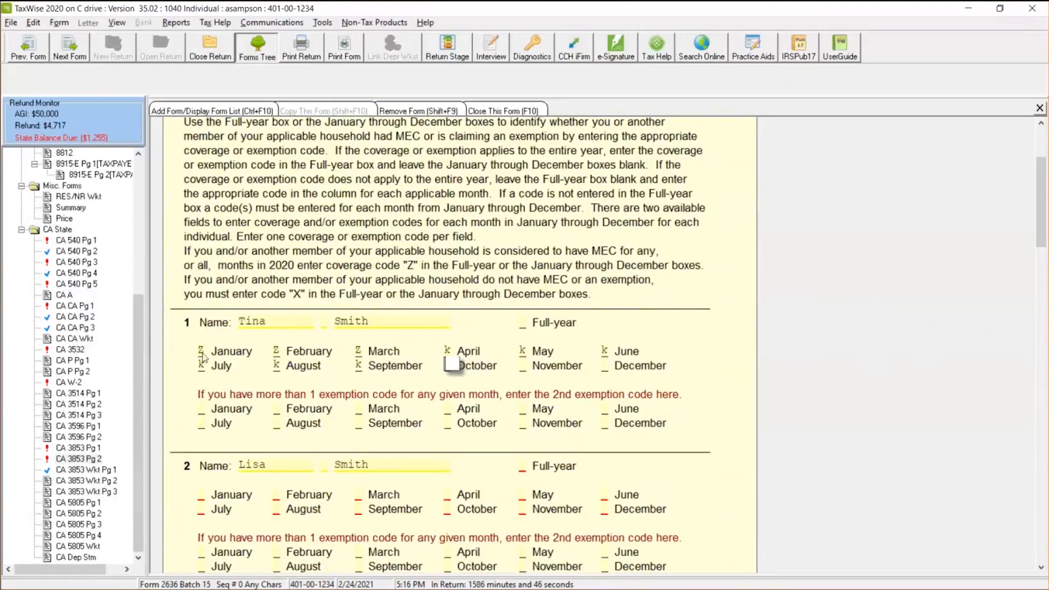
{"action": "key", "text": "alt+tab"}
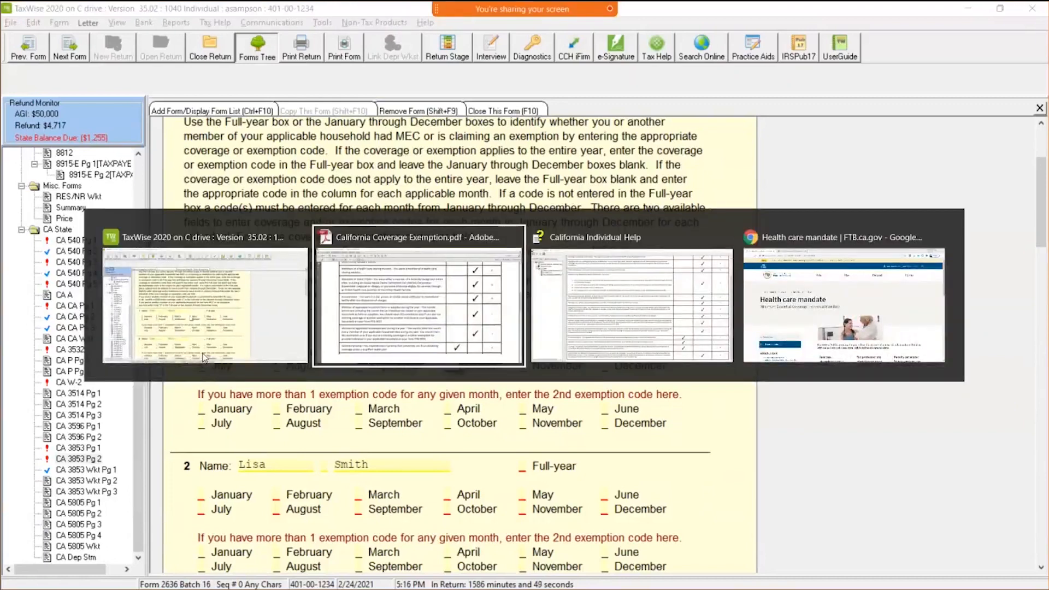
Return to the tax return to give Tina code K for October–December.
{"action": "left_click", "coordinate": [418, 298]}
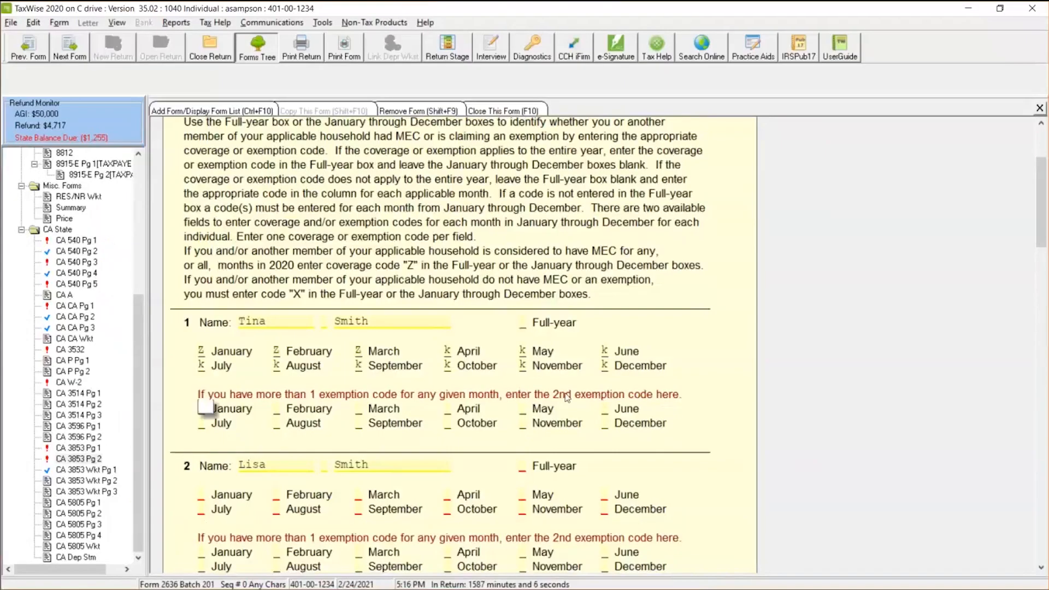
{"action": "mouse_move", "coordinate": [337, 426]}
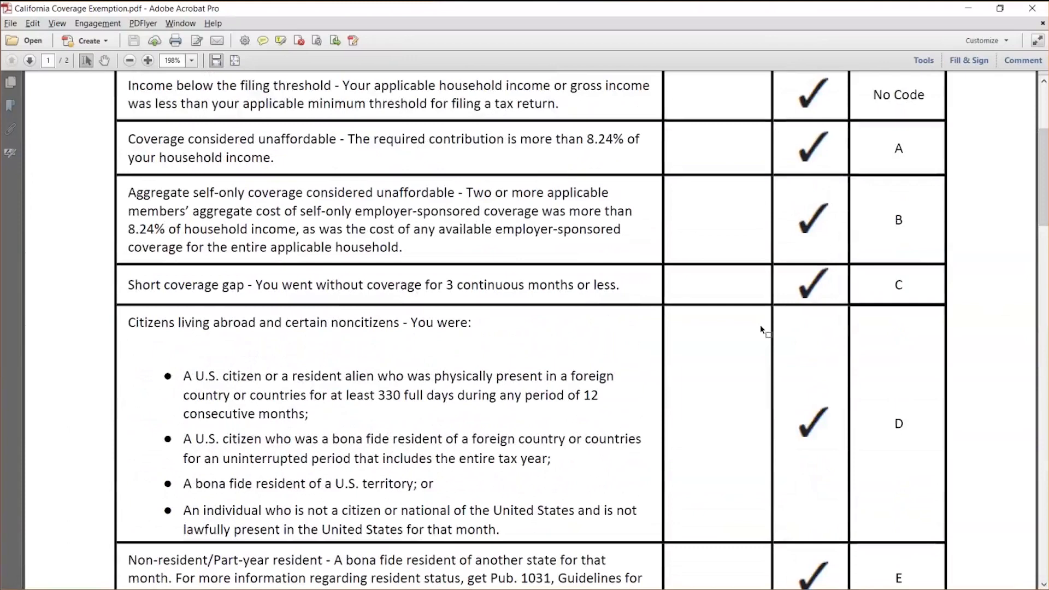
{"action": "mouse_move", "coordinate": [873, 295]}
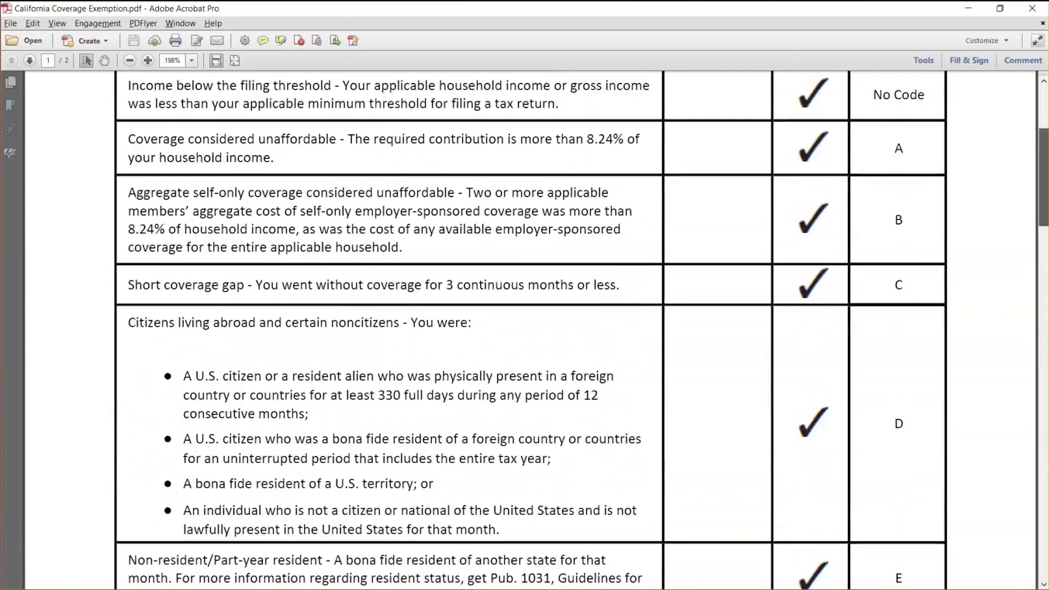
Scroll through the exemption codes table in the Acrobat PDF.
{"action": "scroll", "scroll_direction": "down", "scroll_amount": 3}
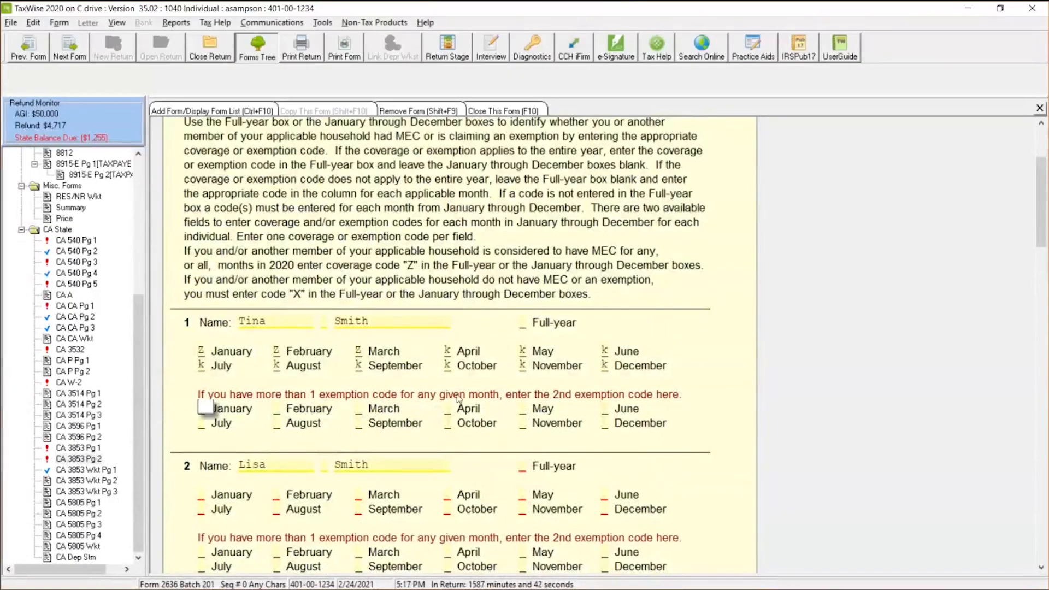
{"action": "mouse_move", "coordinate": [636, 406]}
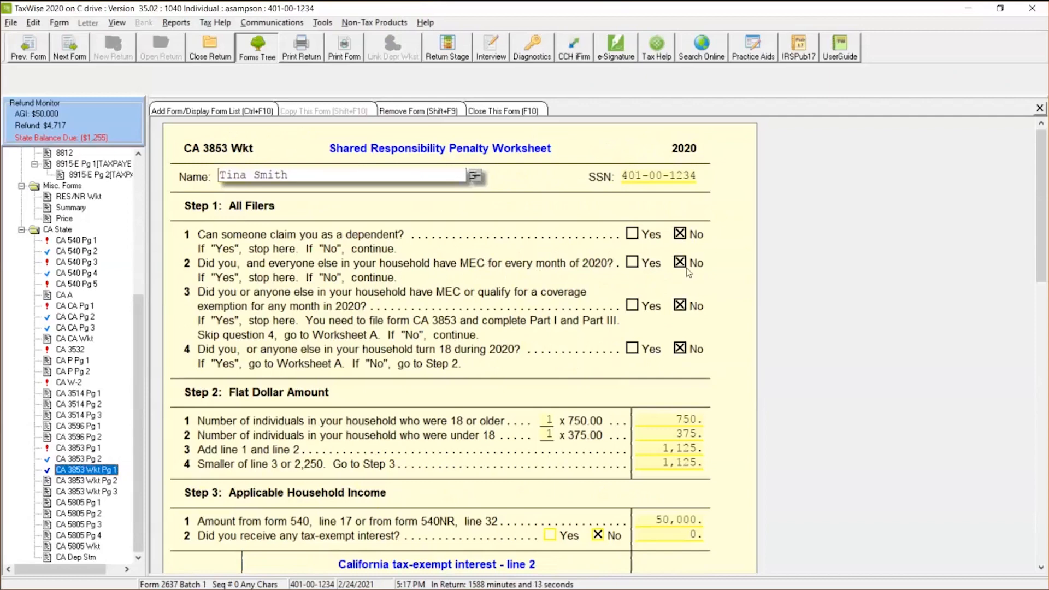
{"action": "mouse_move", "coordinate": [539, 301]}
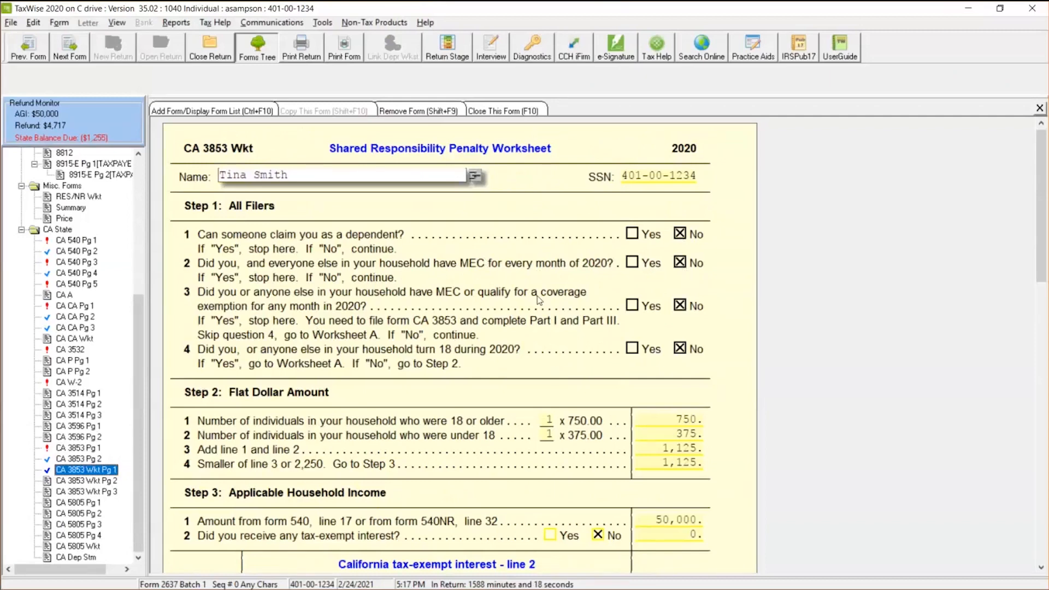
{"action": "mouse_move", "coordinate": [590, 311]}
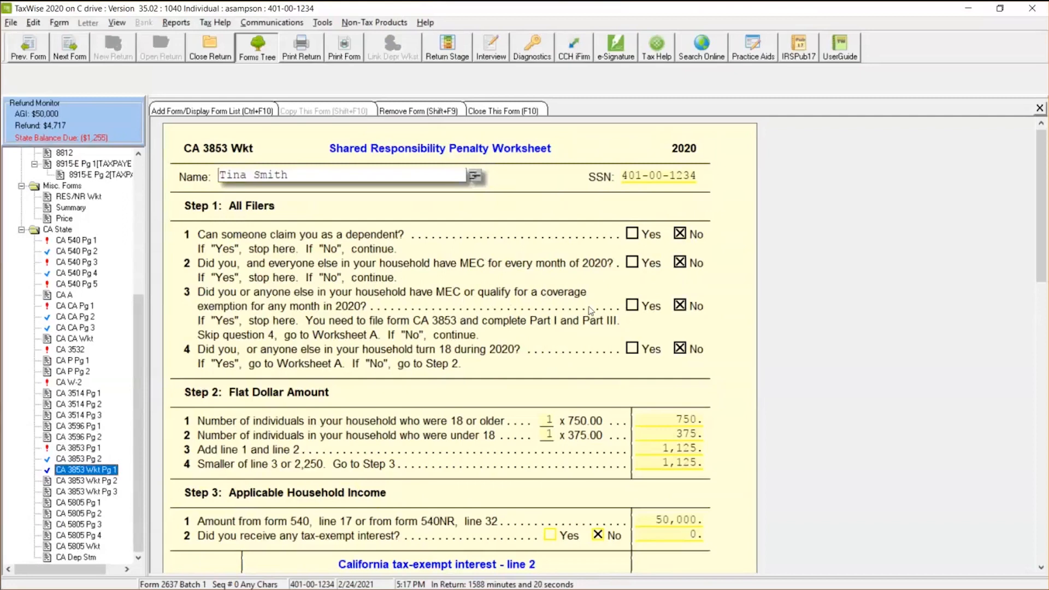
Answer Yes instead of No to CA 3853 Step 1 question 3, zeroing the flat-dollar penalty.
{"action": "left_click", "coordinate": [632, 305]}
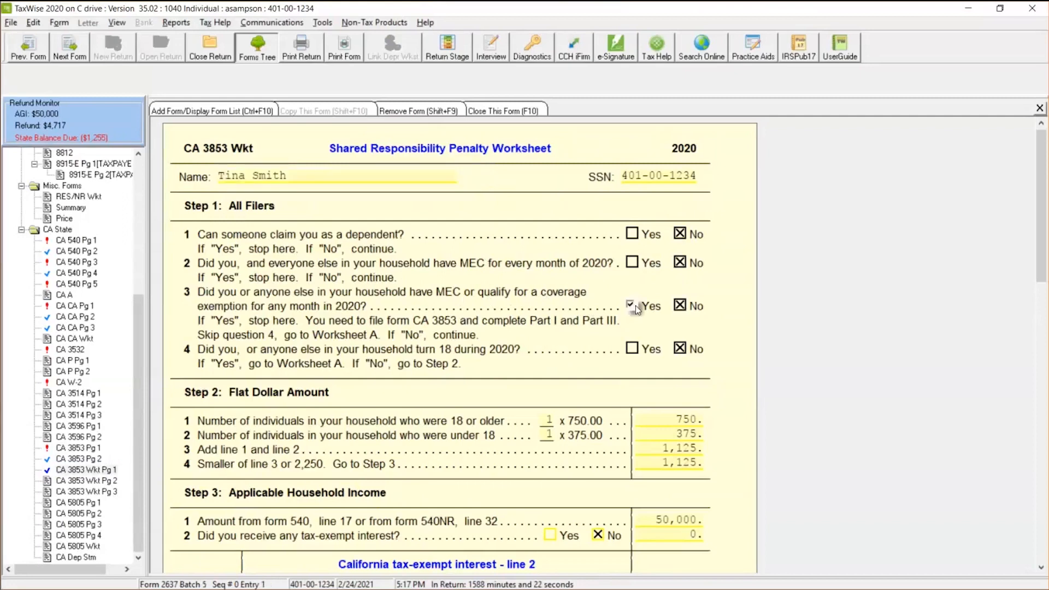
{"action": "left_click", "coordinate": [631, 306]}
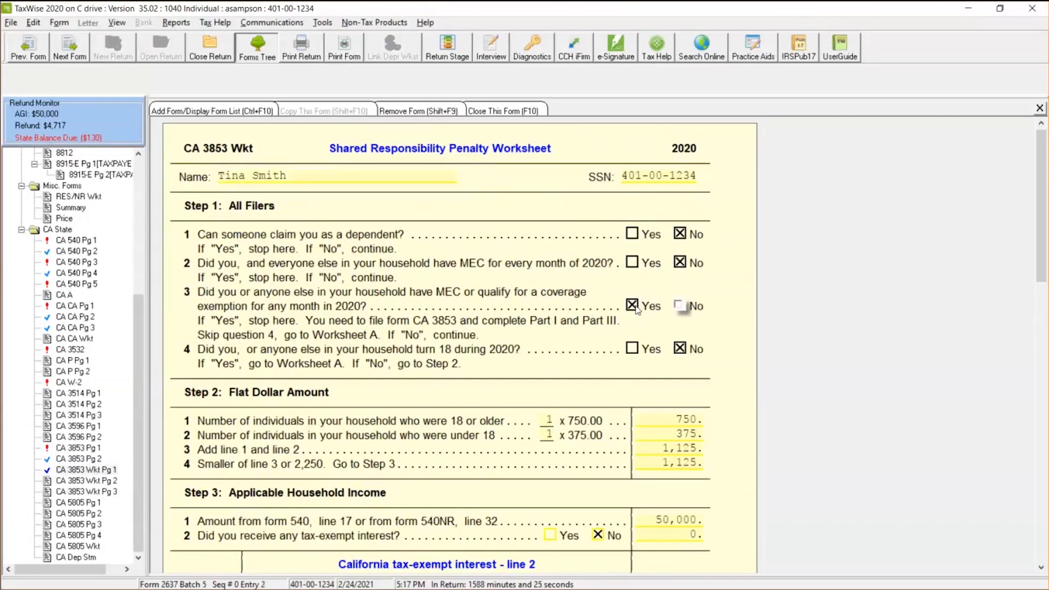
{"action": "left_click", "coordinate": [680, 348]}
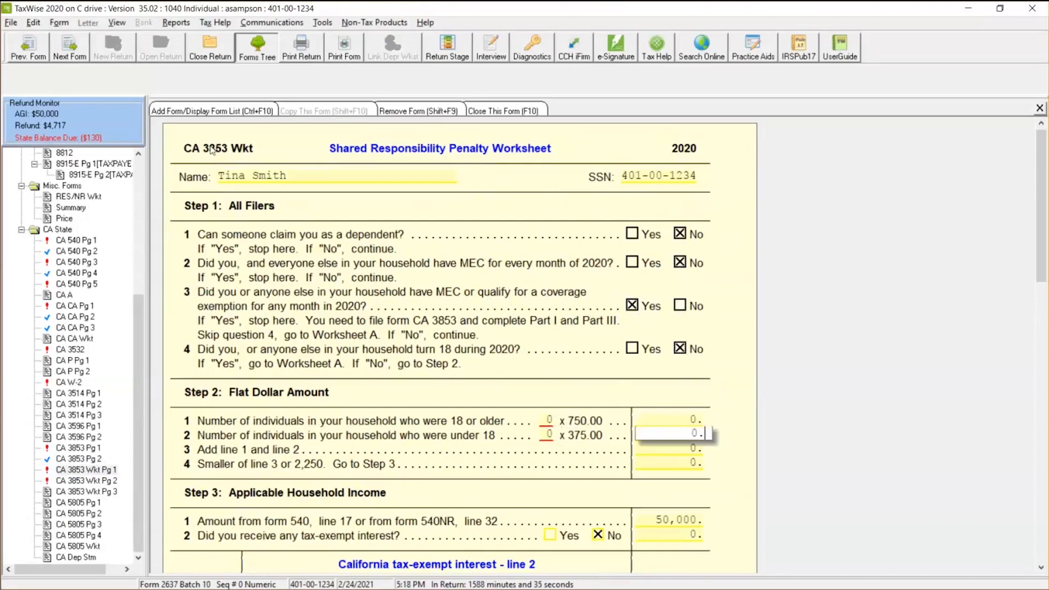
{"action": "mouse_move", "coordinate": [137, 293]}
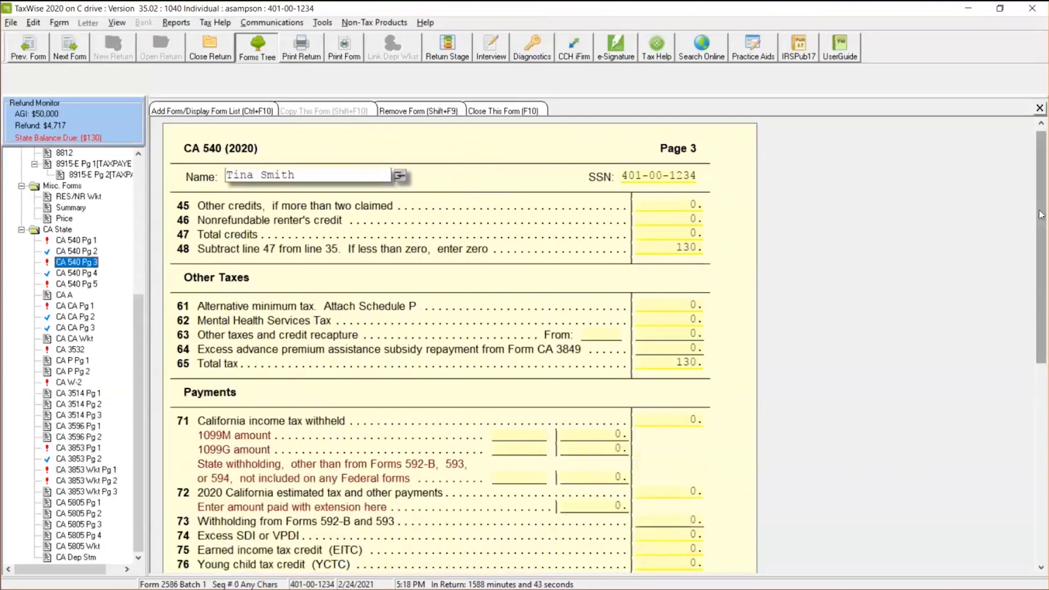
Verify CA 540 page 3 line 92 ISR penalty reads 0, then go to CA 3853 page 1.
{"action": "scroll", "scroll_direction": "down", "scroll_amount": 3}
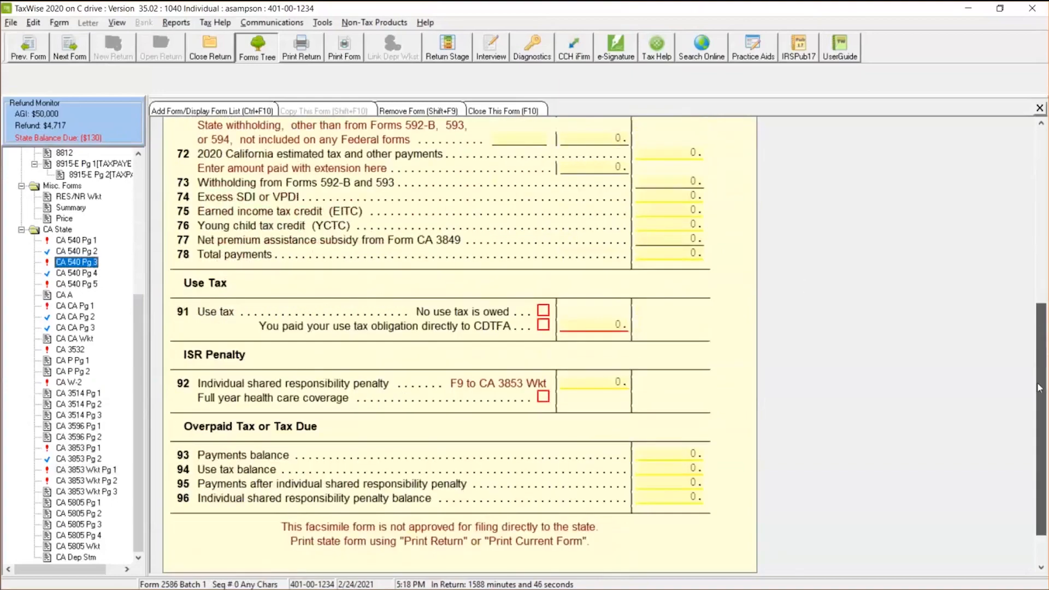
{"action": "scroll", "scroll_direction": "down", "scroll_amount": 3}
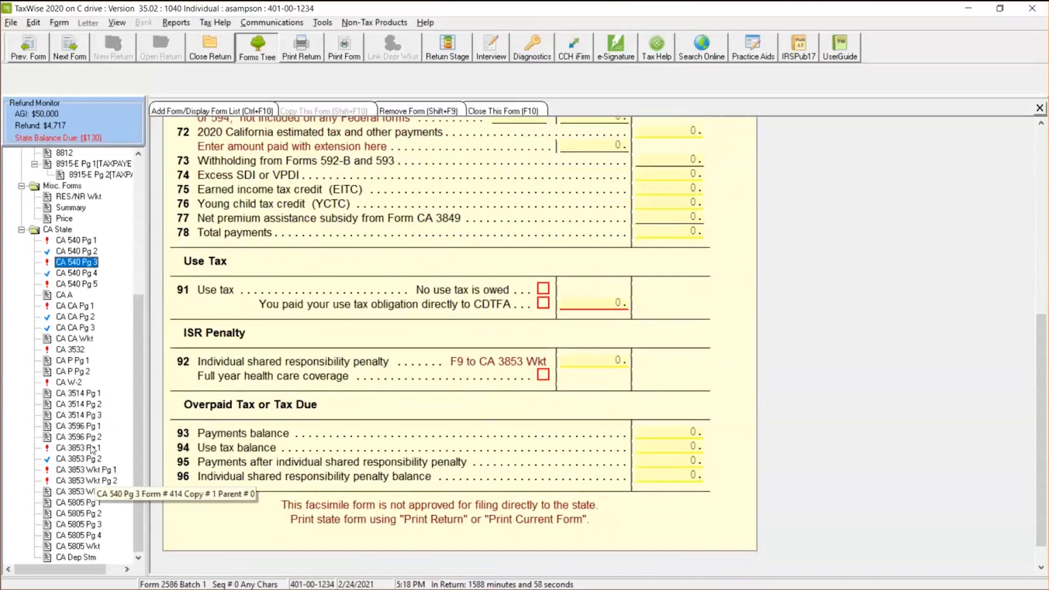
{"action": "left_click", "coordinate": [77, 448]}
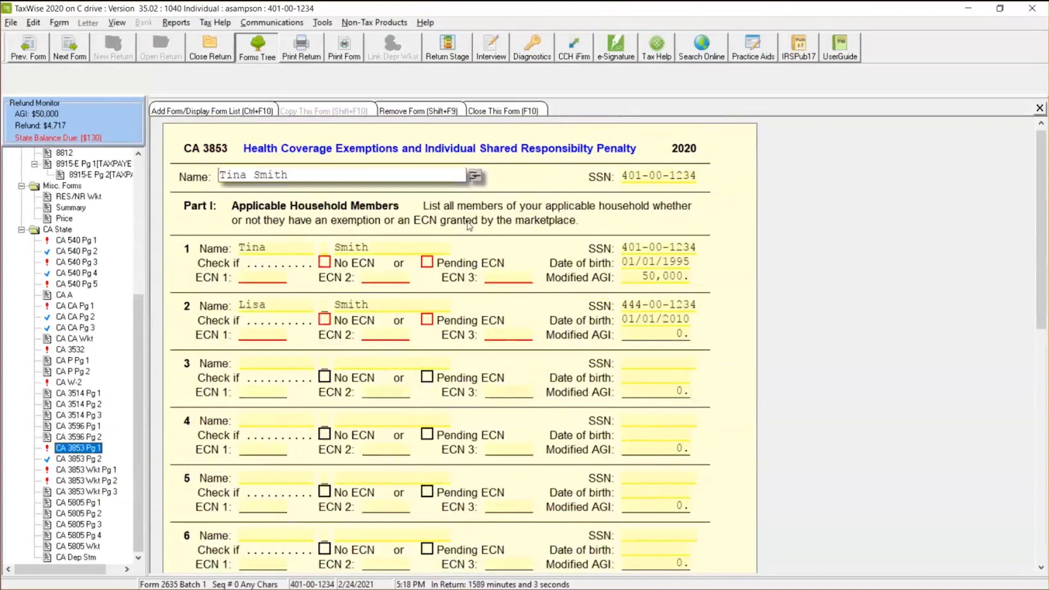
{"action": "mouse_move", "coordinate": [469, 265]}
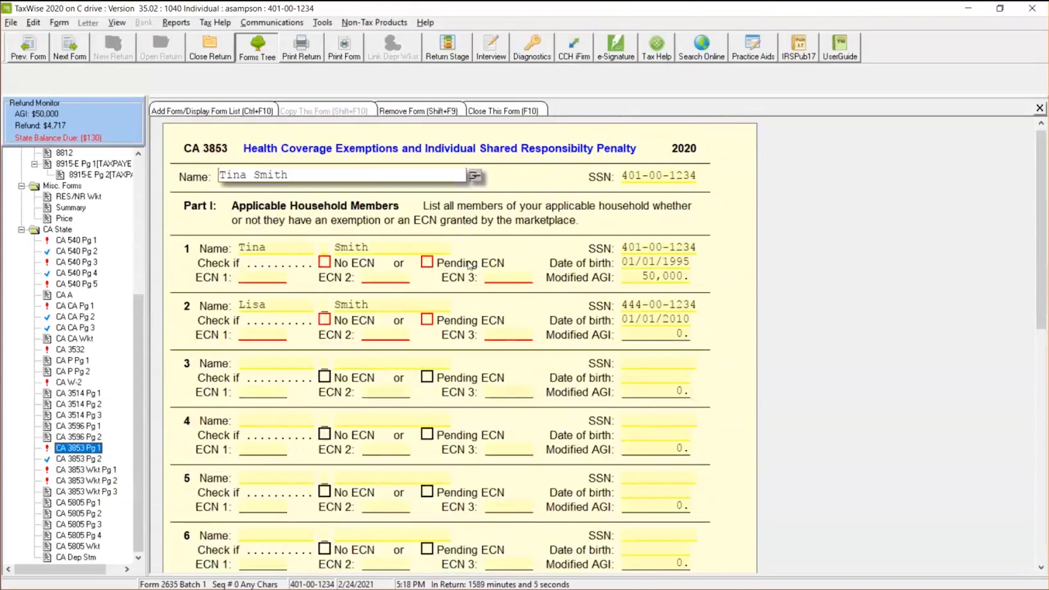
{"action": "left_click", "coordinate": [326, 320]}
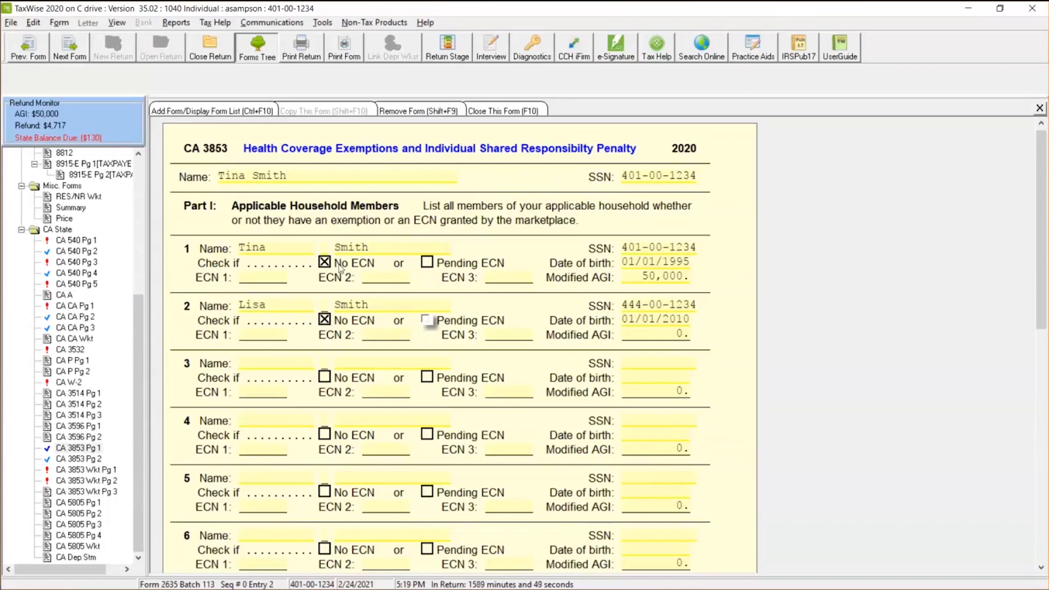
{"action": "mouse_move", "coordinate": [394, 232]}
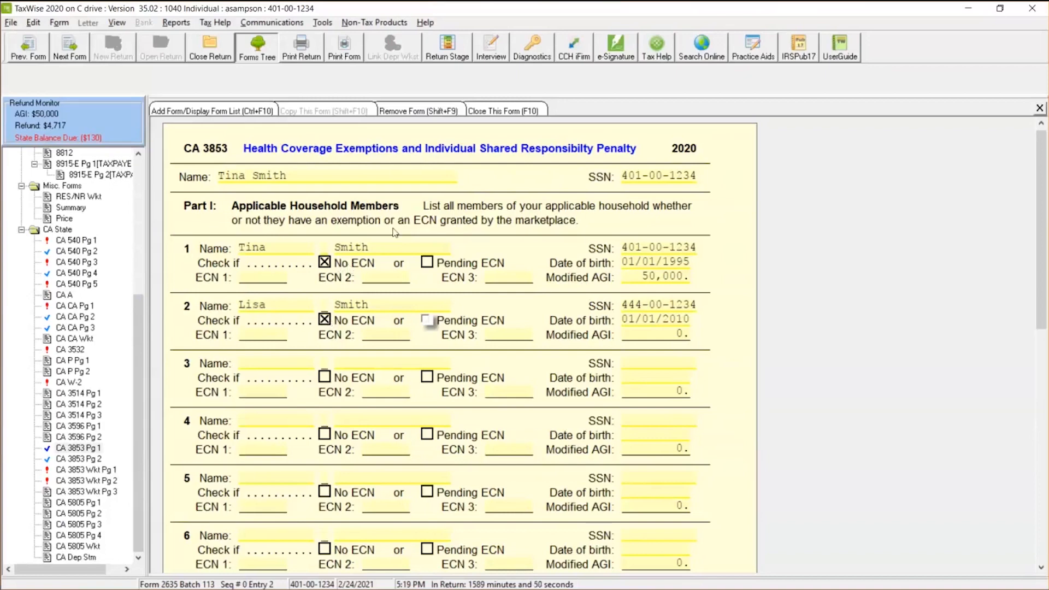
{"action": "mouse_move", "coordinate": [427, 226]}
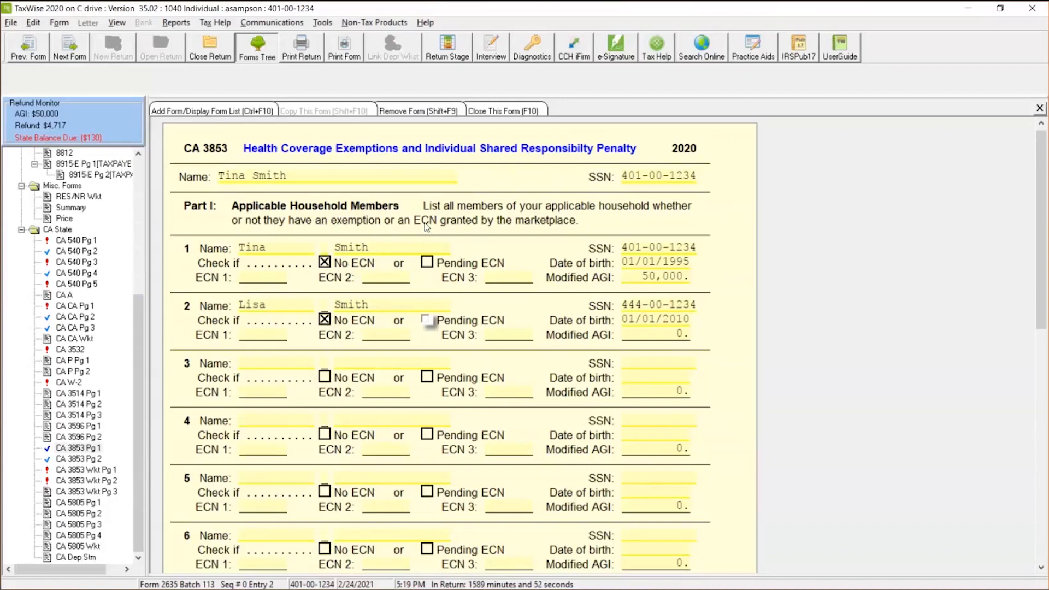
{"action": "mouse_move", "coordinate": [263, 291]}
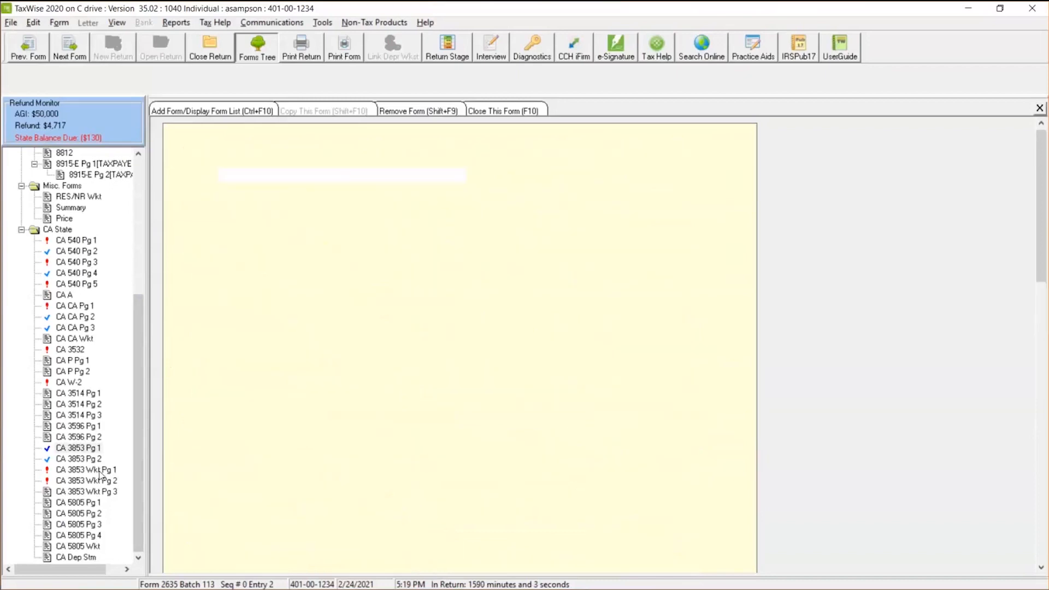
{"action": "left_click", "coordinate": [85, 470]}
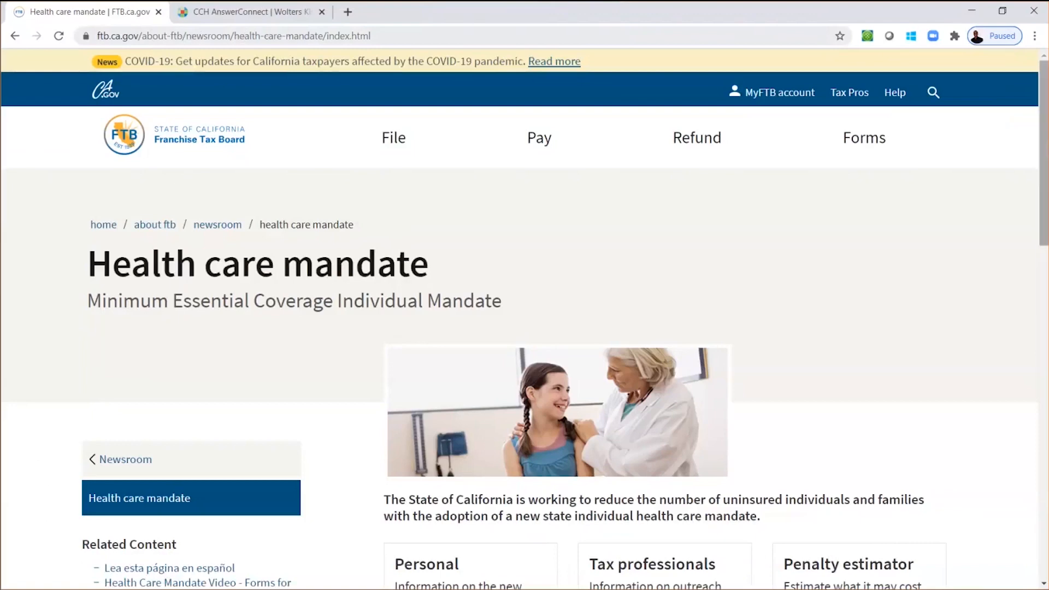
Launch the FTB Penalty Estimator from the health care mandate page.
{"action": "scroll", "scroll_direction": "down", "scroll_amount": 3}
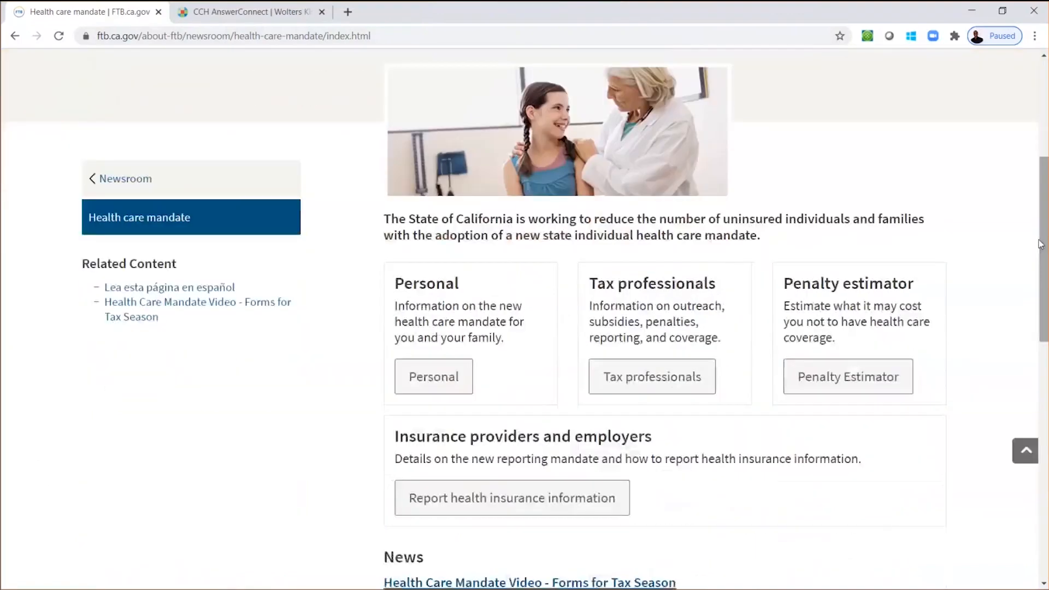
{"action": "mouse_move", "coordinate": [870, 384]}
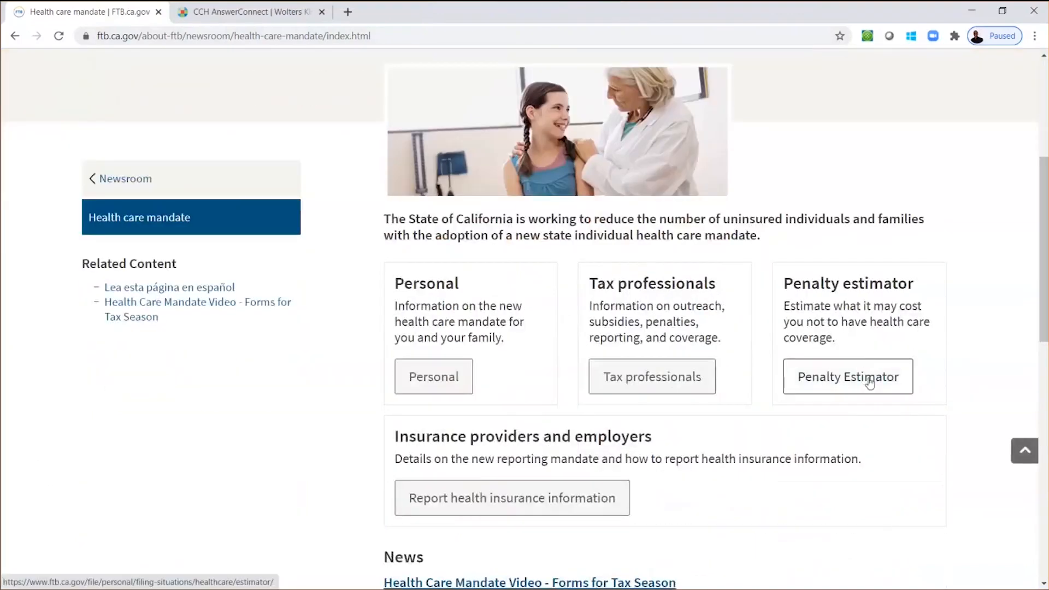
{"action": "left_click", "coordinate": [847, 376]}
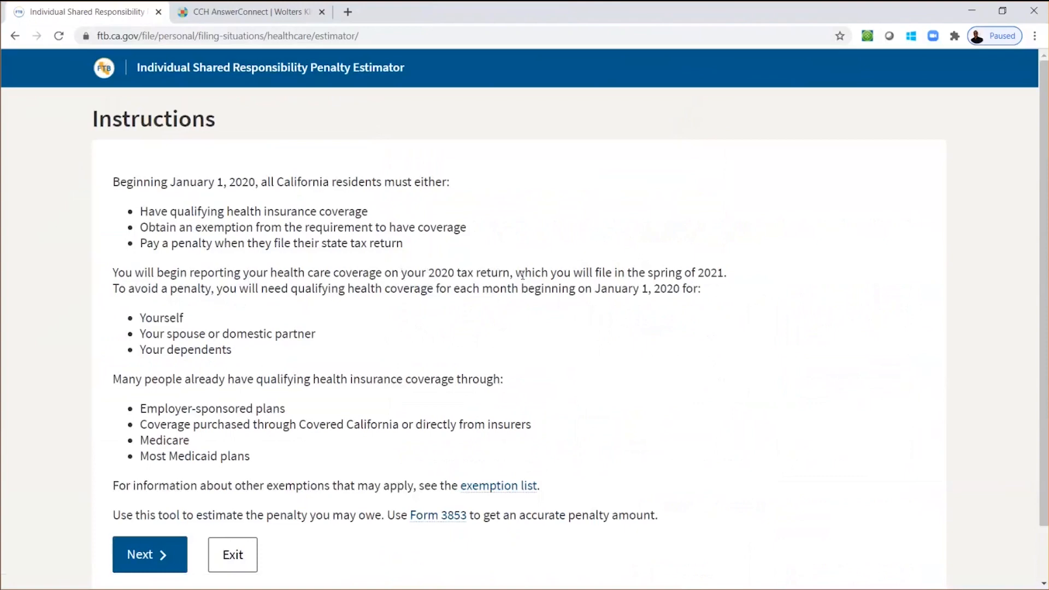
{"action": "mouse_move", "coordinate": [132, 309]}
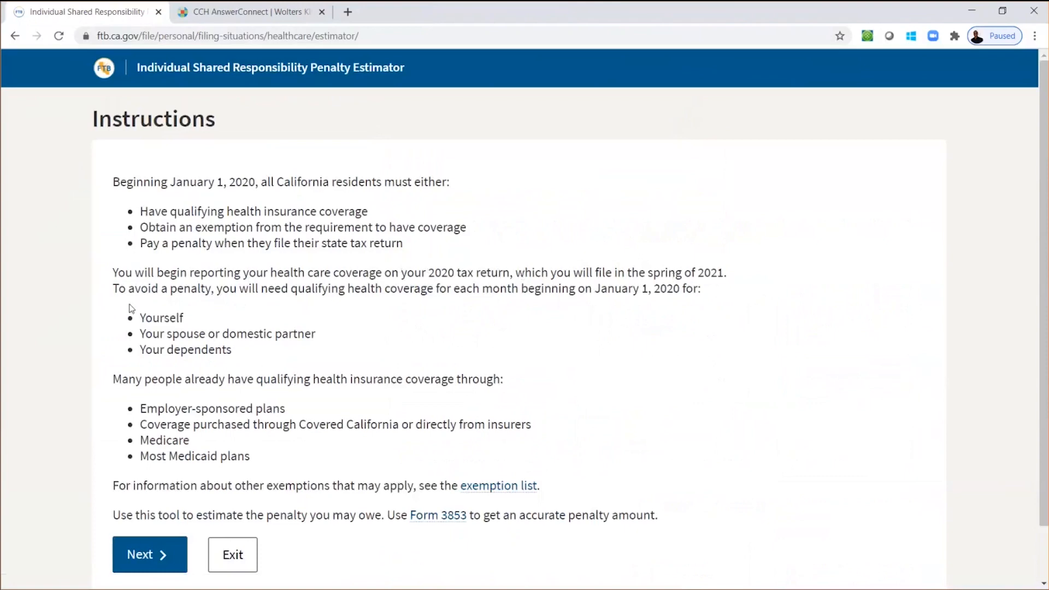
{"action": "mouse_move", "coordinate": [397, 293]}
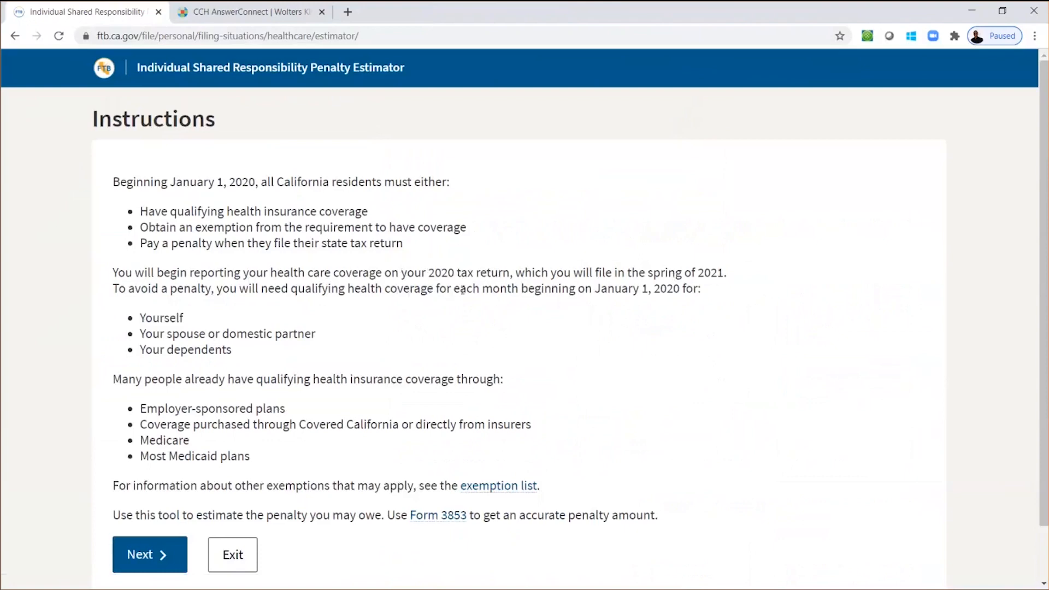
{"action": "mouse_move", "coordinate": [640, 296]}
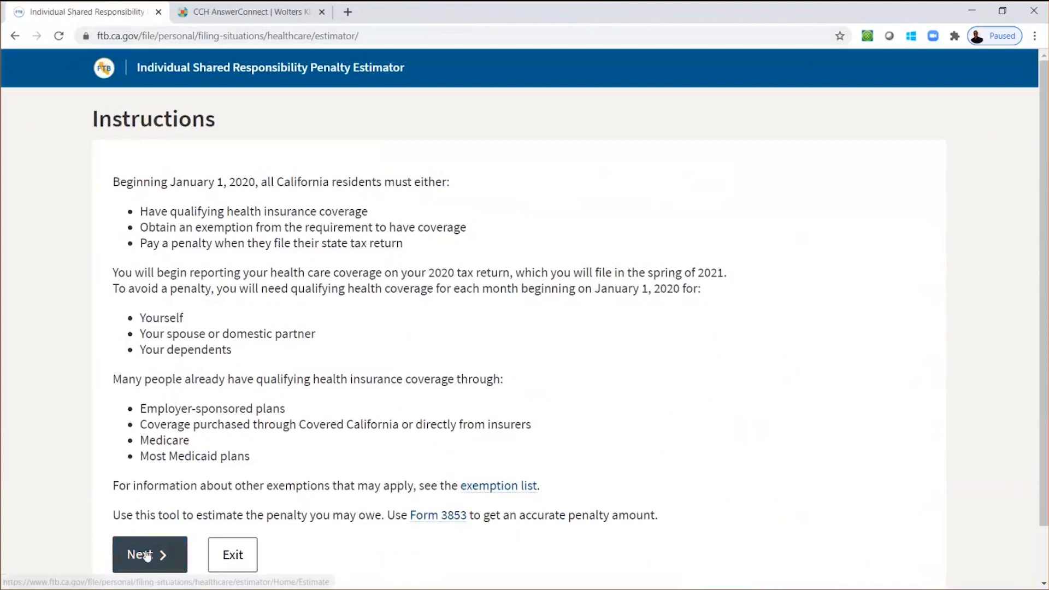
Choose tax year 2020 and head of household filing status in the estimator.
{"action": "left_click", "coordinate": [149, 554]}
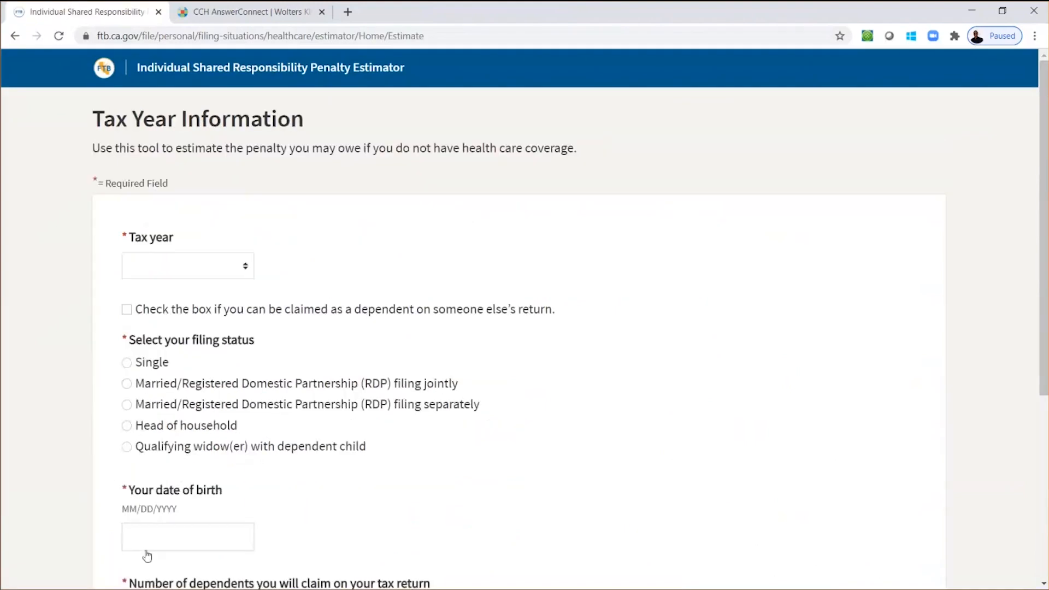
{"action": "left_click", "coordinate": [187, 265]}
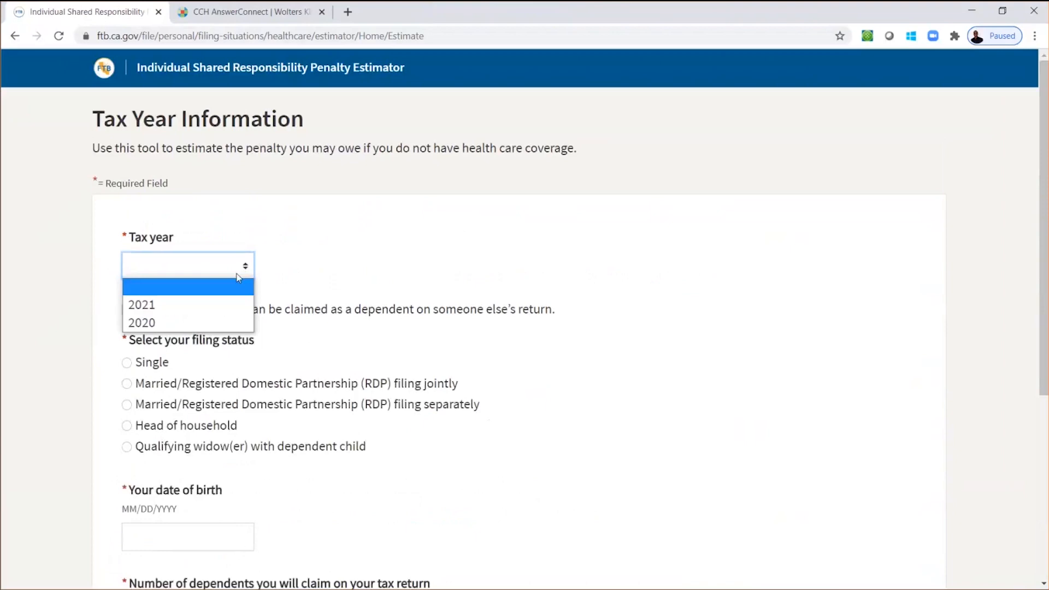
{"action": "left_click", "coordinate": [141, 323]}
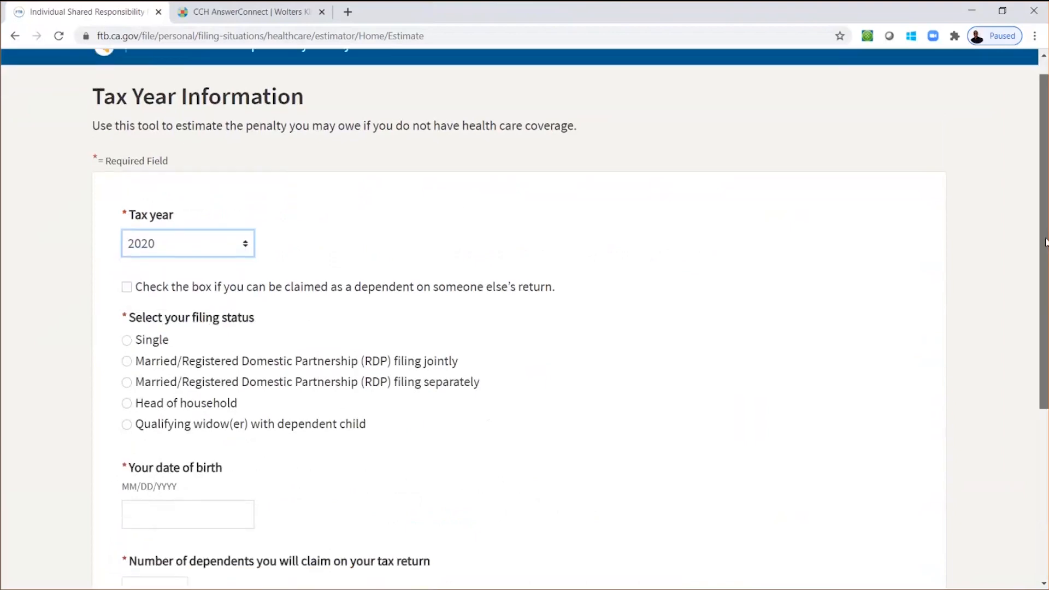
{"action": "scroll", "scroll_direction": "down", "scroll_amount": 3}
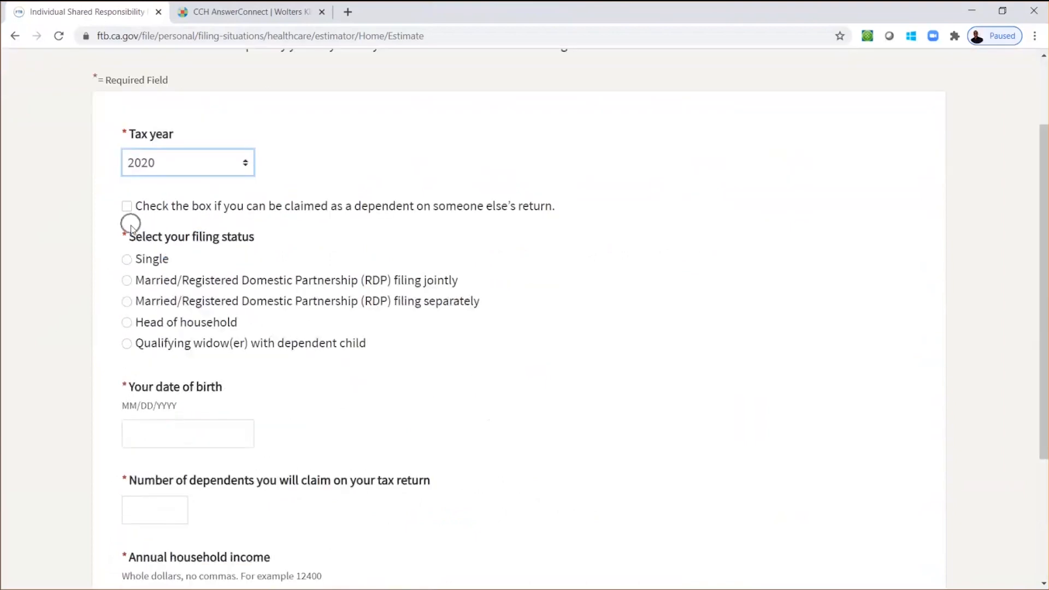
{"action": "left_click", "coordinate": [126, 322]}
{"action": "type", "text": "01/01/1980"}
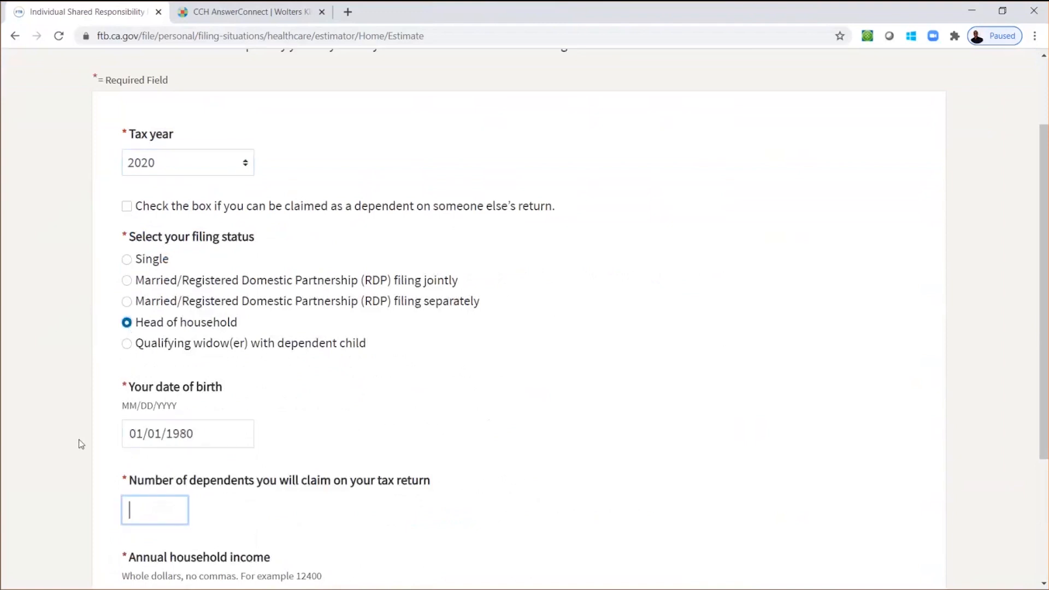
Enter 1 dependent and 50000 income, then submit the tax year page.
{"action": "type", "text": "1"}
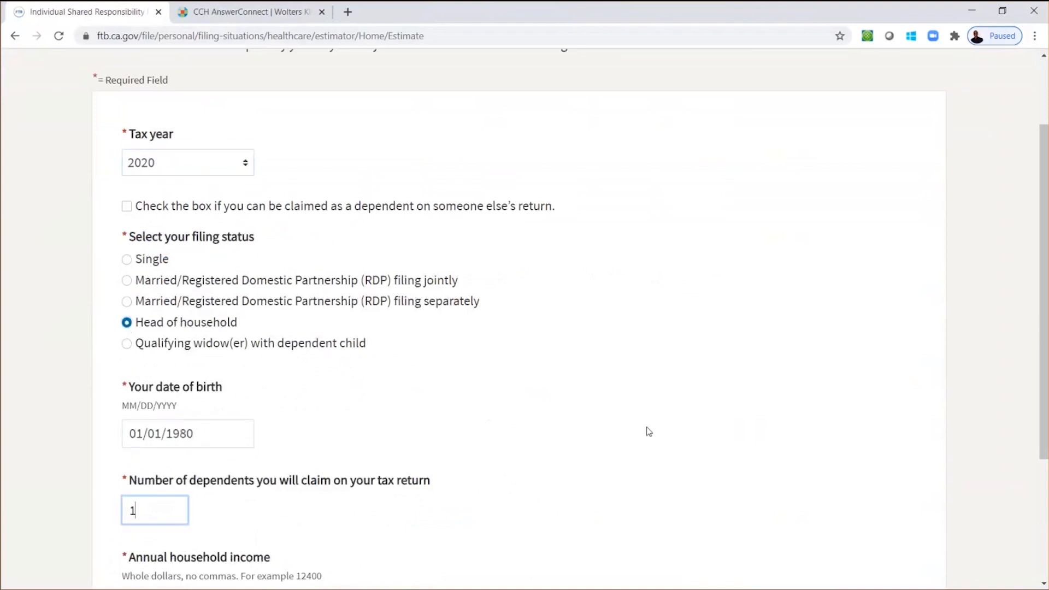
{"action": "scroll", "scroll_direction": "down", "scroll_amount": 3}
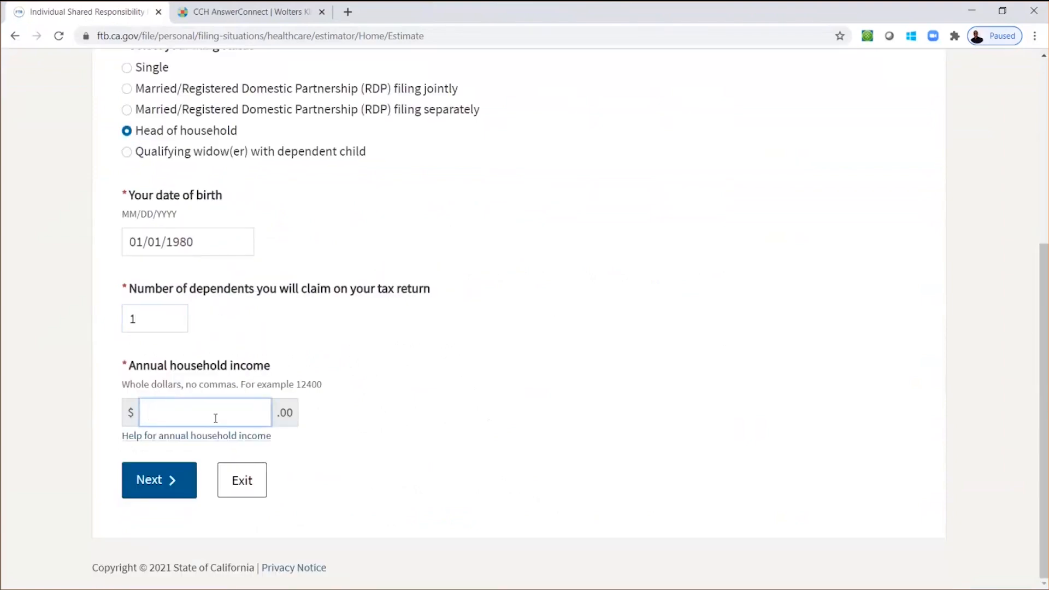
{"action": "type", "text": "50000"}
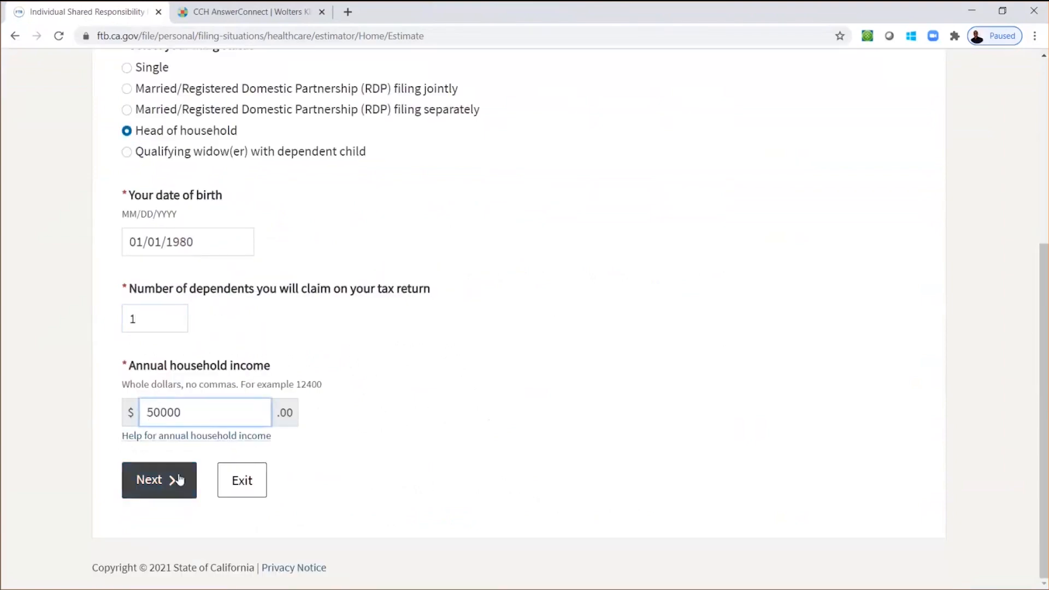
{"action": "left_click", "coordinate": [158, 480]}
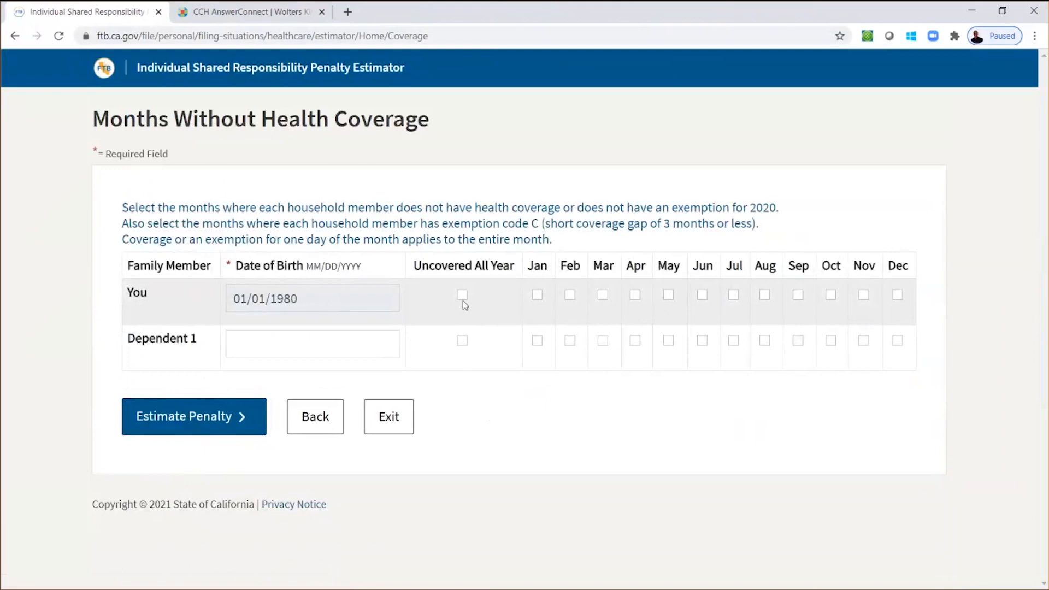
{"action": "mouse_move", "coordinate": [545, 299]}
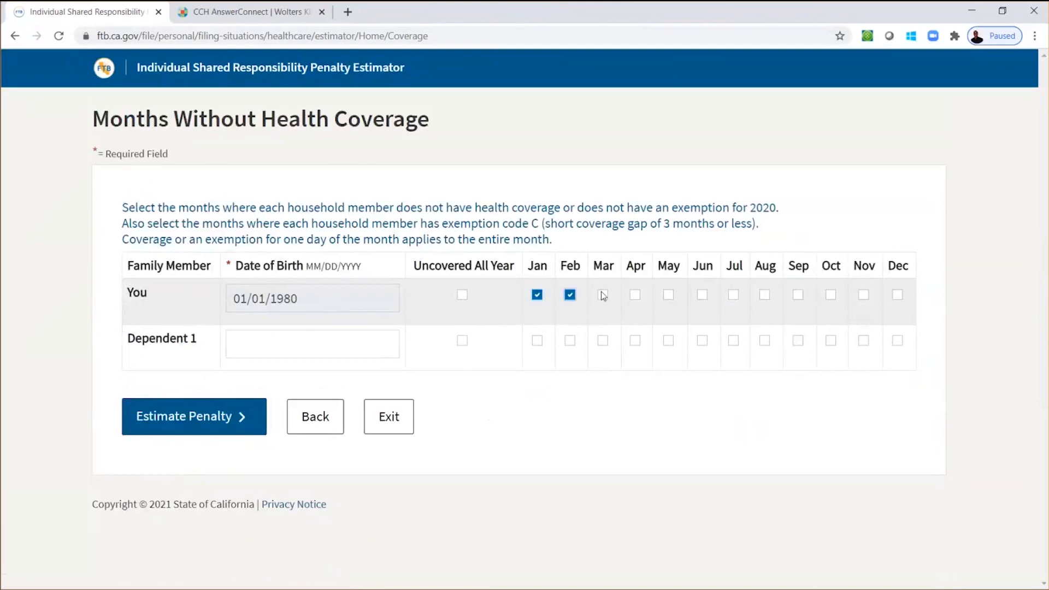
Mark January–April uncovered for you and Dependent 1, then estimate the $375 penalty.
{"action": "left_click", "coordinate": [634, 295]}
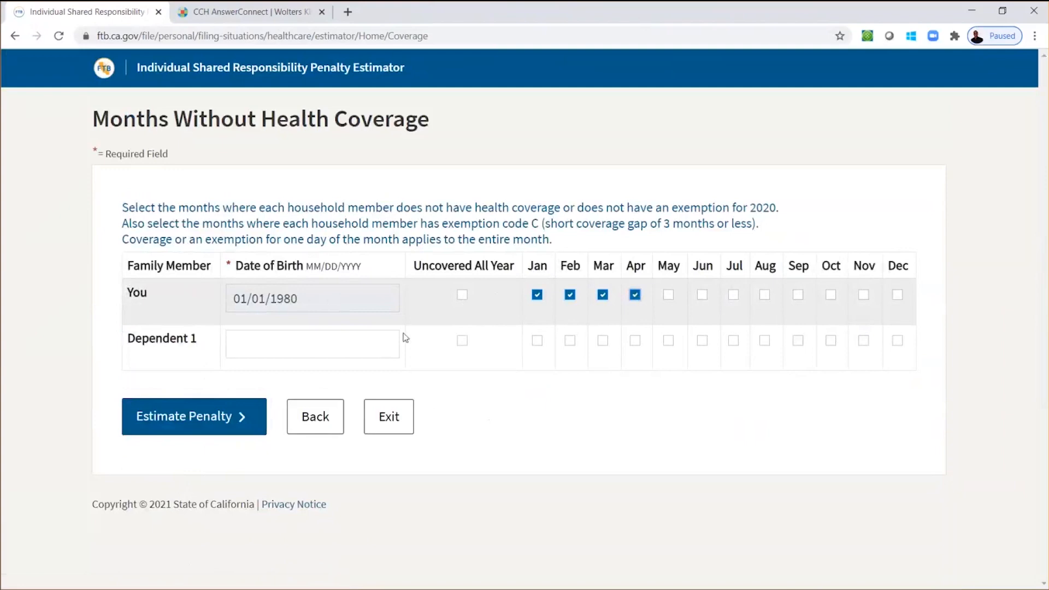
{"action": "type", "text": "01/01/2010"}
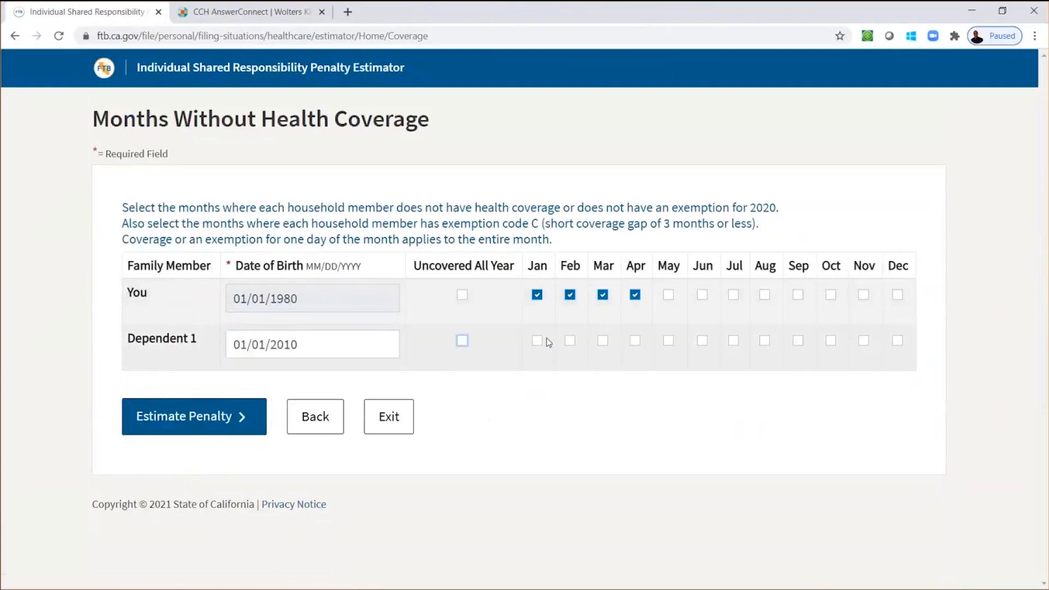
{"action": "left_click", "coordinate": [569, 340]}
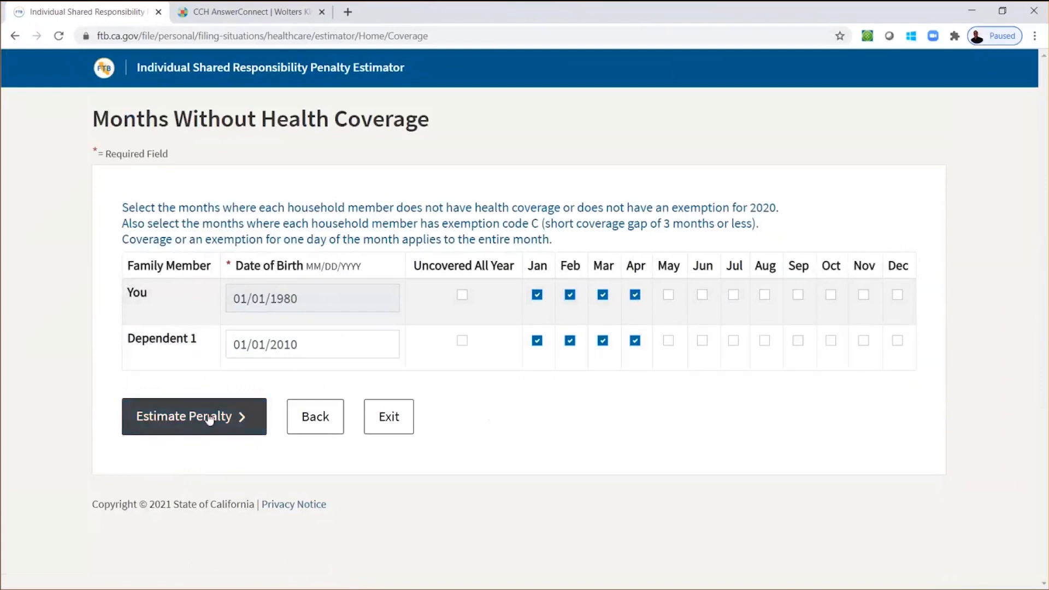
{"action": "left_click", "coordinate": [193, 416]}
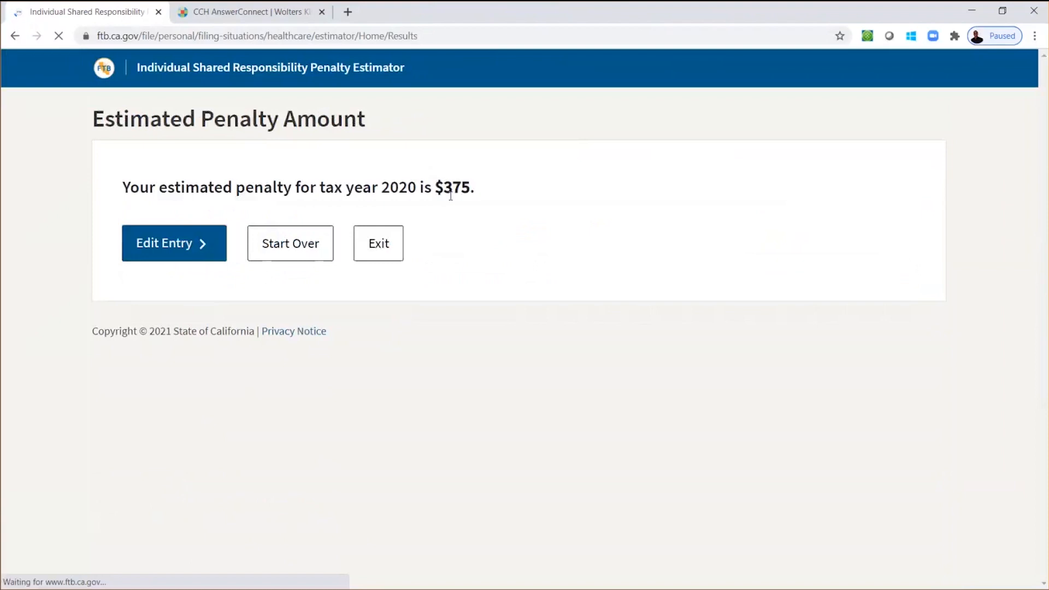